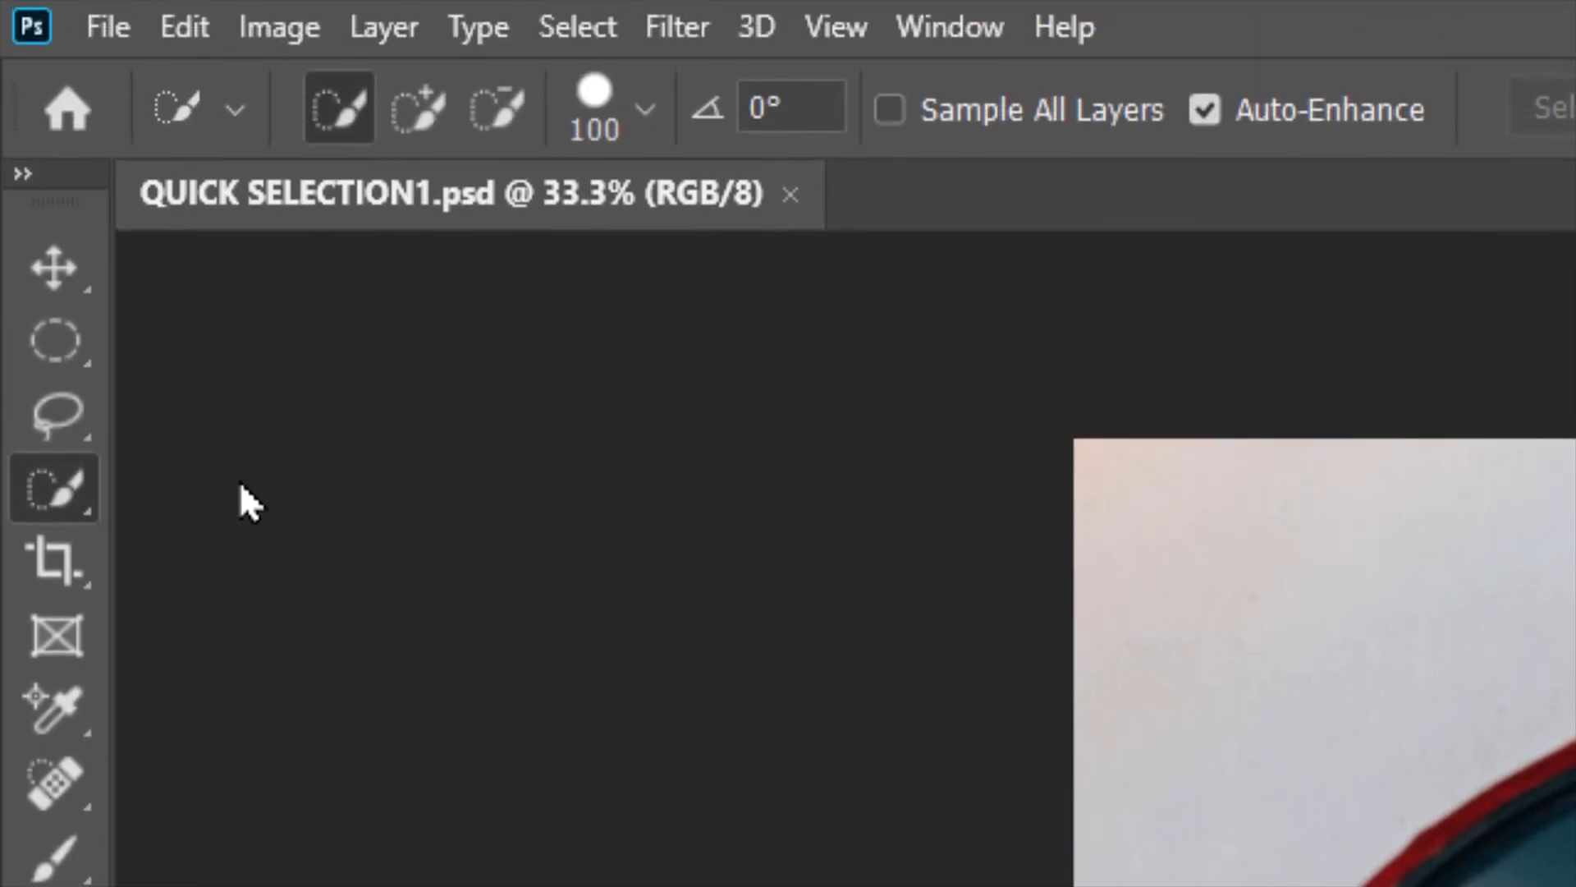
Switch the Quick Selection tool to Add to Selection mode
{"action": "left_click", "coordinate": [339, 111]}
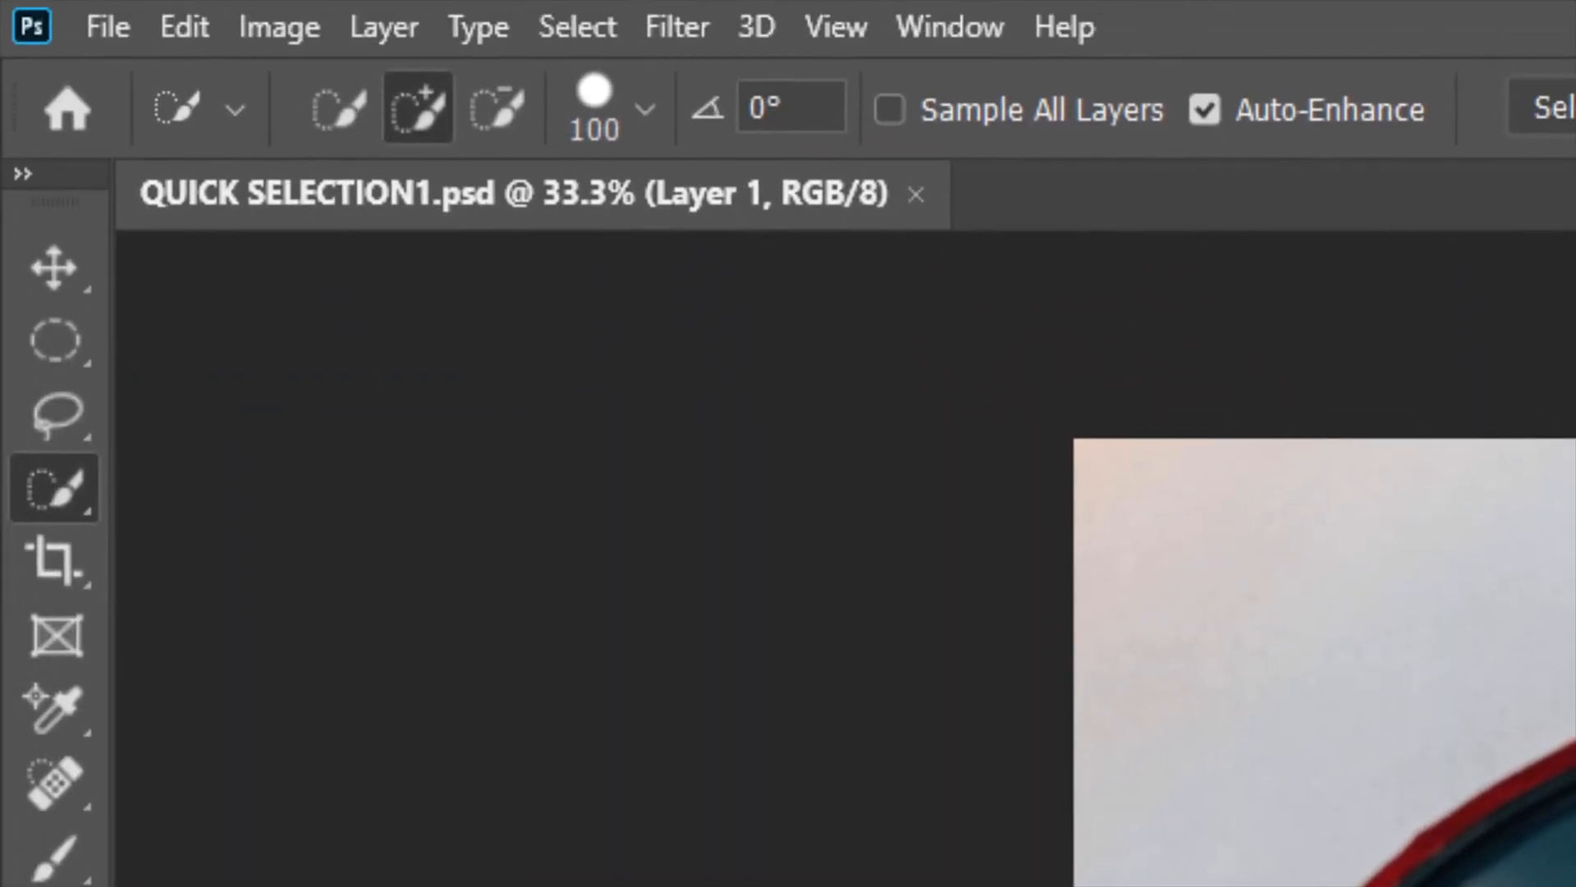
Shrink the Quick Selection brush to 10 px in the brush picker
{"action": "left_click", "coordinate": [420, 109]}
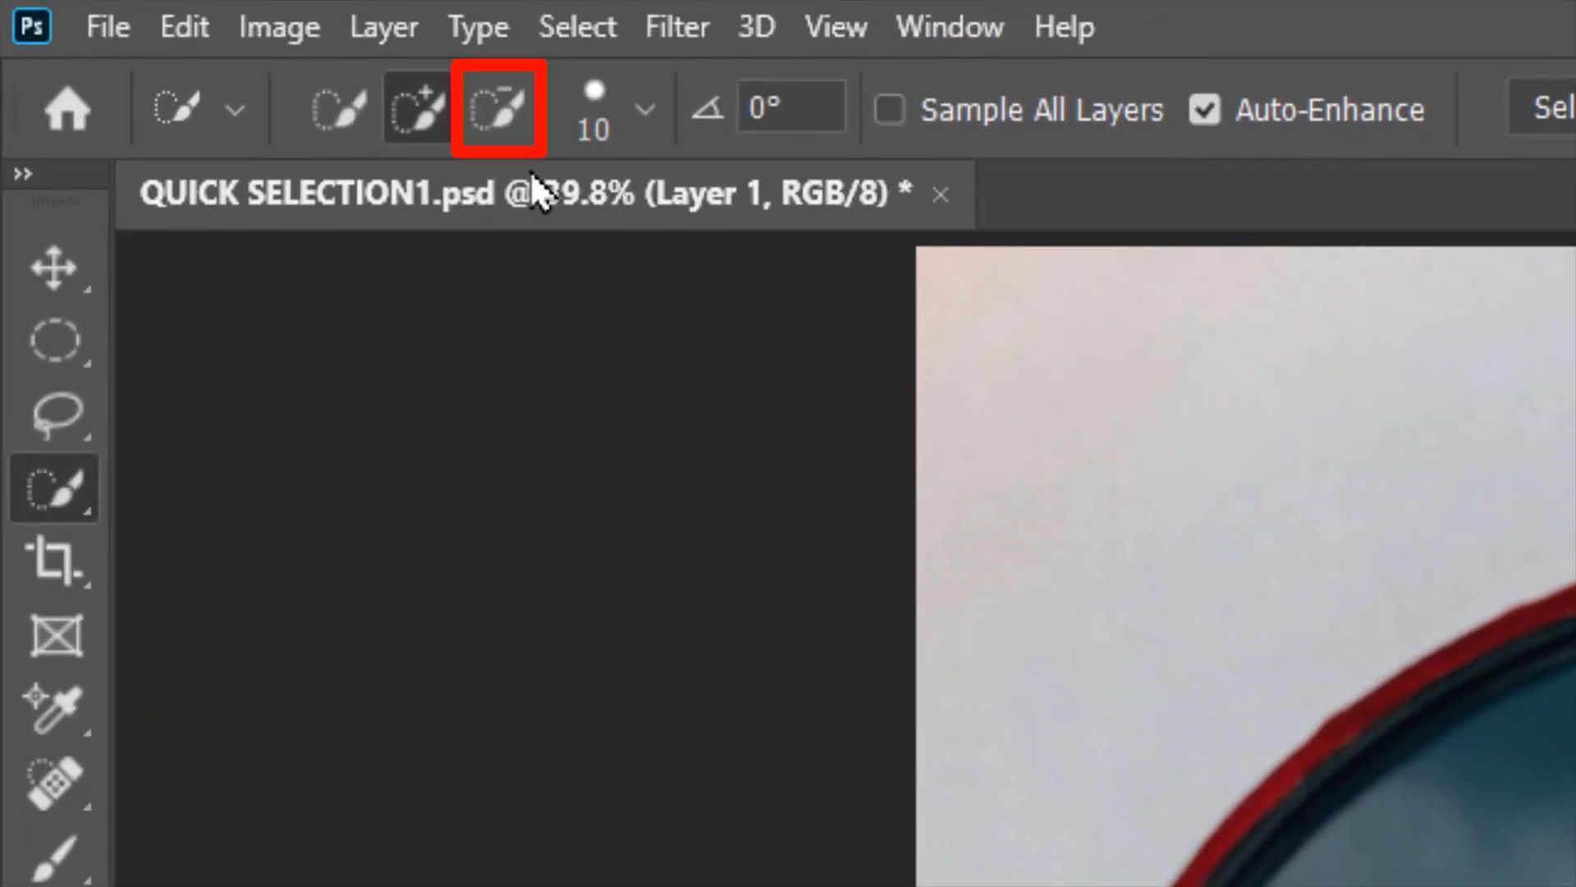
Use Subtract from Selection mode to trim background spill from the woman's selection
{"action": "left_click", "coordinate": [495, 108]}
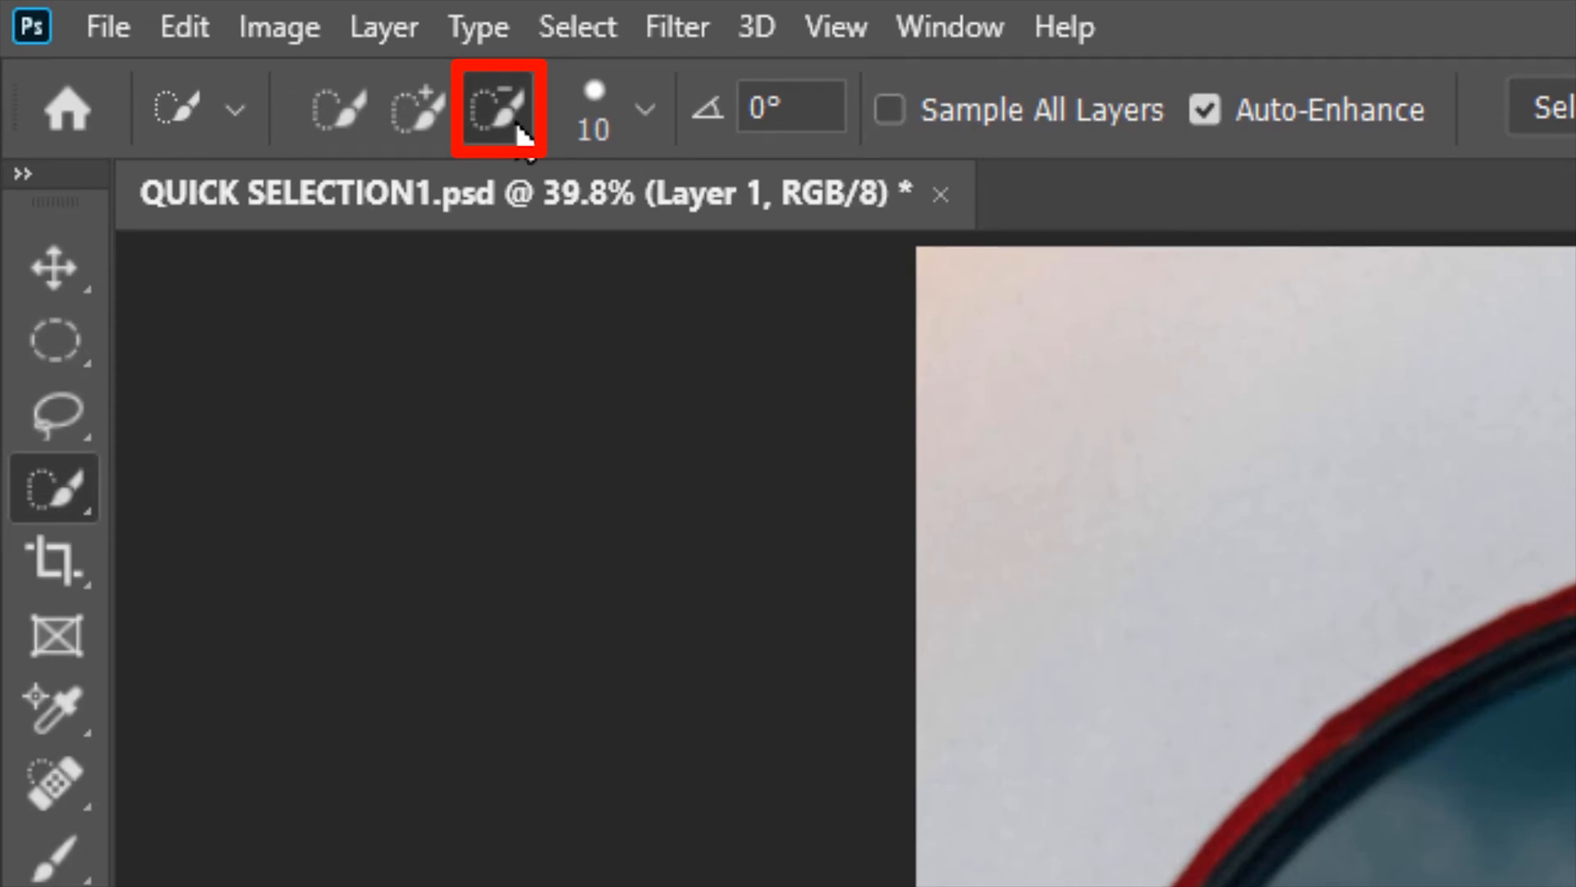
{"action": "left_click", "coordinate": [418, 112]}
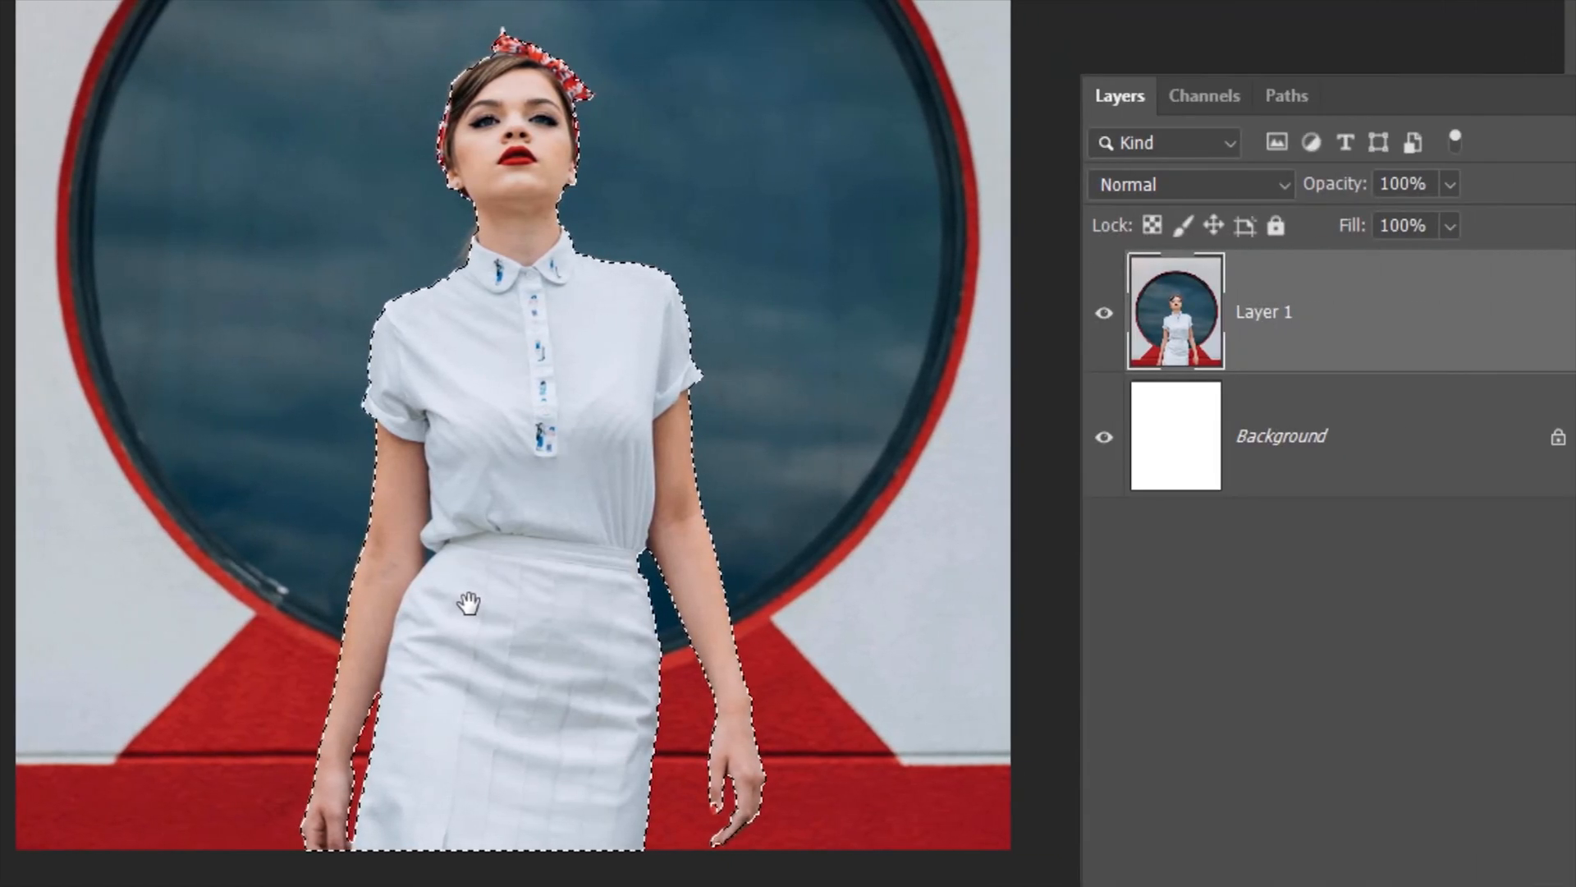
Copy the selected woman to Layer 2 (Ctrl+J) and hide Layer 1 so she sits on white
{"action": "key", "text": "Ctrl+J"}
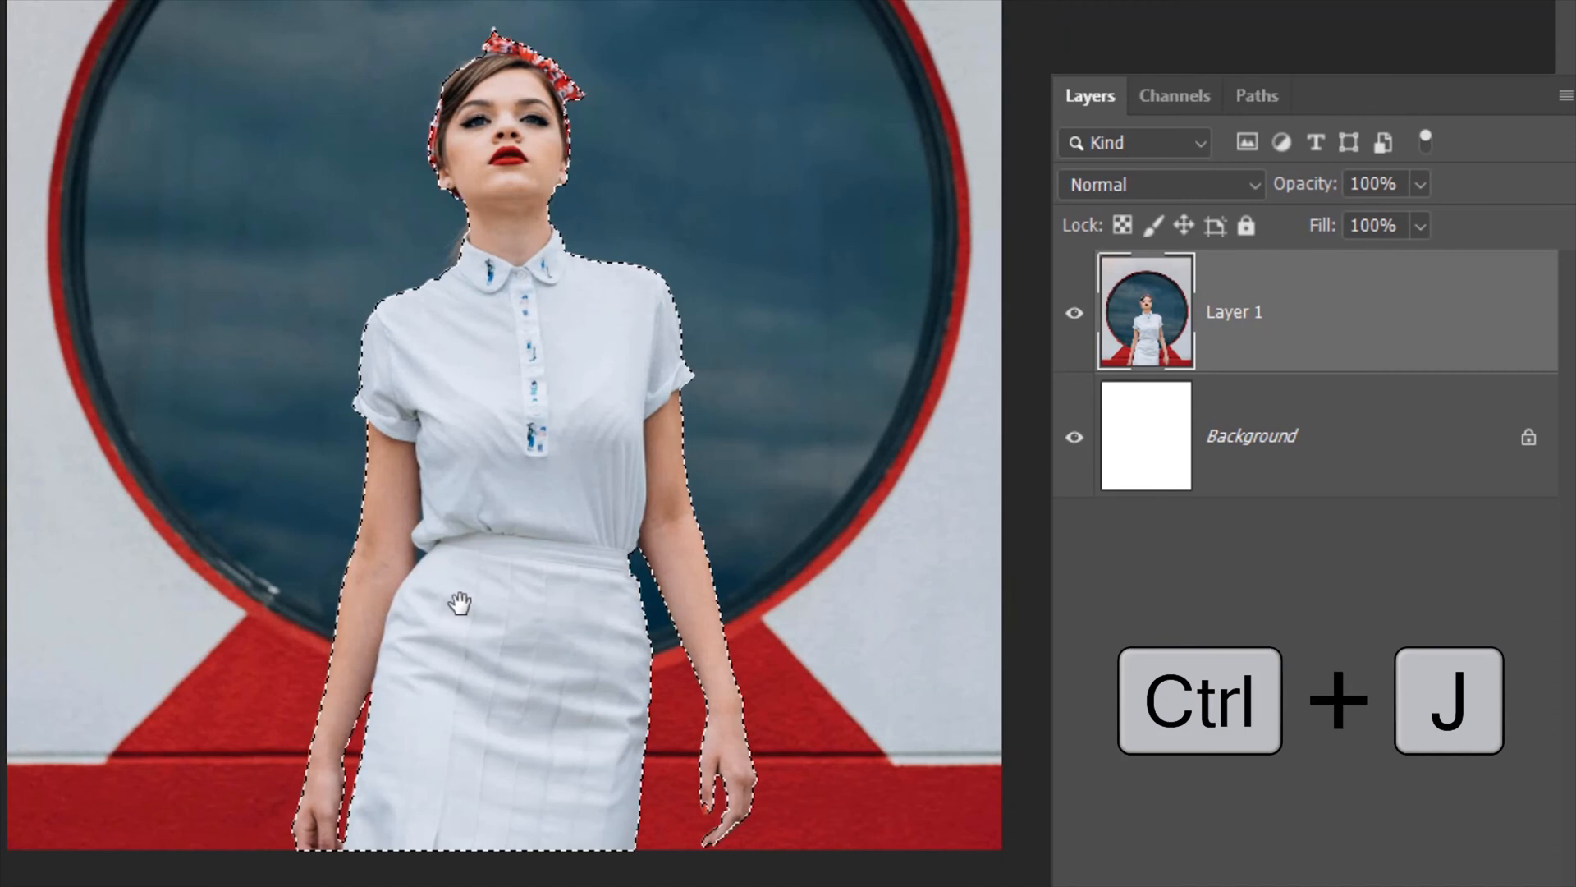
{"action": "key", "text": "Ctrl+J"}
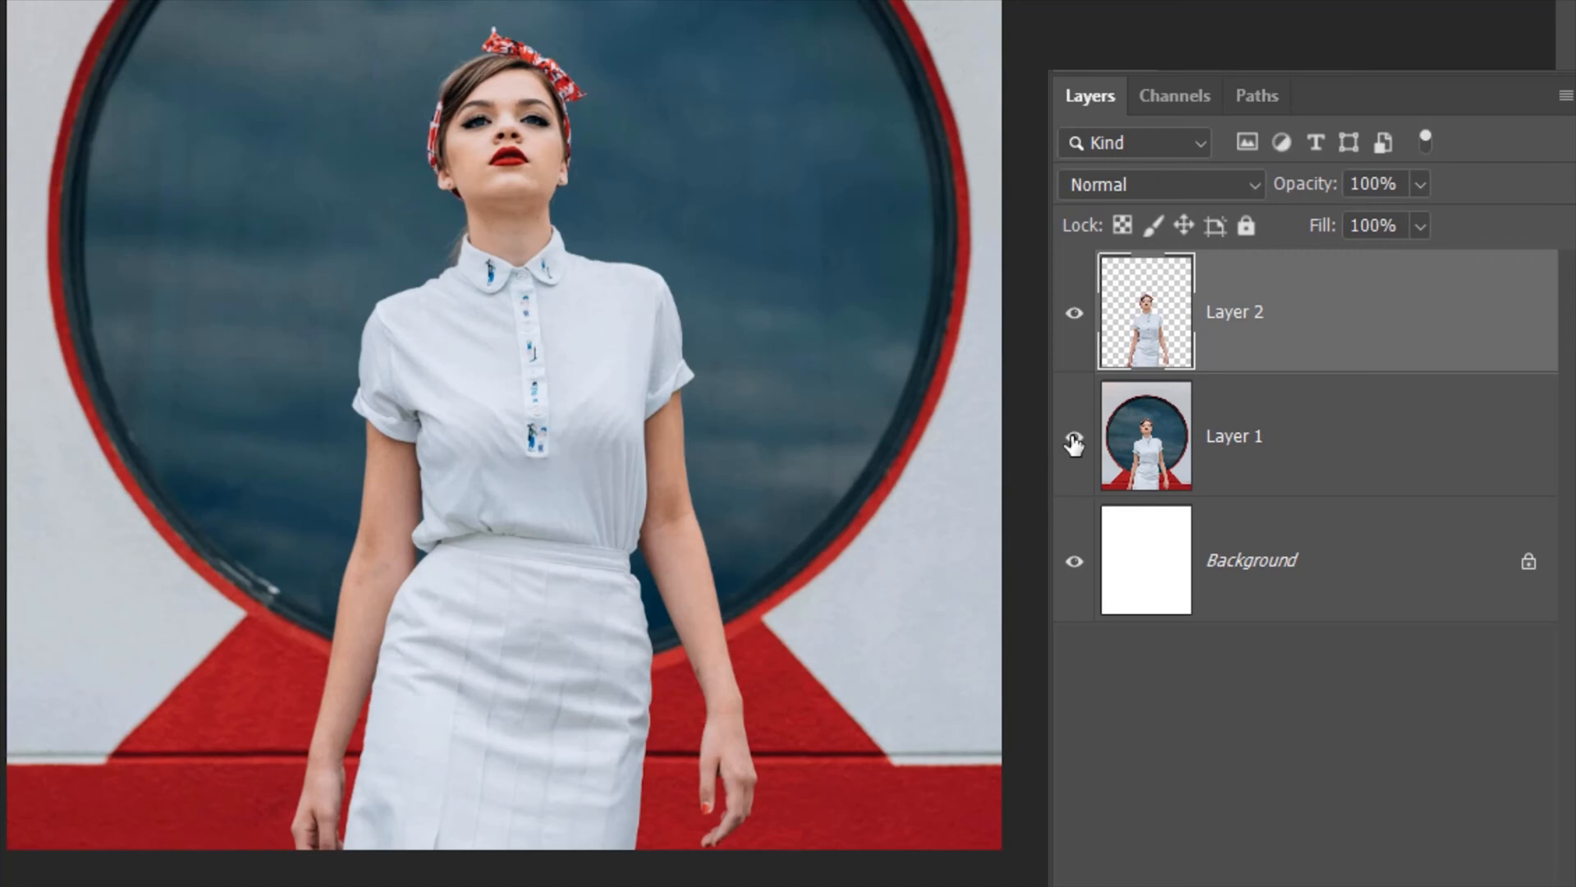
{"action": "mouse_move", "coordinate": [1074, 442]}
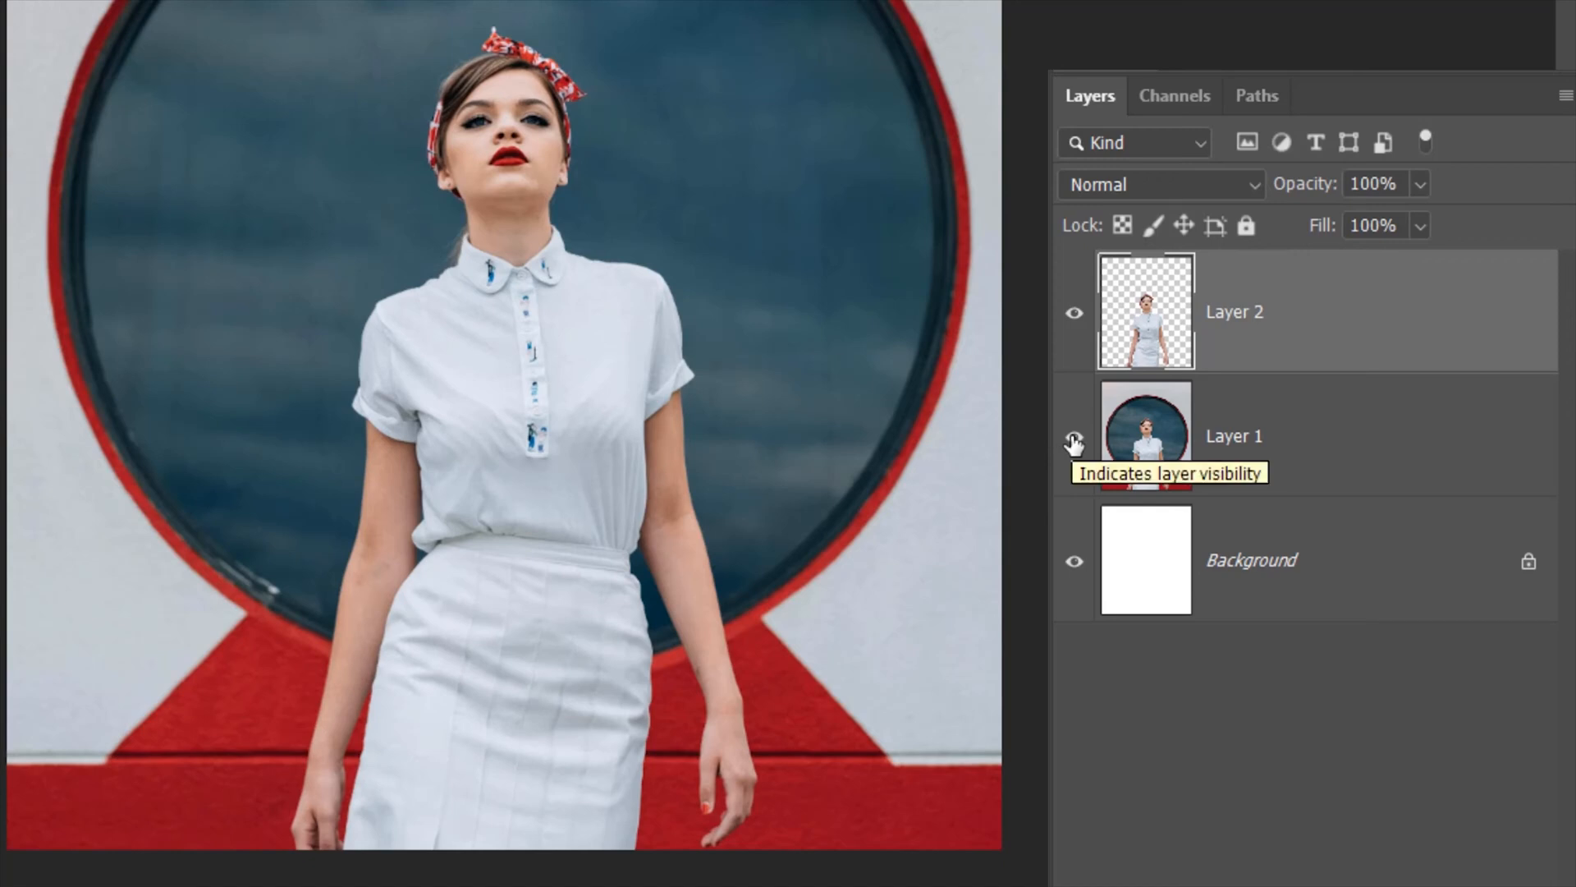
{"action": "left_click", "coordinate": [1074, 440]}
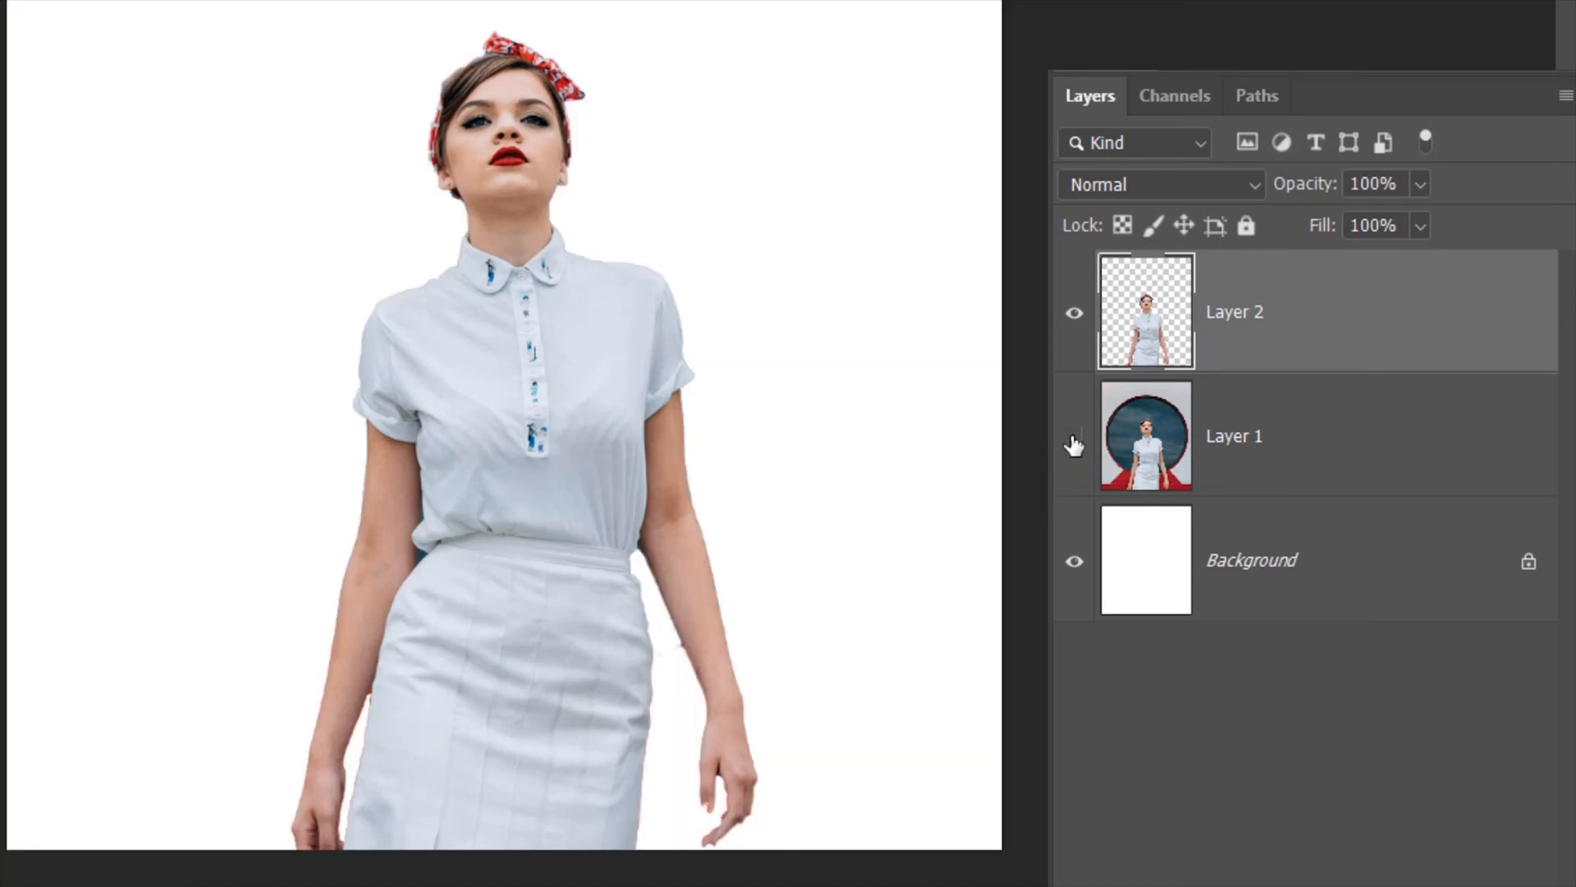
{"action": "left_click", "coordinate": [1074, 437]}
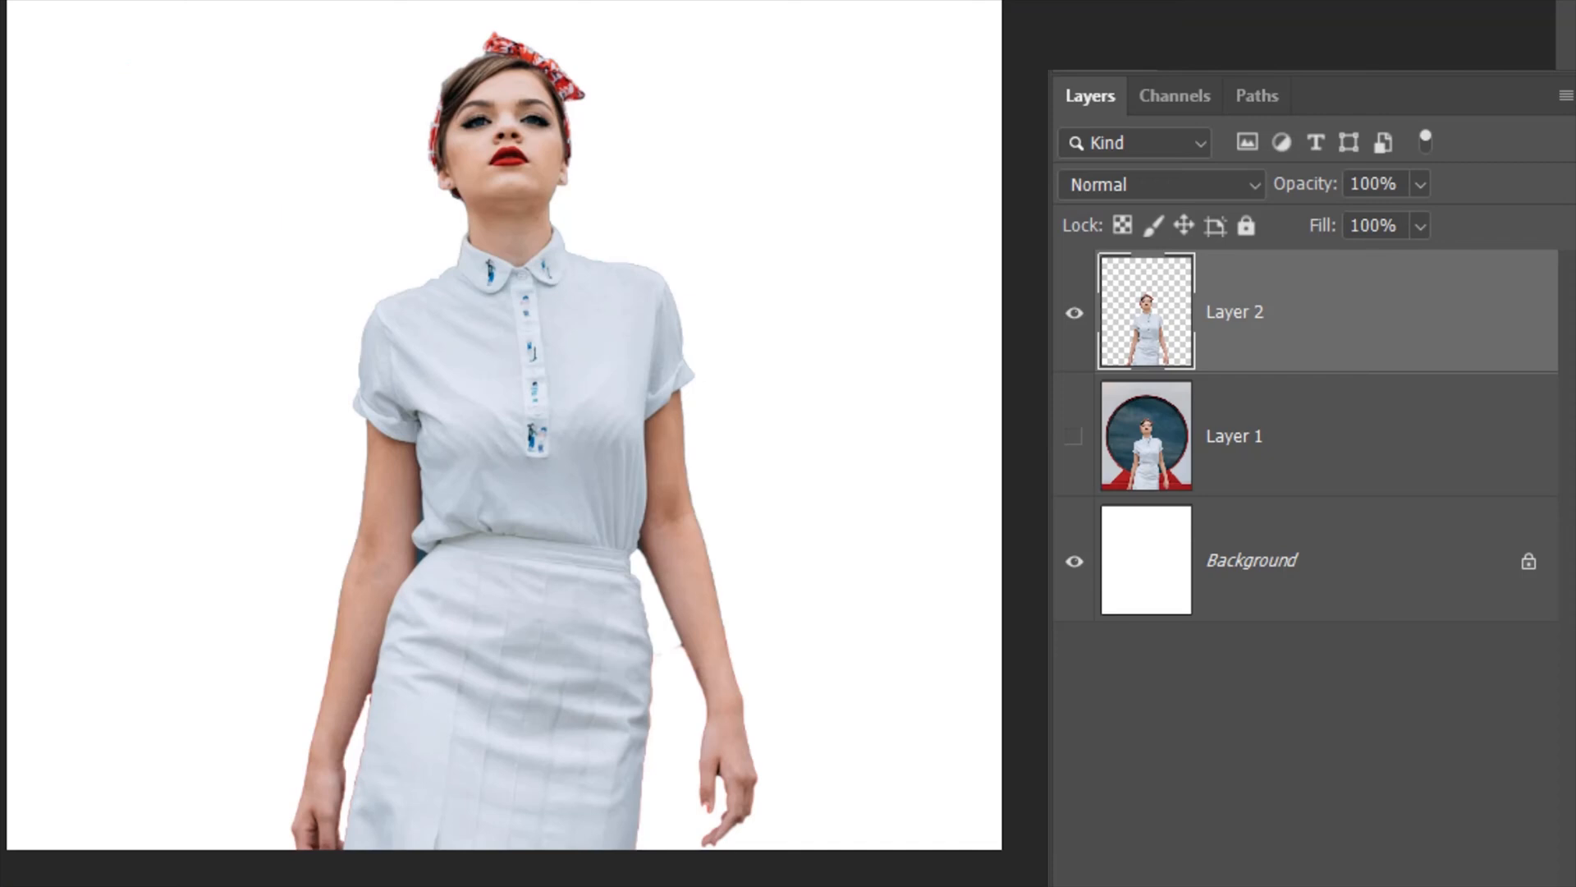
{"action": "left_click", "coordinate": [1288, 560]}
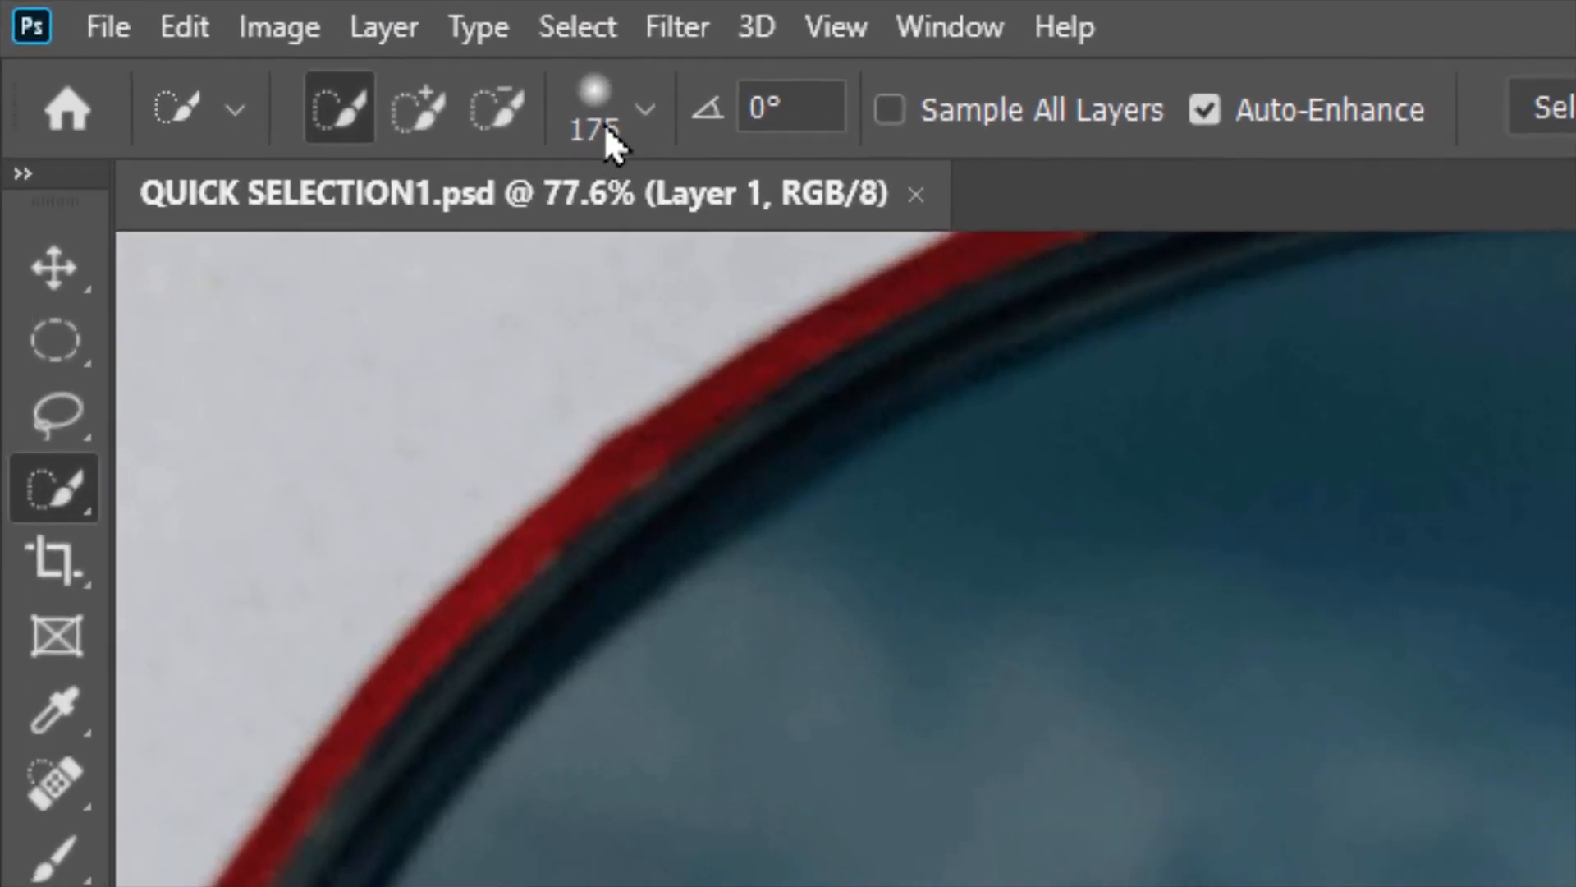
Drag the brush Size slider to 147 px, keeping Hardness at 0%
{"action": "left_click", "coordinate": [646, 107]}
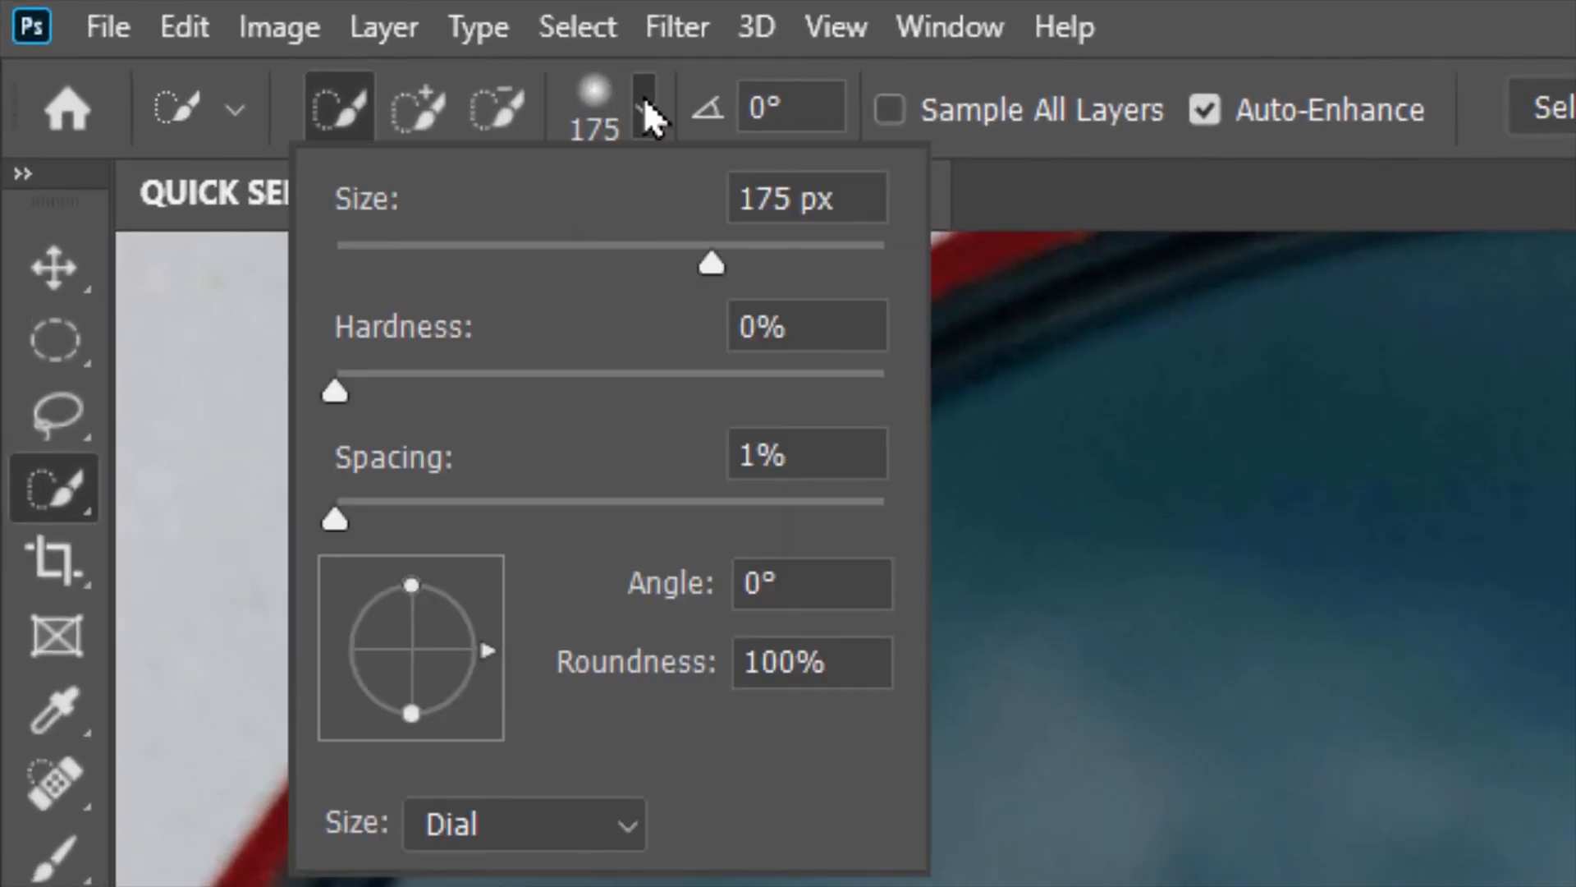
{"action": "left_click_drag", "start_coordinate": [711, 263], "coordinate": [649, 263]}
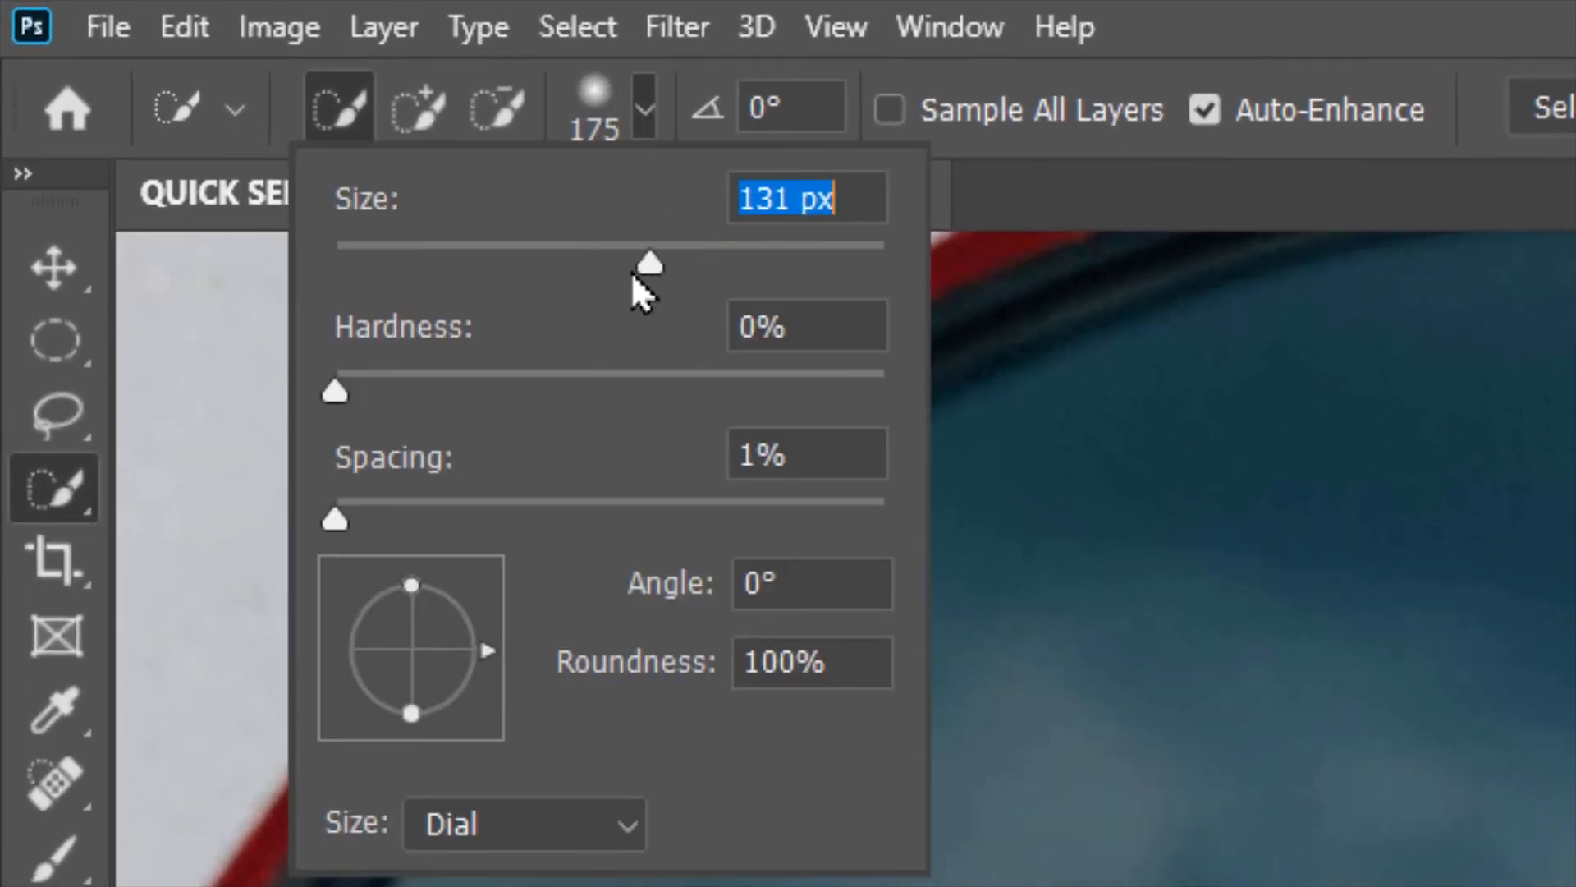
{"action": "left_click_drag", "start_coordinate": [648, 263], "coordinate": [485, 263]}
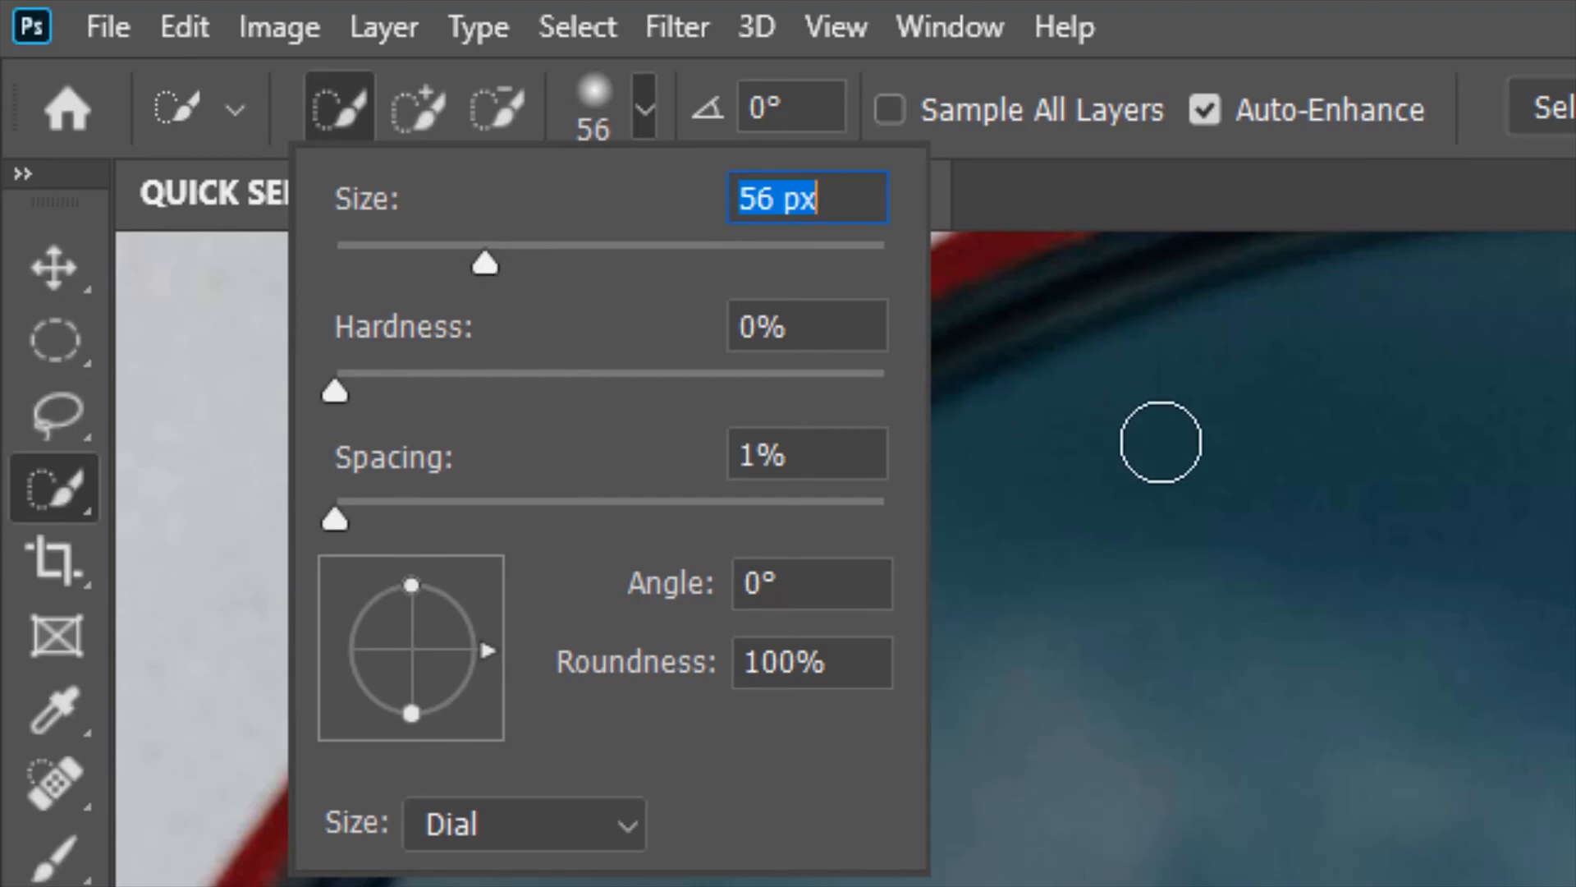
{"action": "left_click_drag", "start_coordinate": [484, 263], "coordinate": [508, 263]}
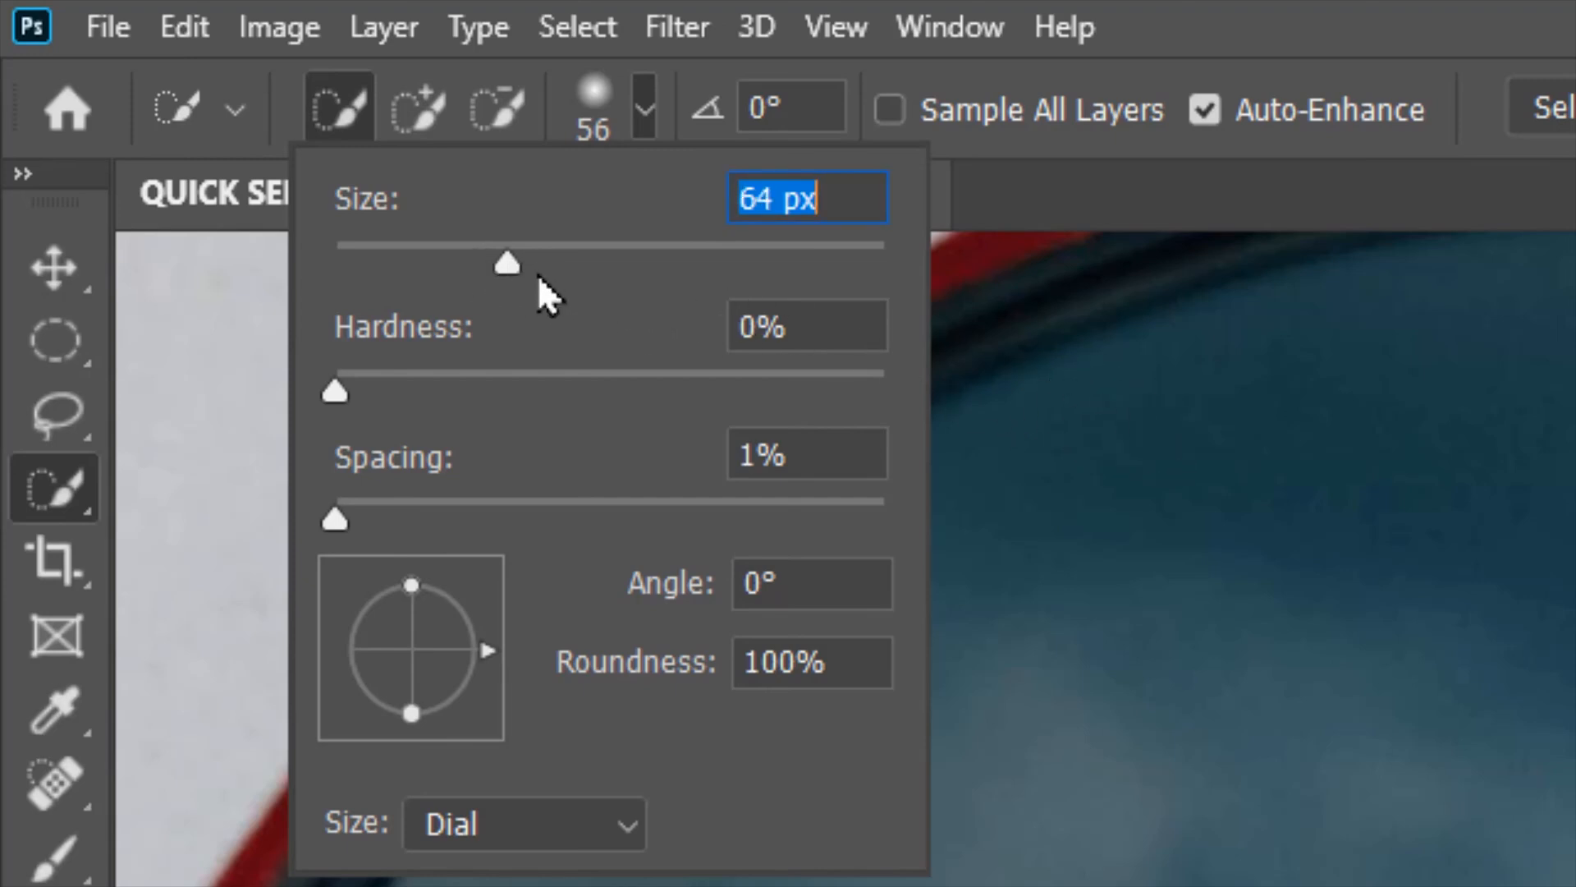
{"action": "left_click_drag", "start_coordinate": [507, 263], "coordinate": [671, 265]}
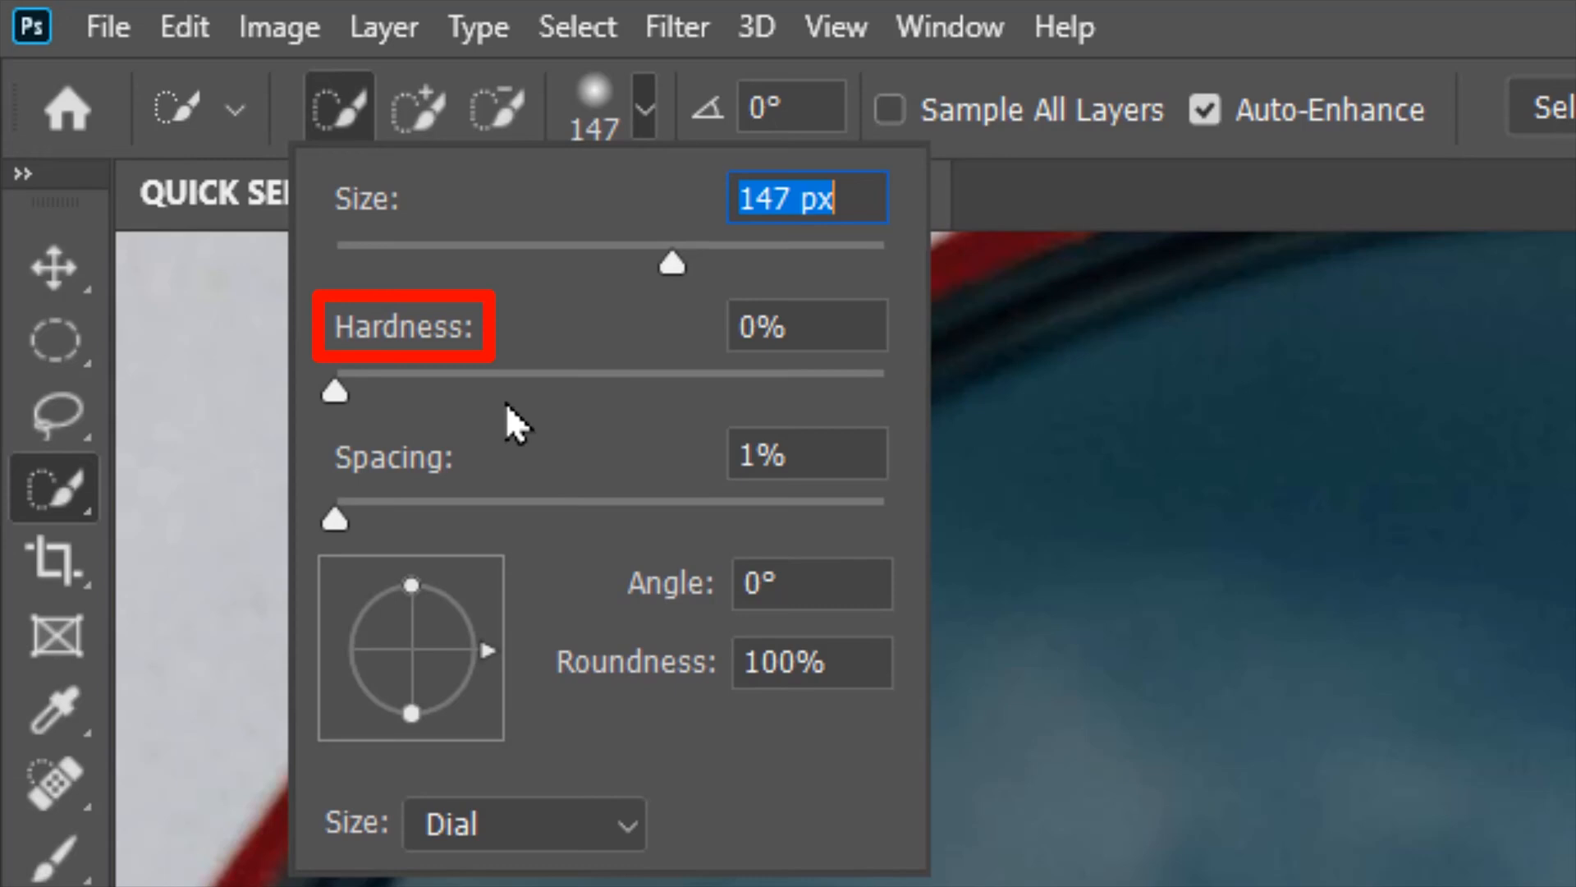
{"action": "mouse_move", "coordinate": [514, 421]}
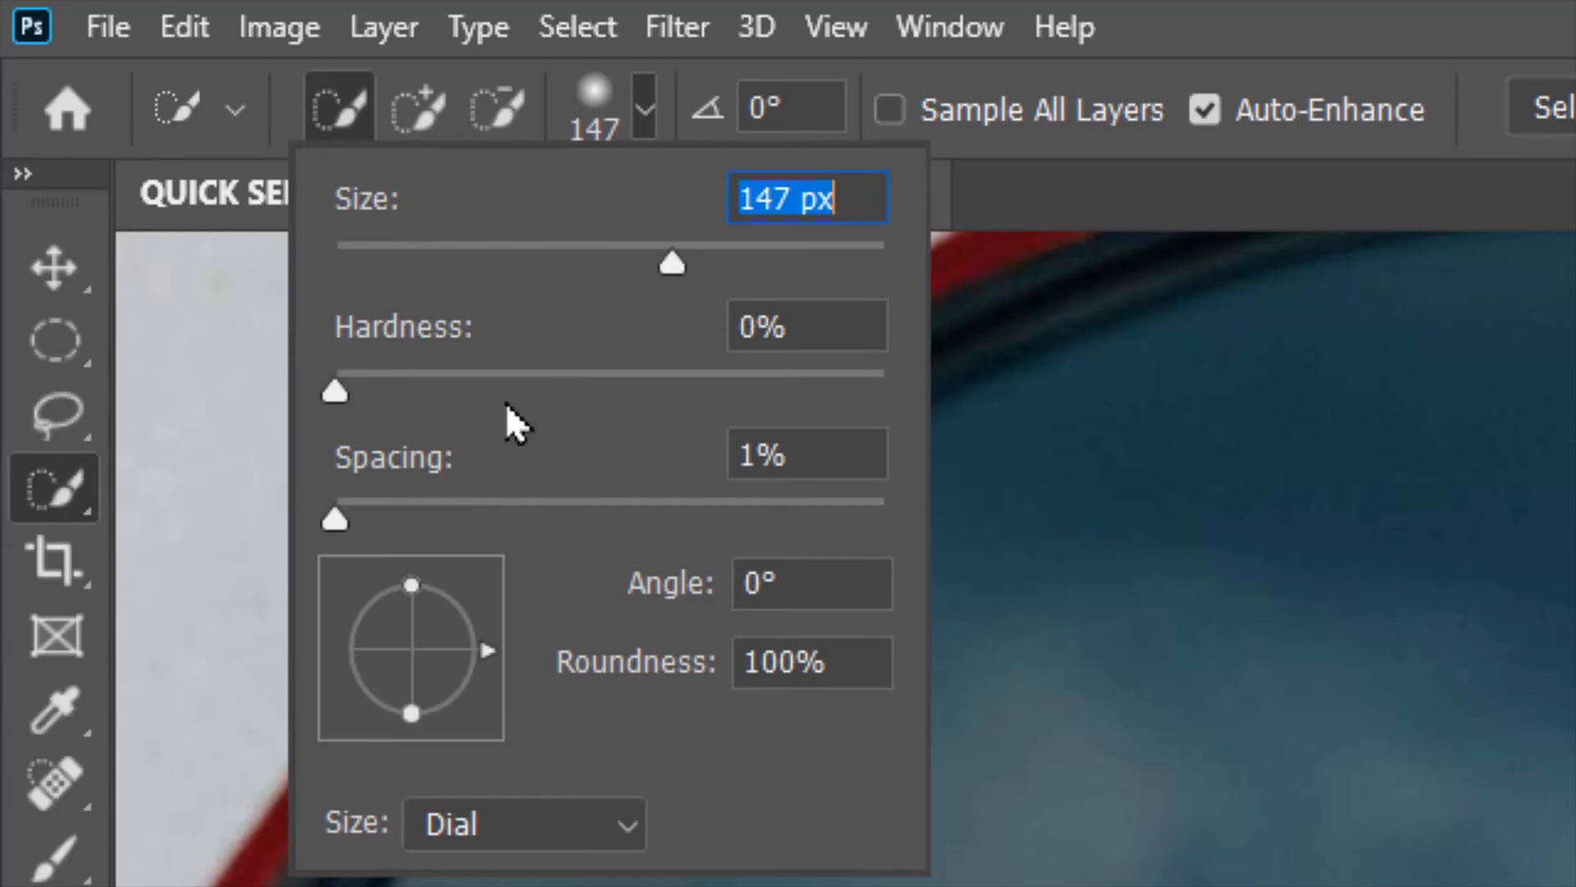
{"action": "left_click", "coordinate": [415, 107]}
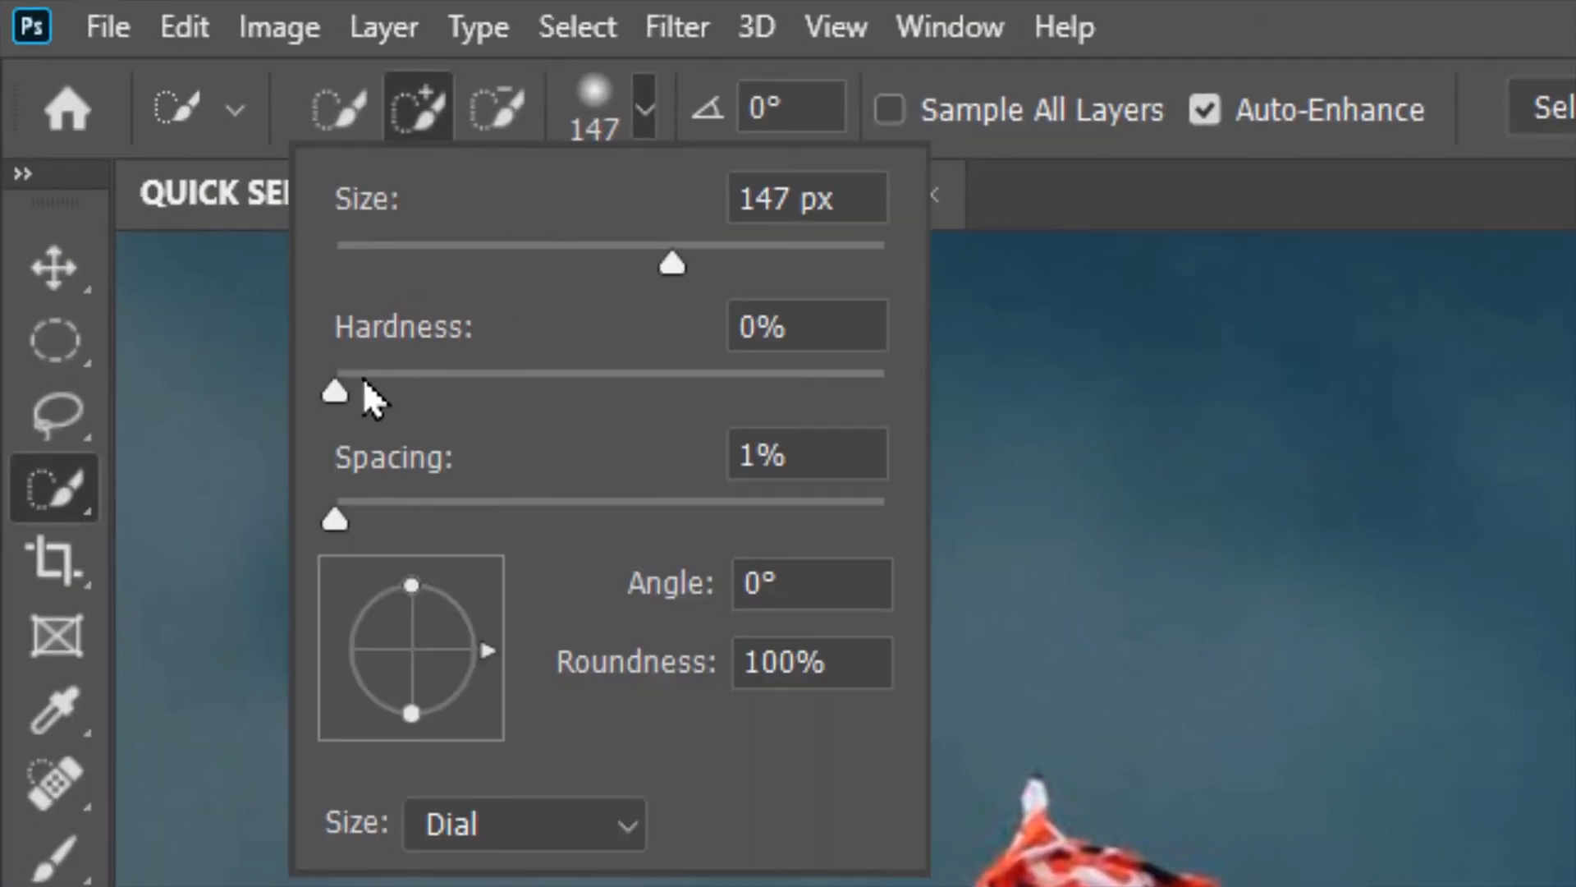
{"action": "left_click_drag", "start_coordinate": [333, 392], "coordinate": [881, 392]}
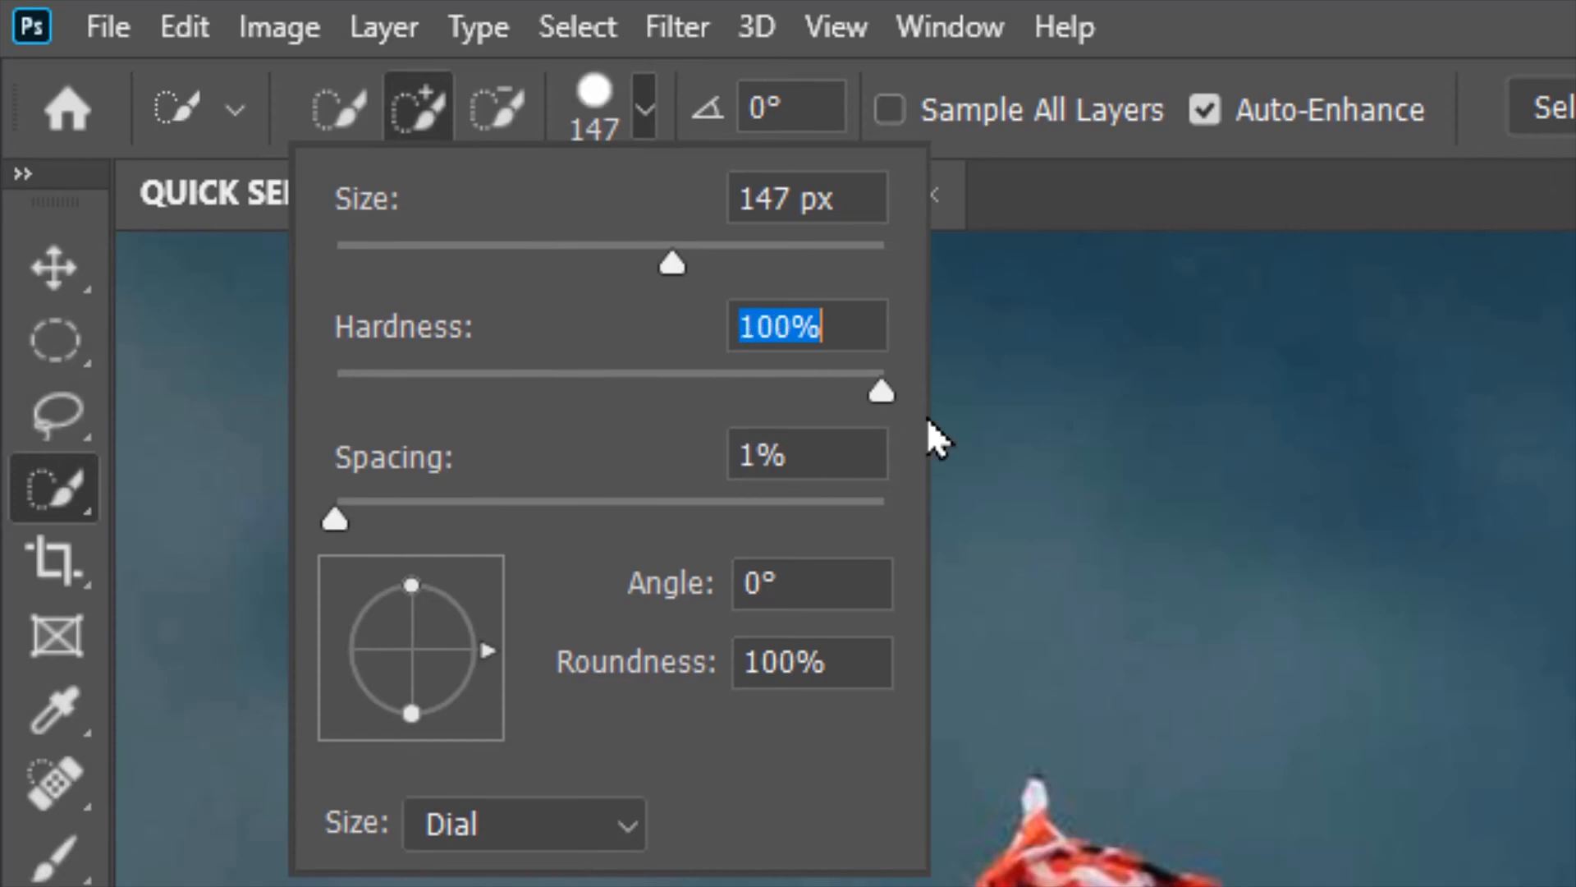
{"action": "key", "text": "q"}
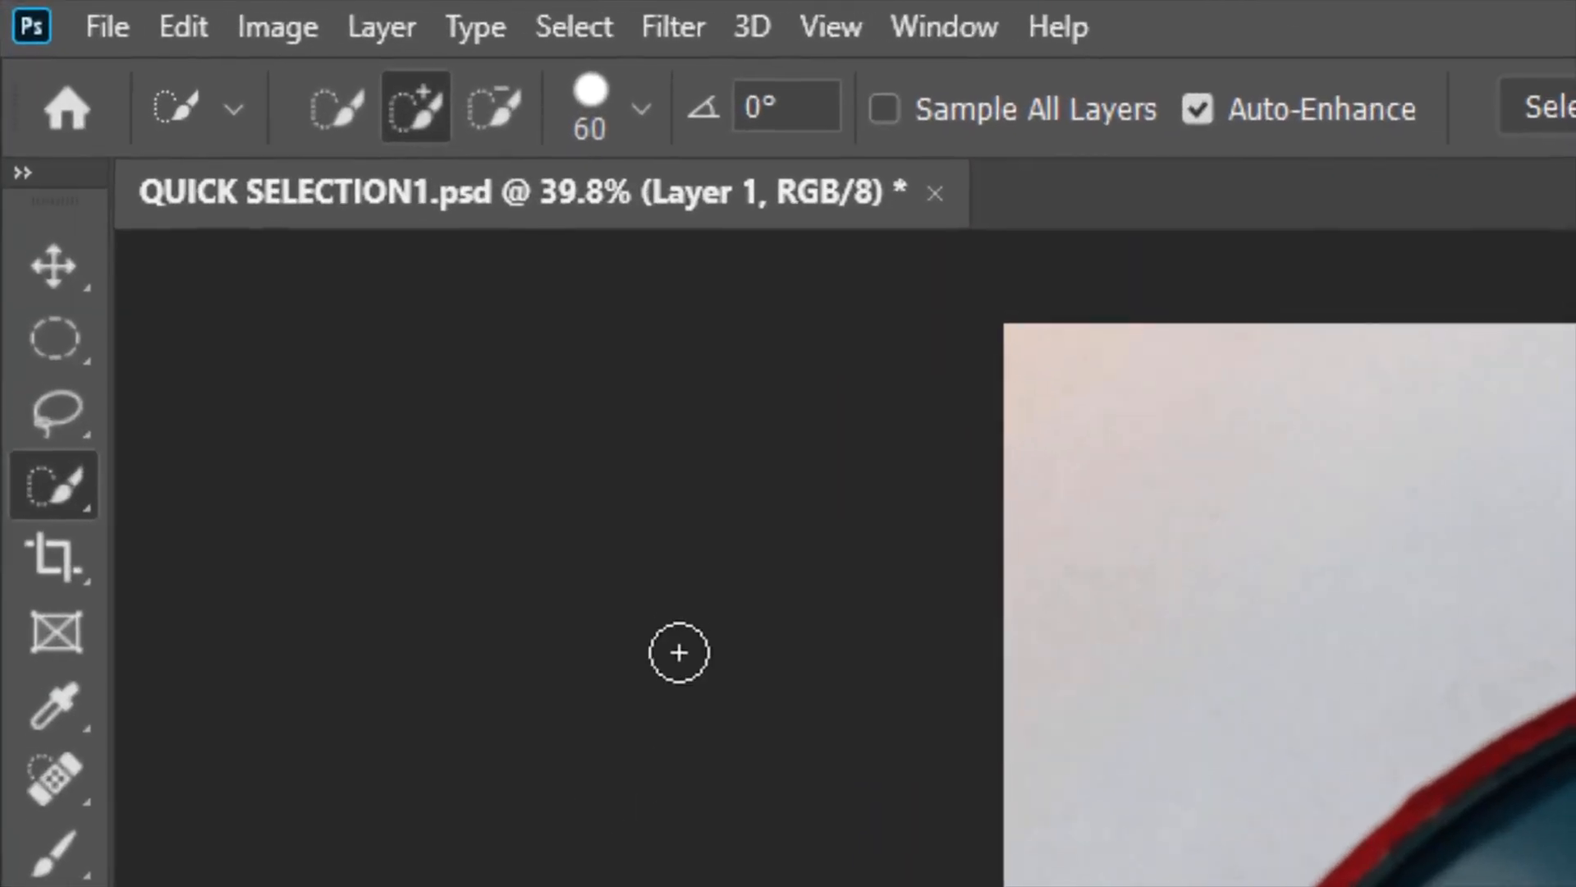
{"action": "left_click", "coordinate": [637, 108]}
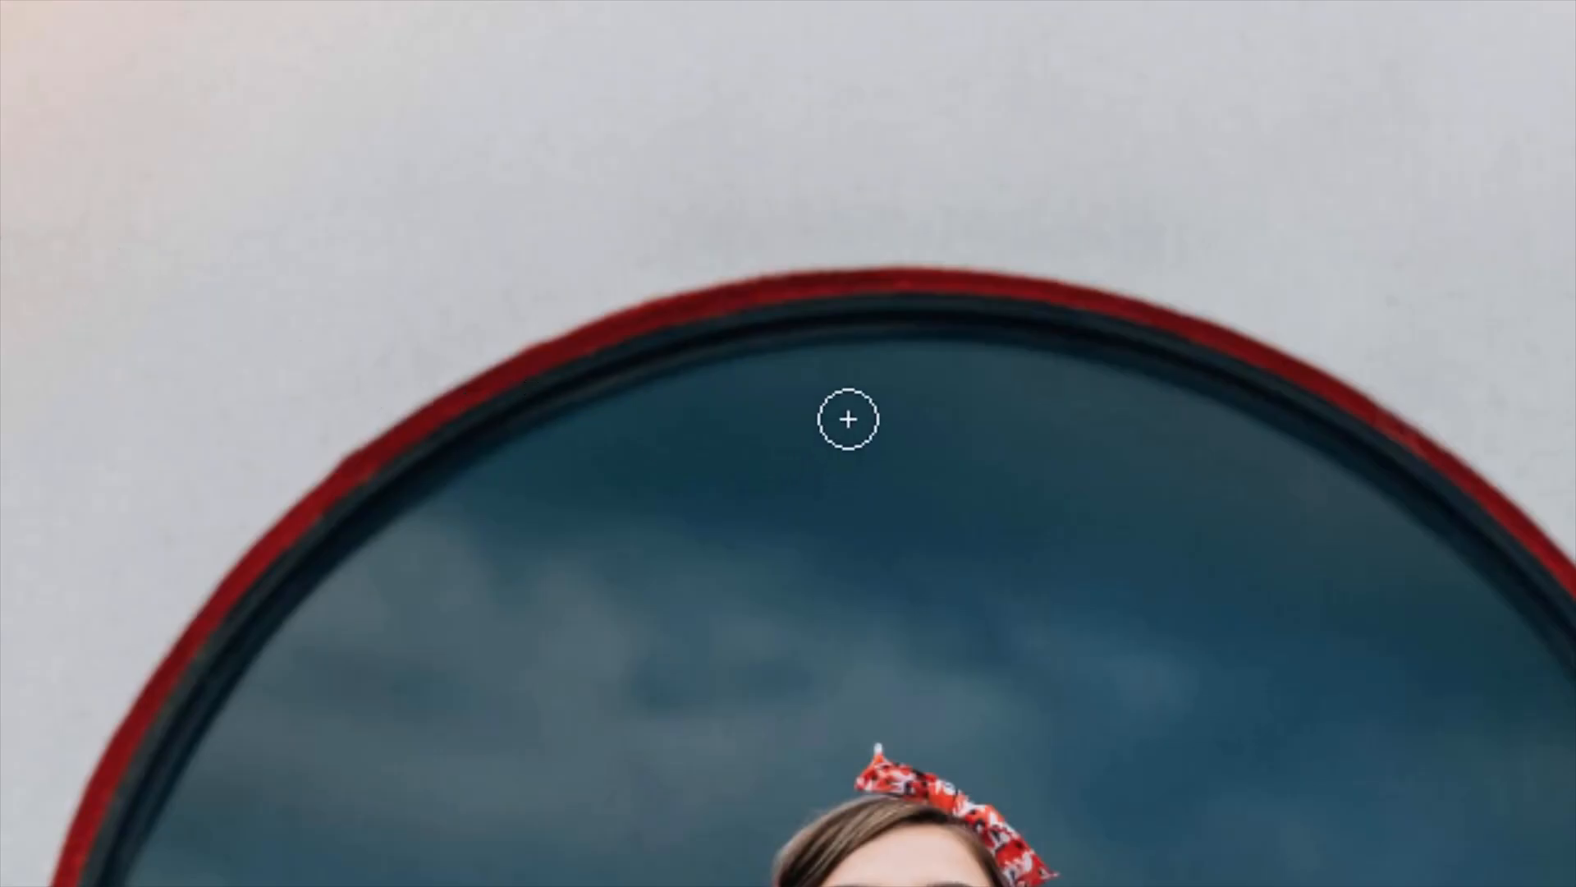
{"action": "left_click_drag", "start_coordinate": [847, 419], "coordinate": [839, 581]}
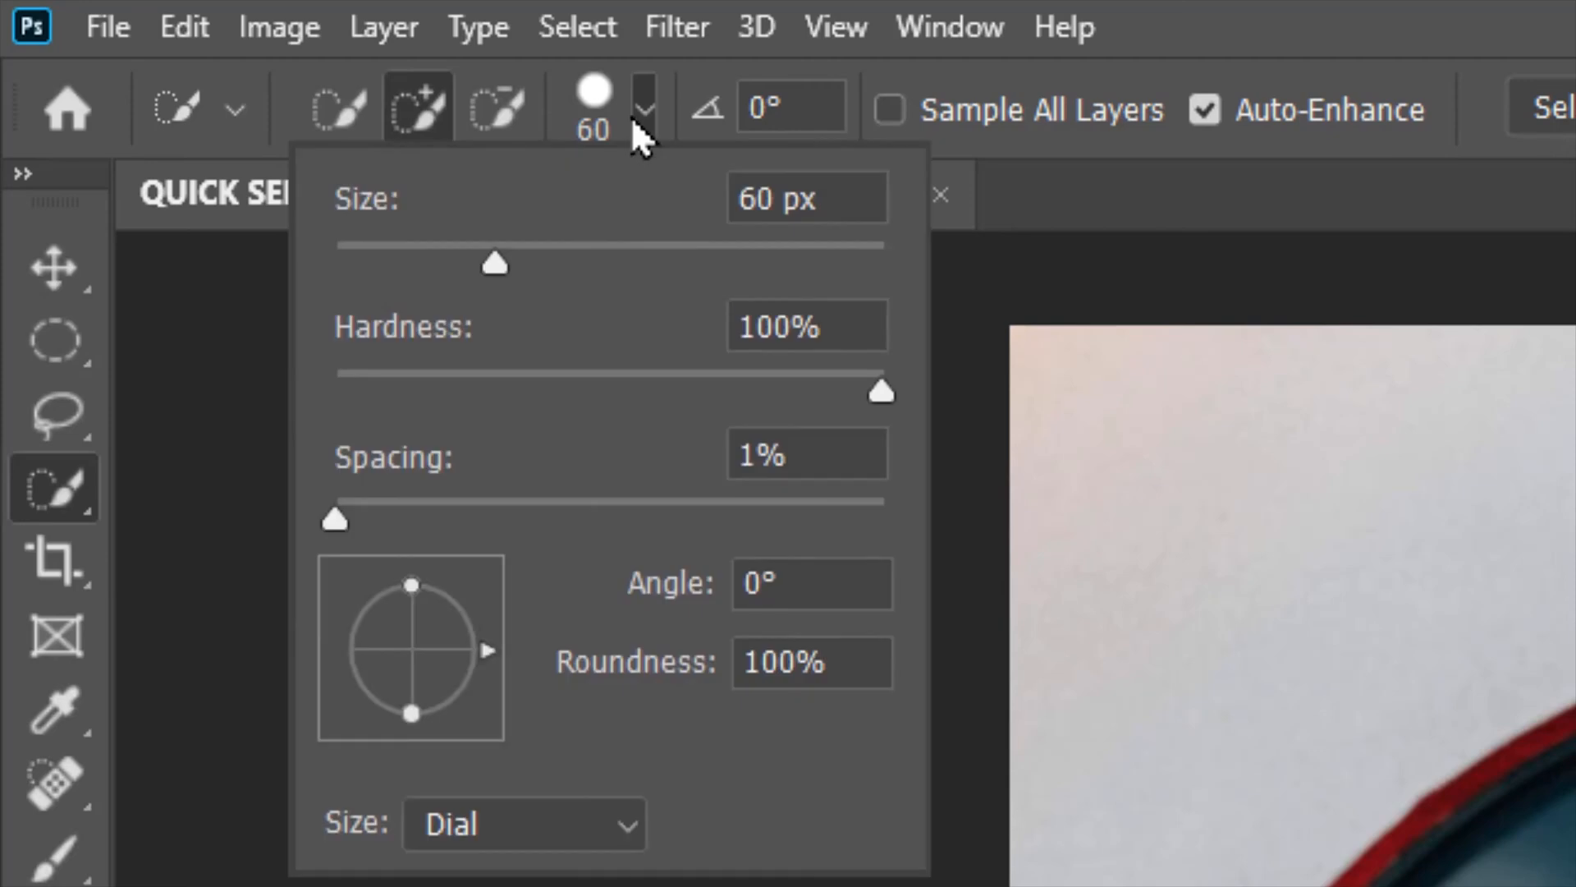
Drag the brush Size slider up to 250 px
{"action": "left_click_drag", "start_coordinate": [335, 521], "coordinate": [455, 521]}
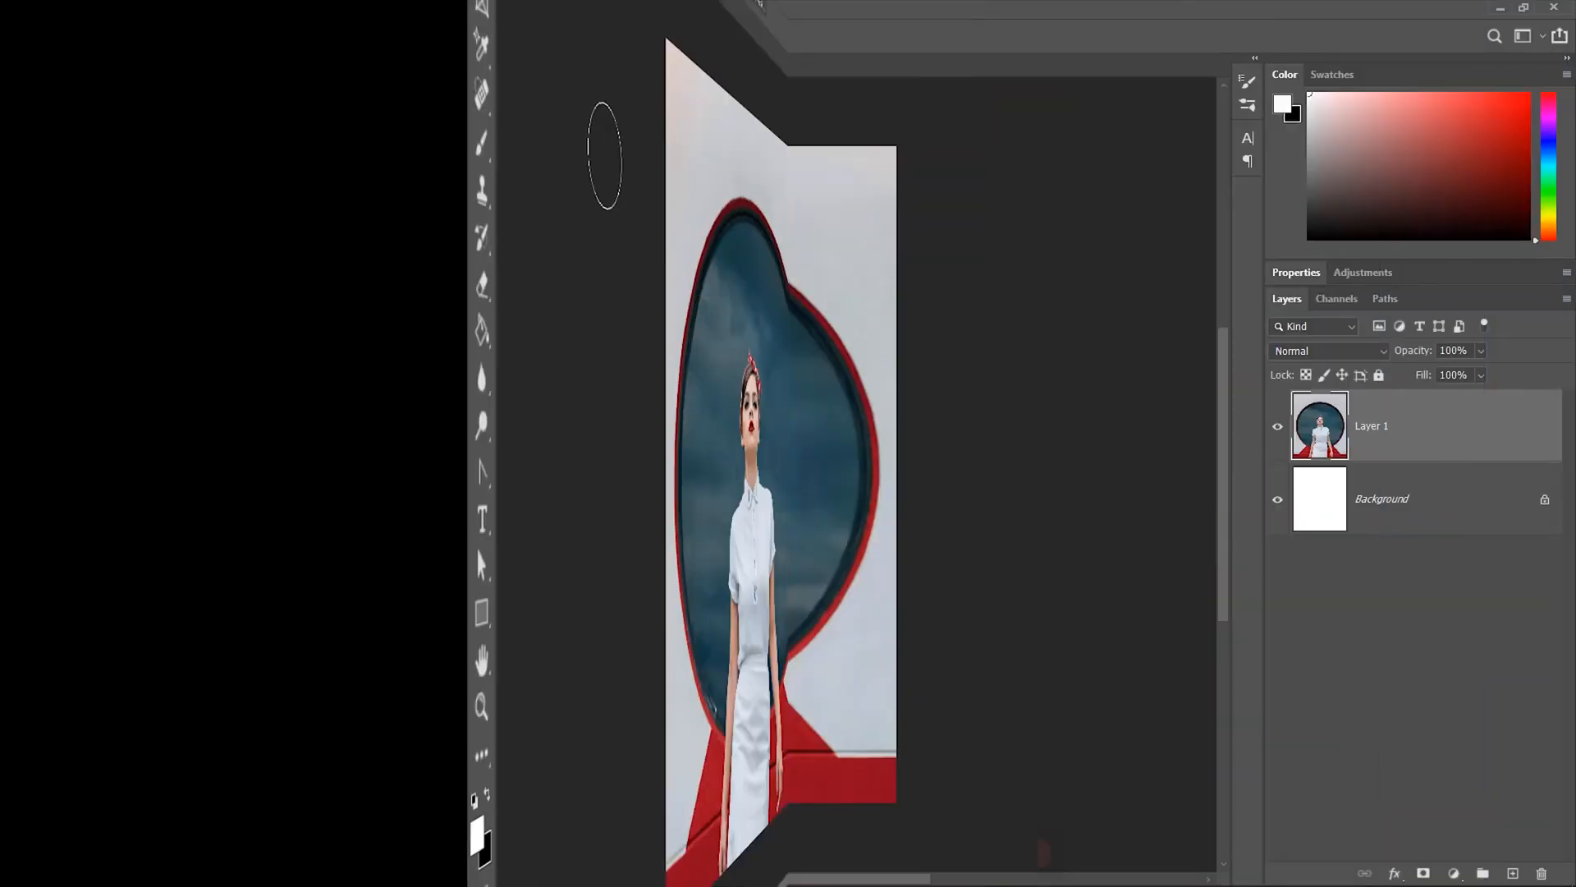
{"action": "left_click", "coordinate": [642, 108]}
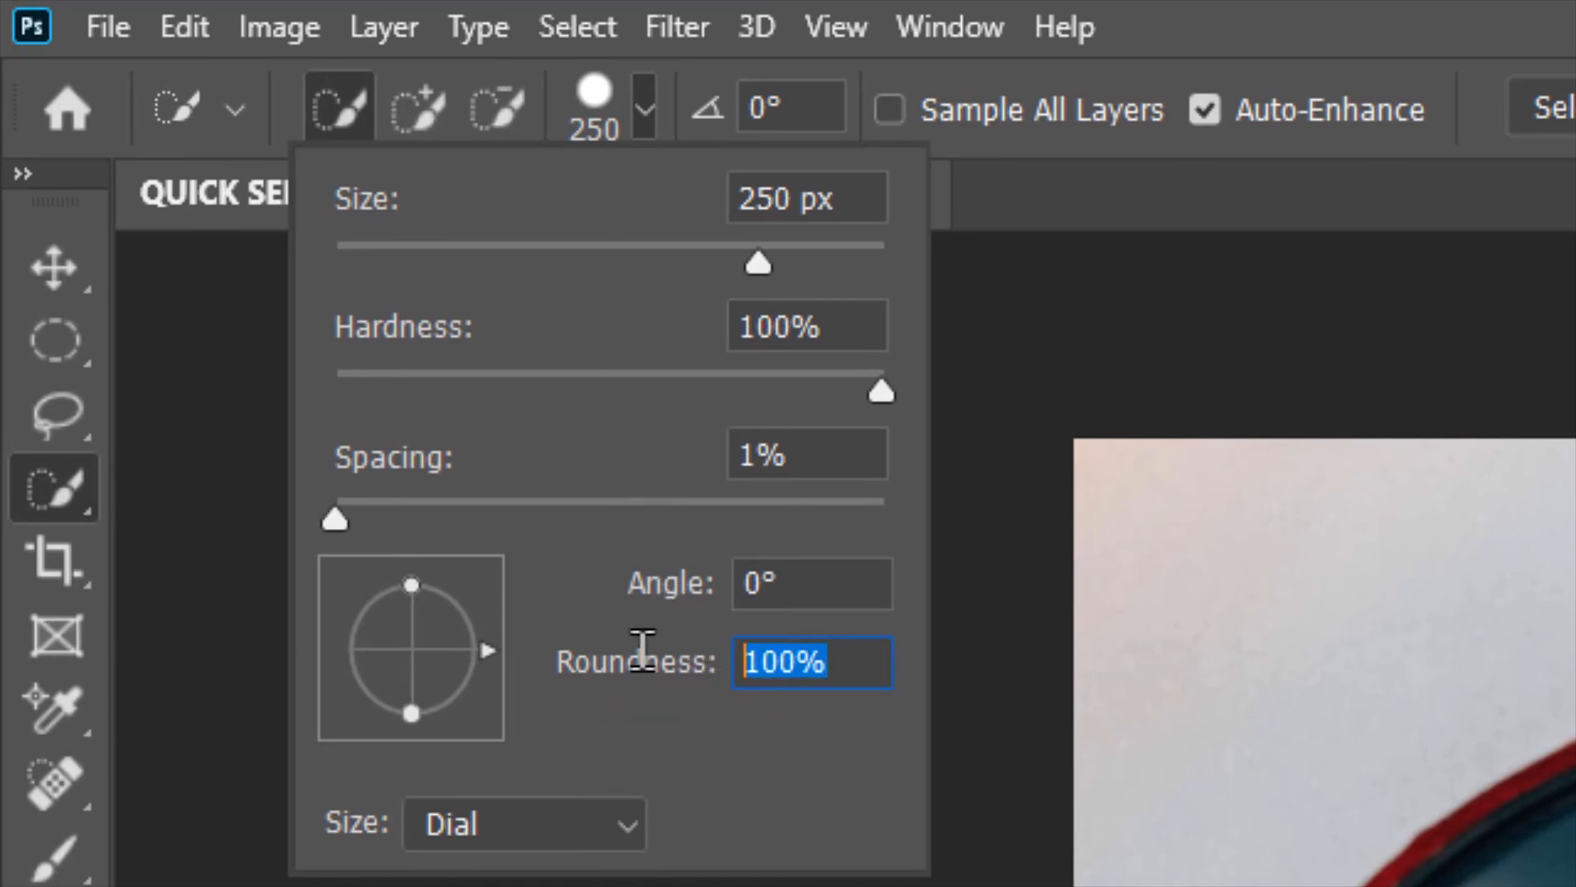
Set Roundness to 50% and reshape the tip preview to a 47% oval
{"action": "type", "text": "50"}
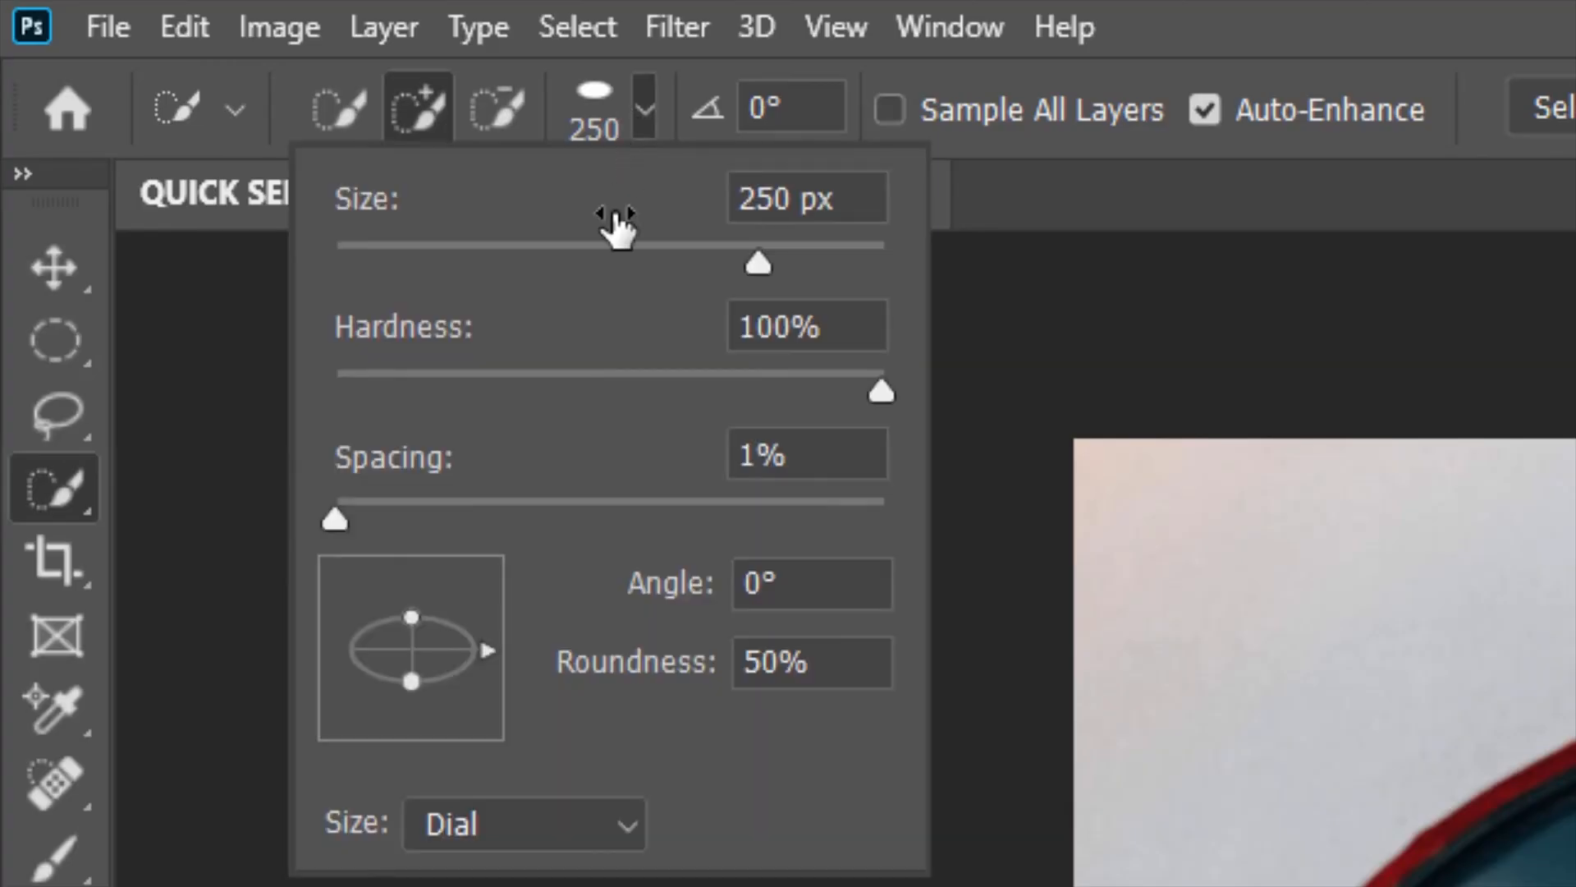
{"action": "mouse_move", "coordinate": [447, 645]}
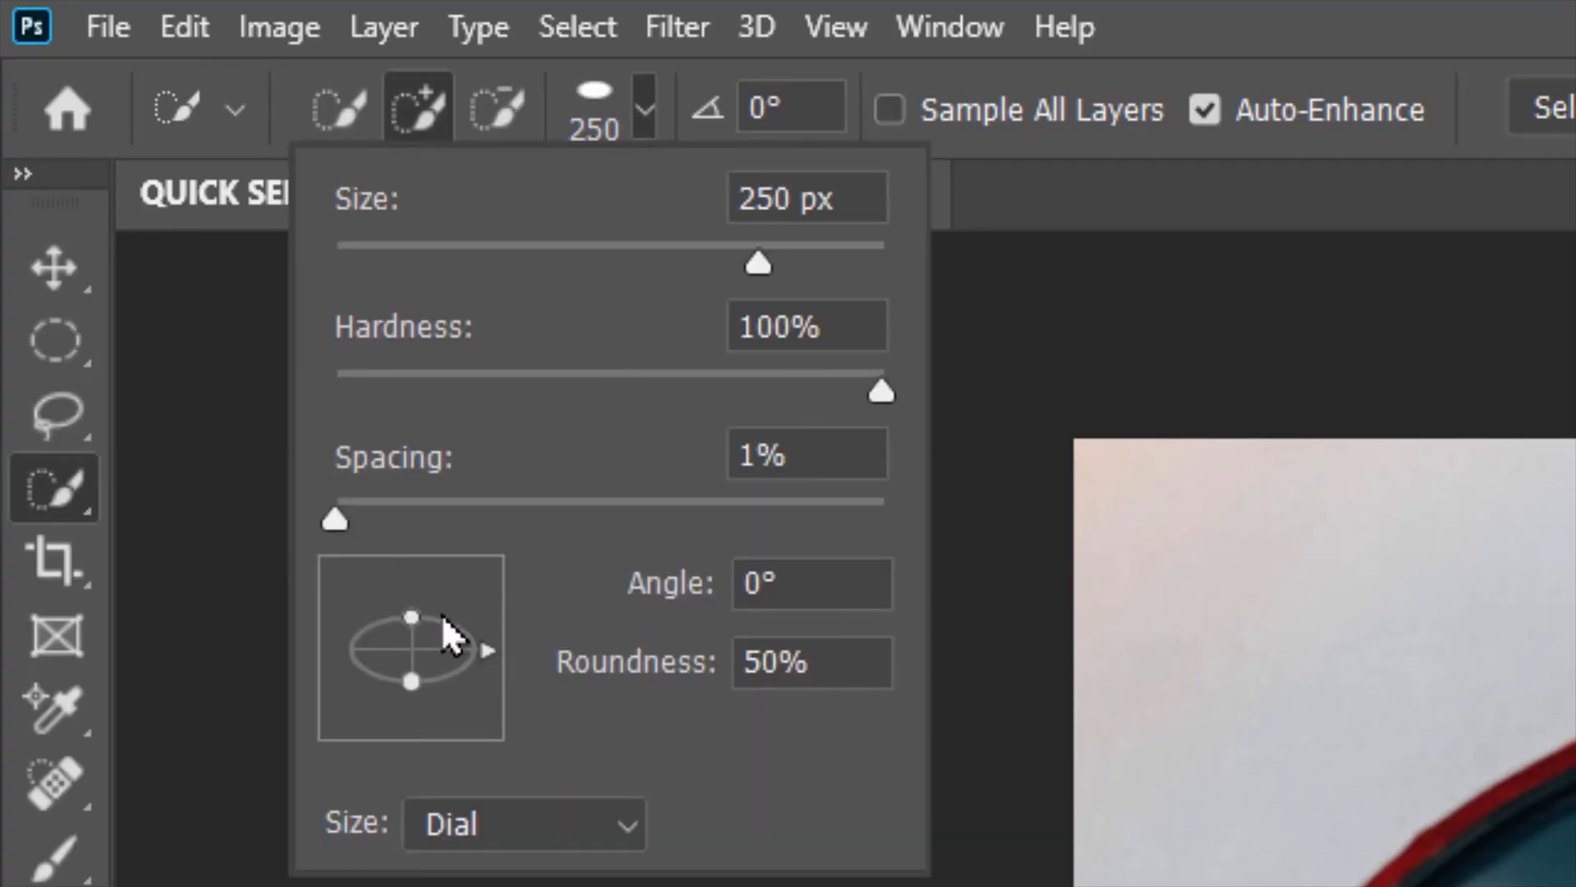
{"action": "left_click_drag", "start_coordinate": [410, 682], "coordinate": [410, 661]}
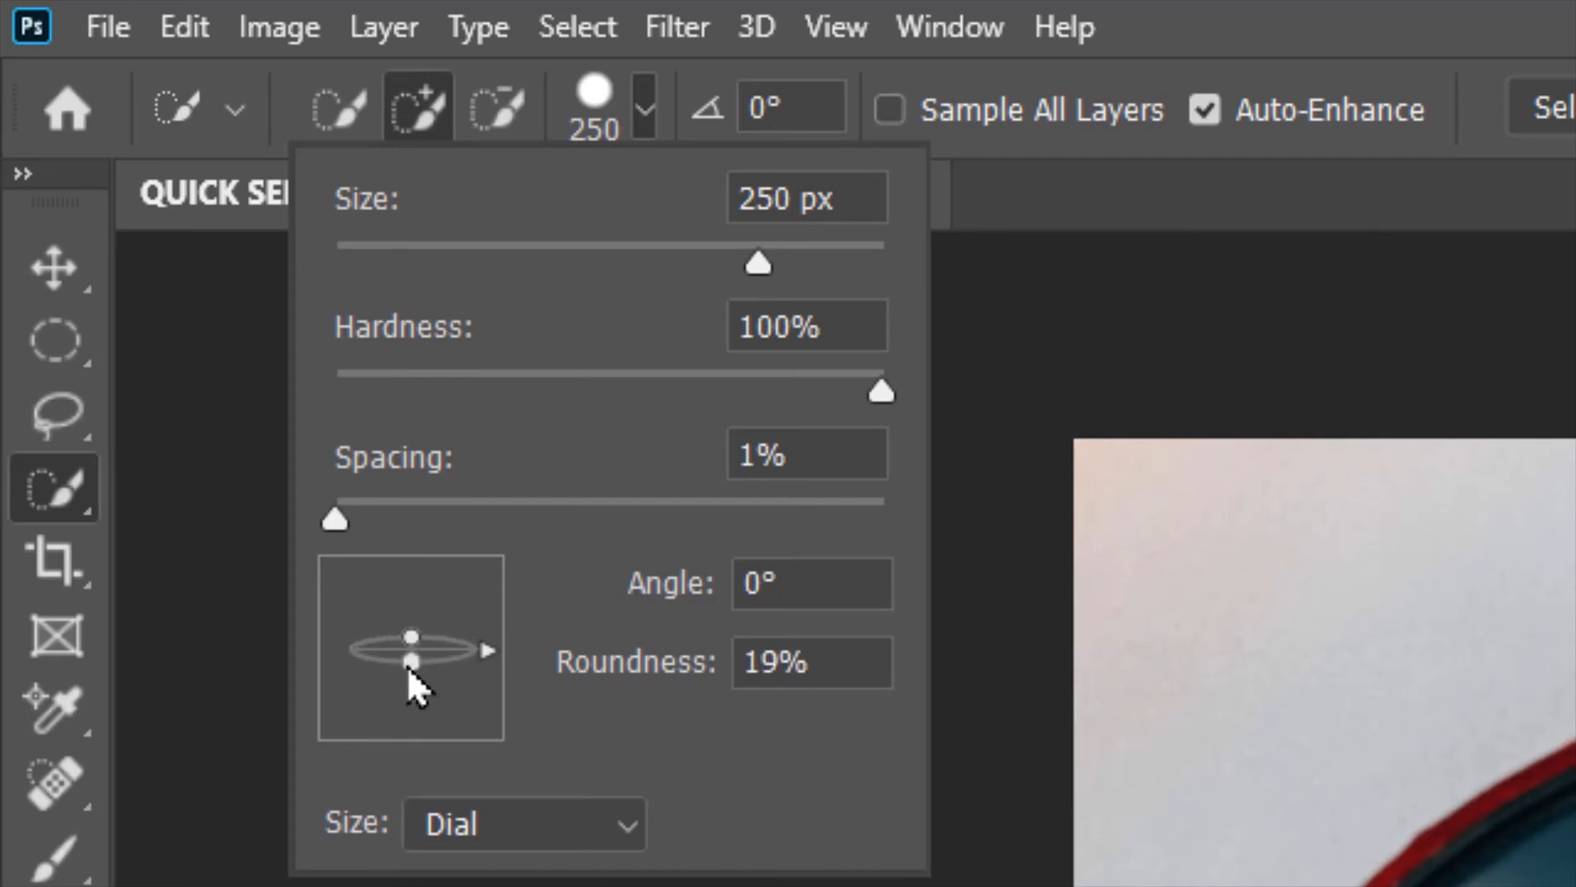
{"action": "left_click_drag", "start_coordinate": [409, 663], "coordinate": [409, 611]}
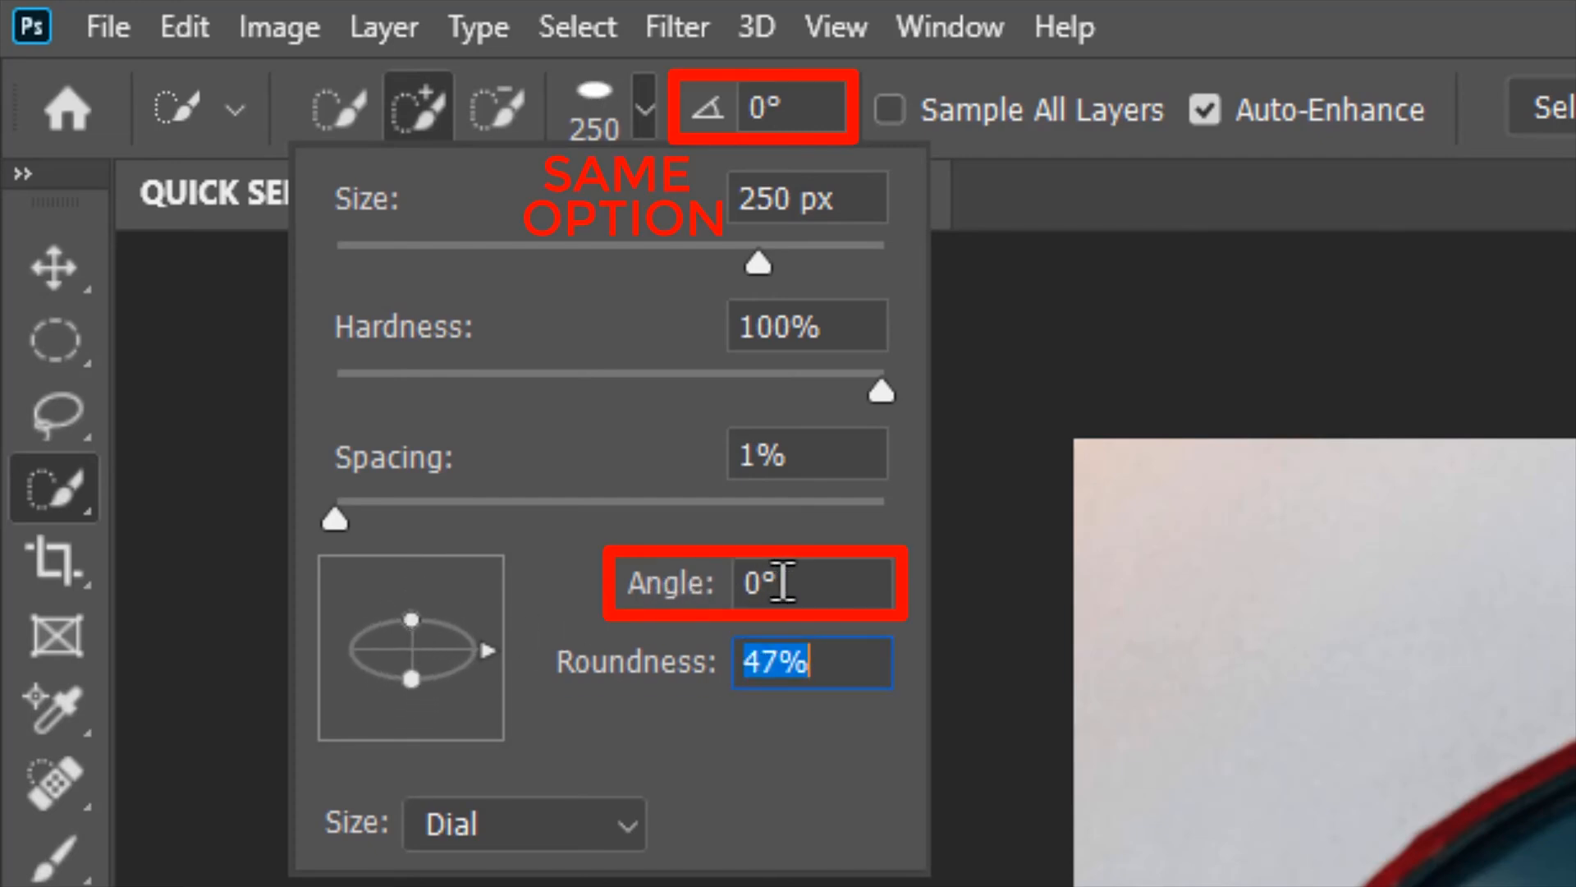
Enter an Angle value to tilt the oval tip to about −29°, then view the Size control choices
{"action": "left_click", "coordinate": [804, 583]}
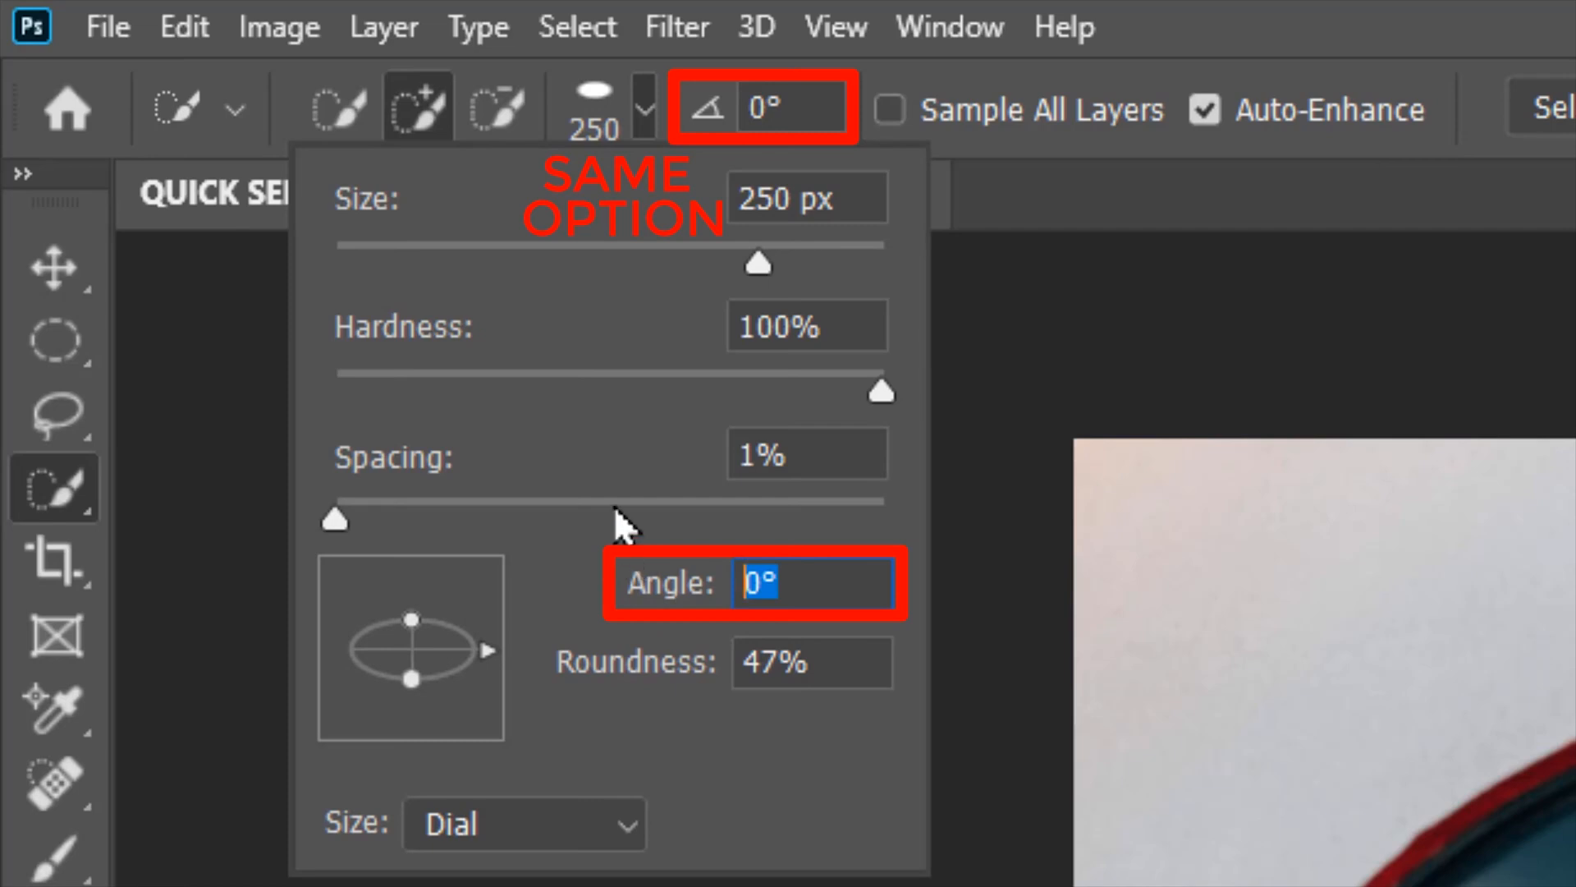
{"action": "type", "text": "10"}
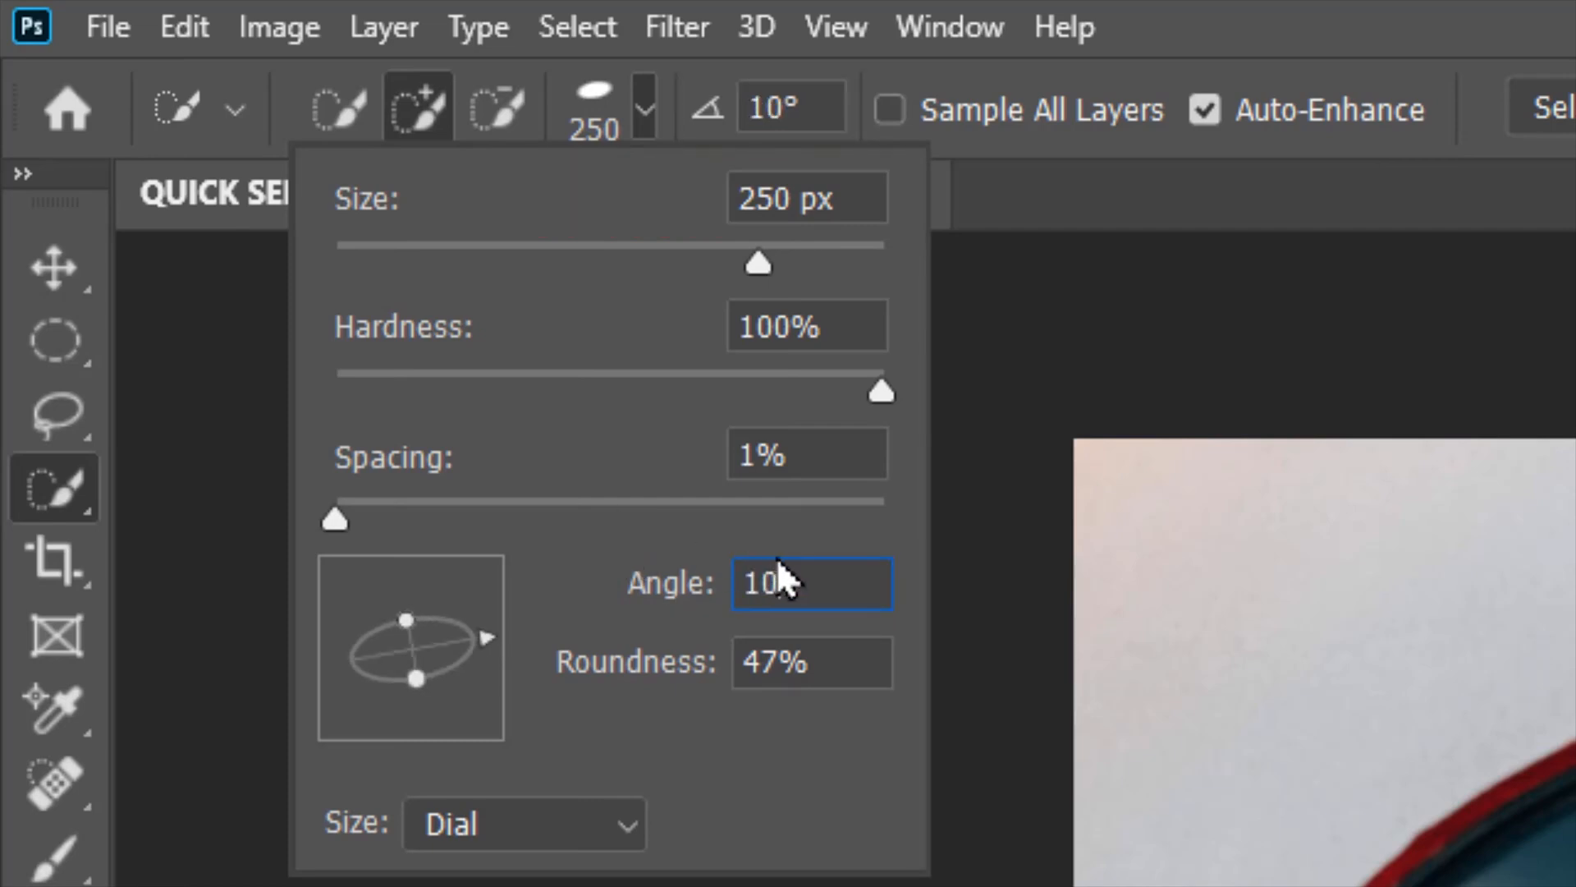
{"action": "type", "text": "5"}
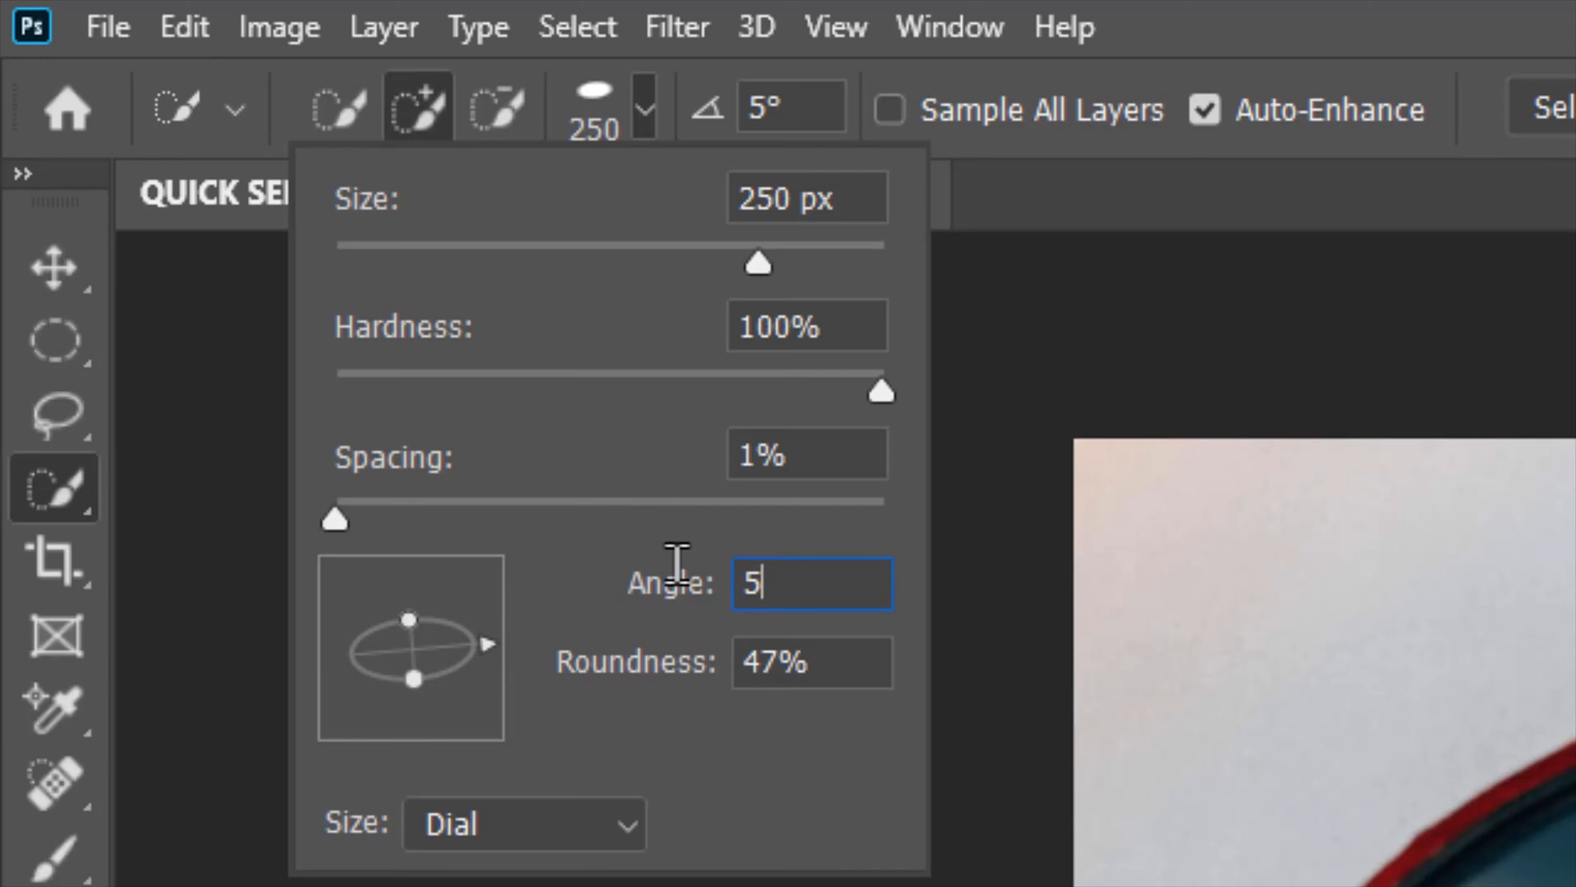
{"action": "type", "text": "0"}
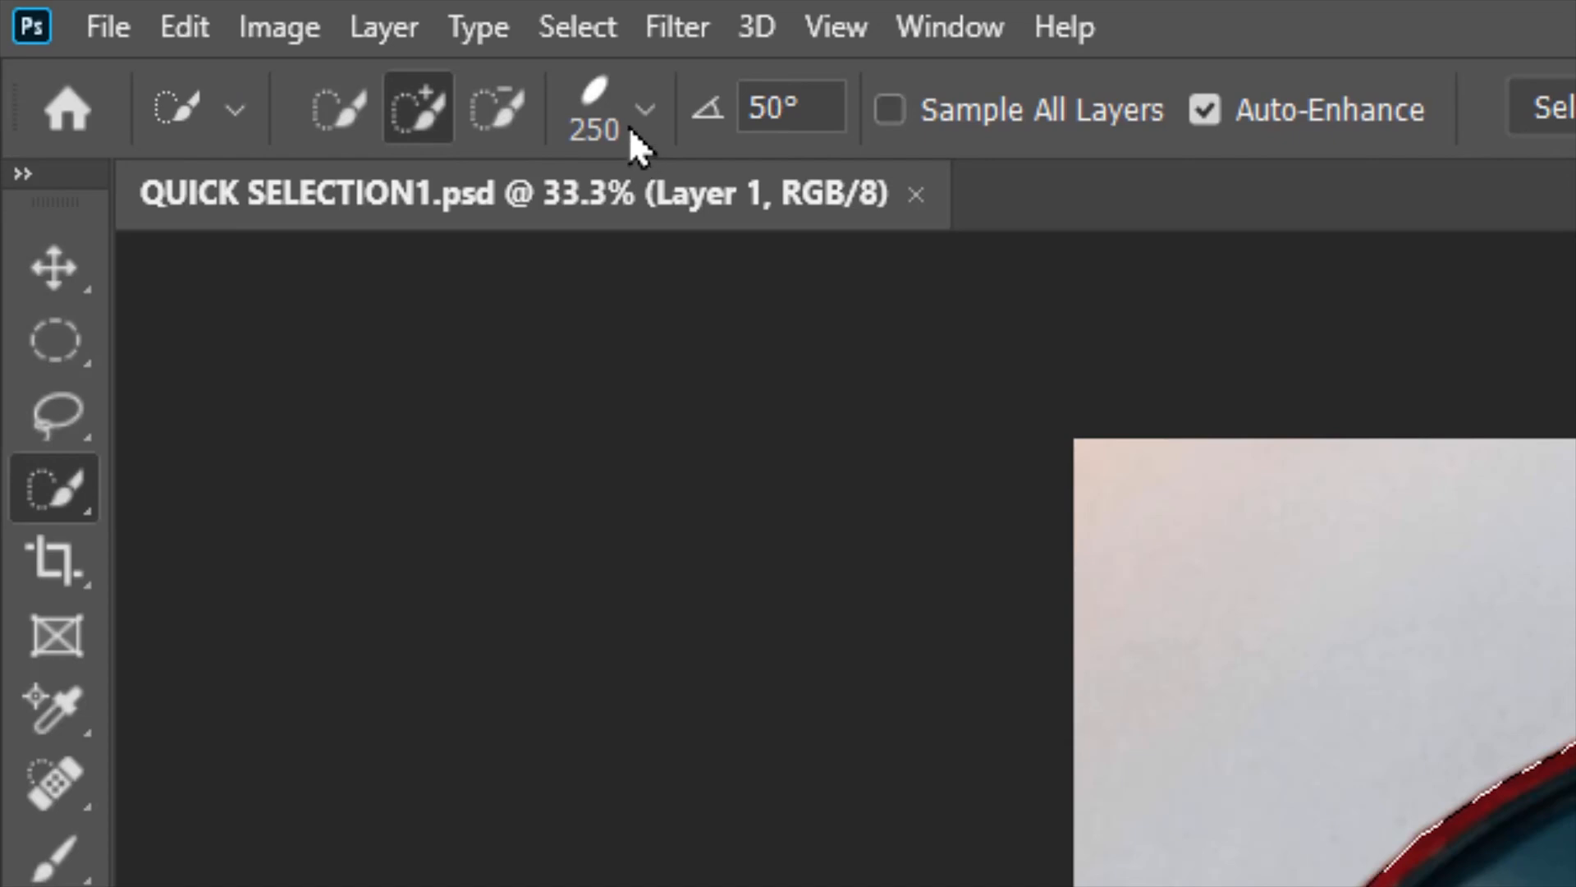
{"action": "left_click", "coordinate": [639, 109]}
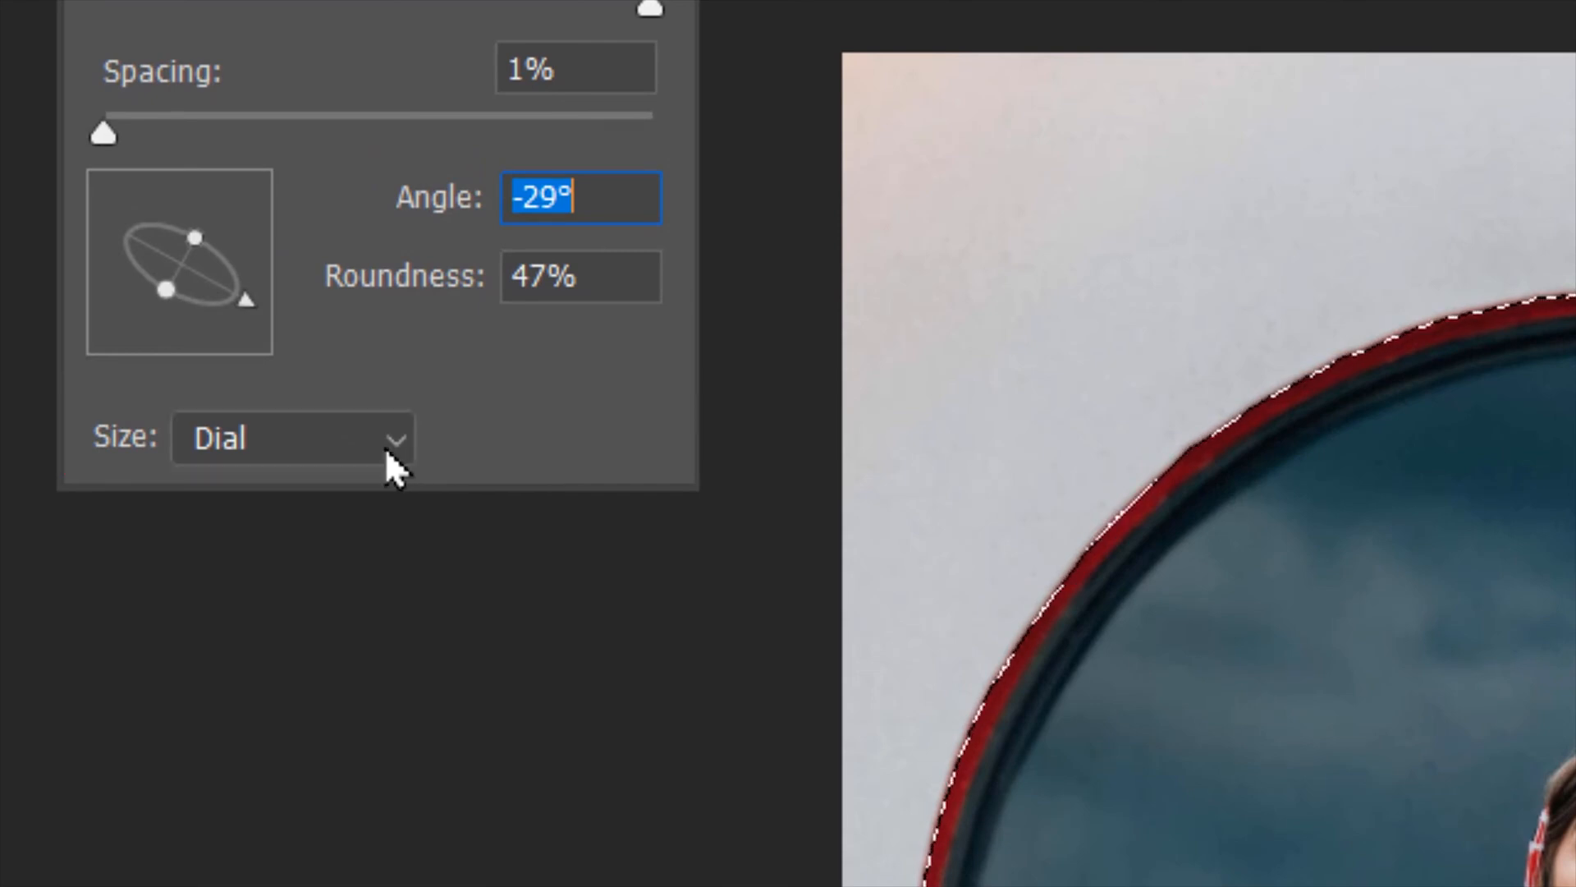
{"action": "left_click", "coordinate": [293, 440]}
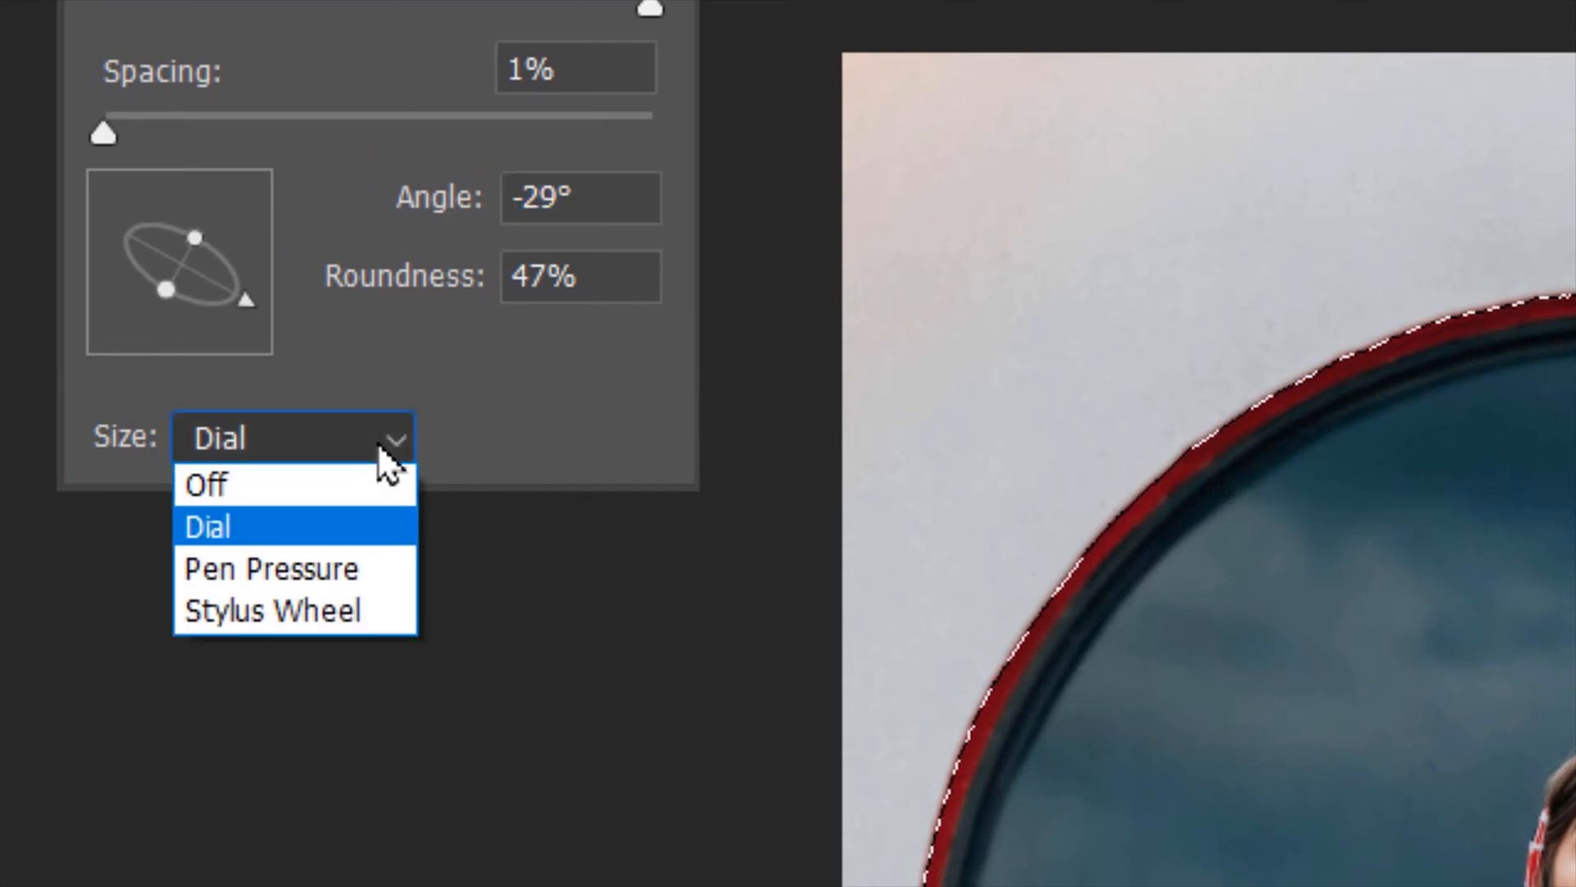
{"action": "mouse_move", "coordinate": [271, 568]}
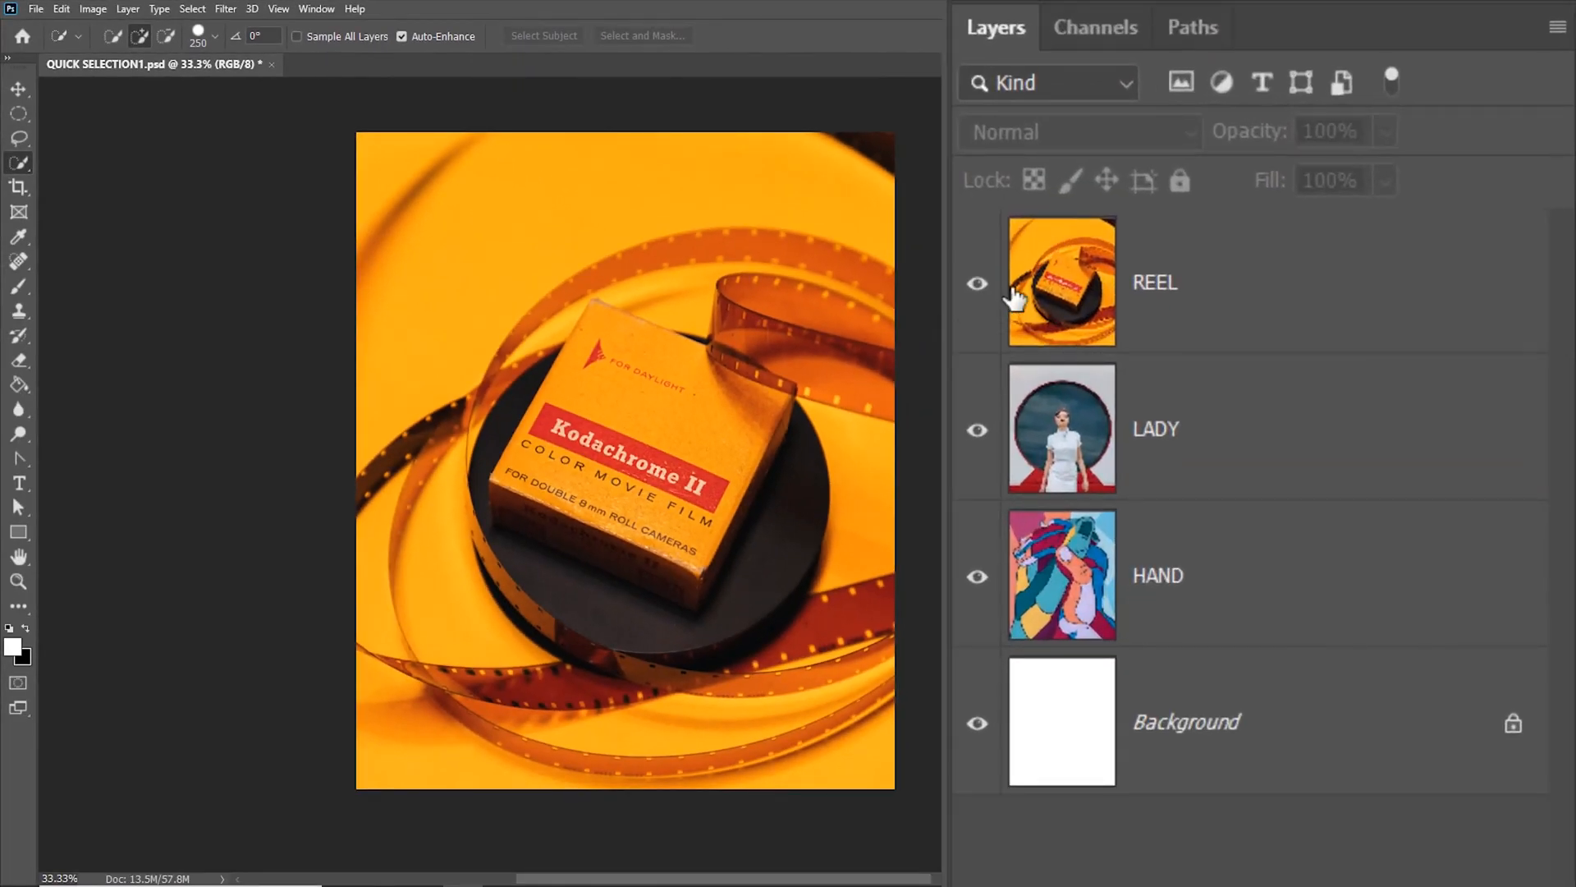
Toggle layer visibility so REEL, LADY and HAND show together with the Background hidden
{"action": "left_click", "coordinate": [977, 283]}
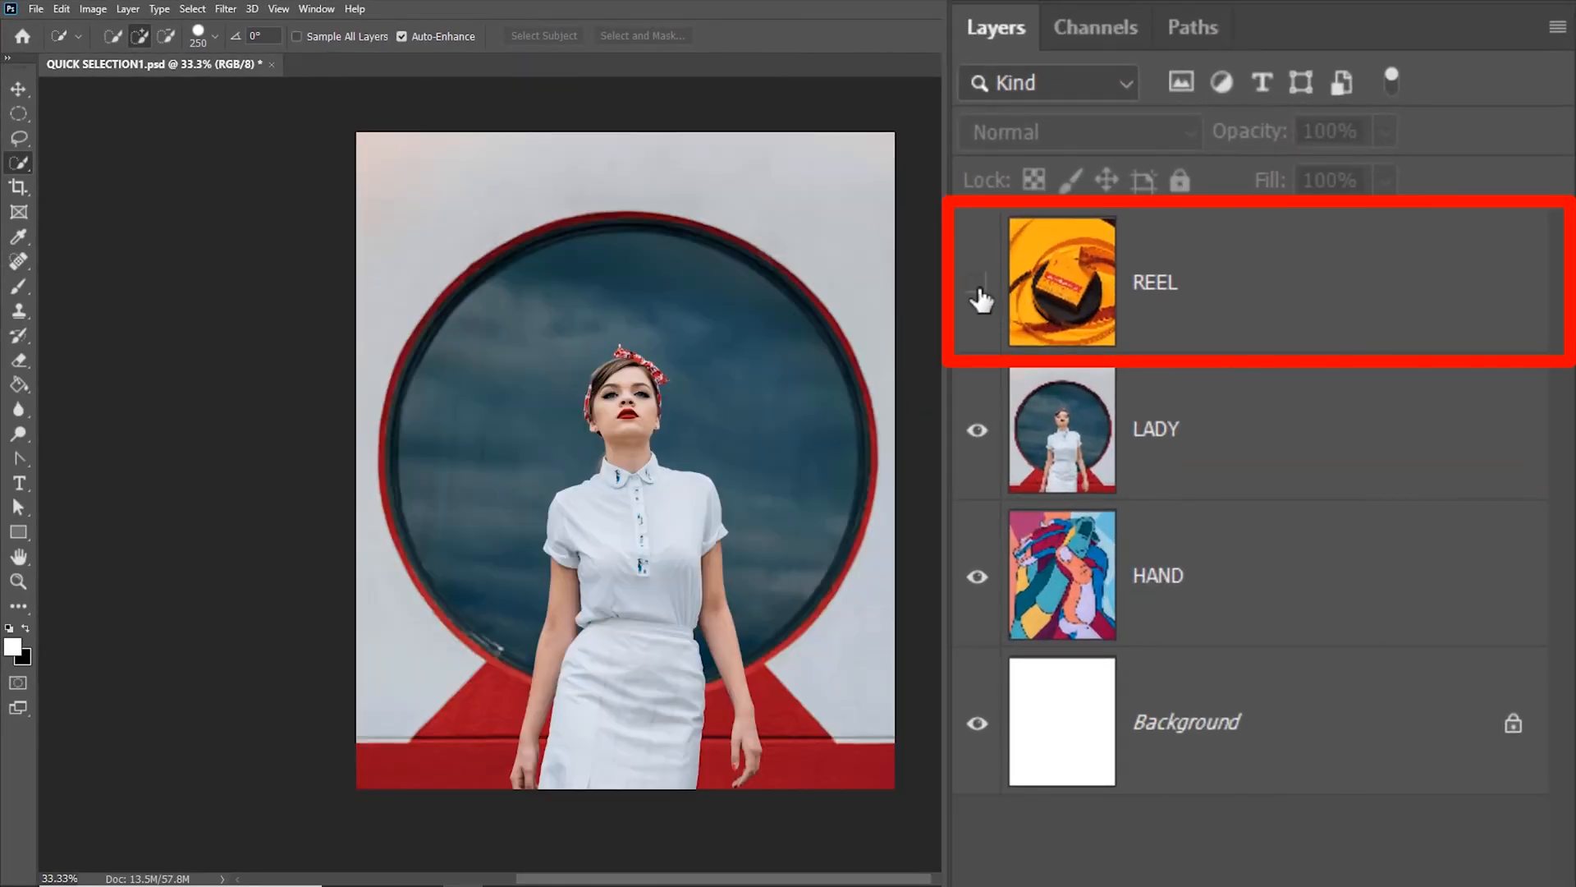
{"action": "left_click", "coordinate": [975, 283]}
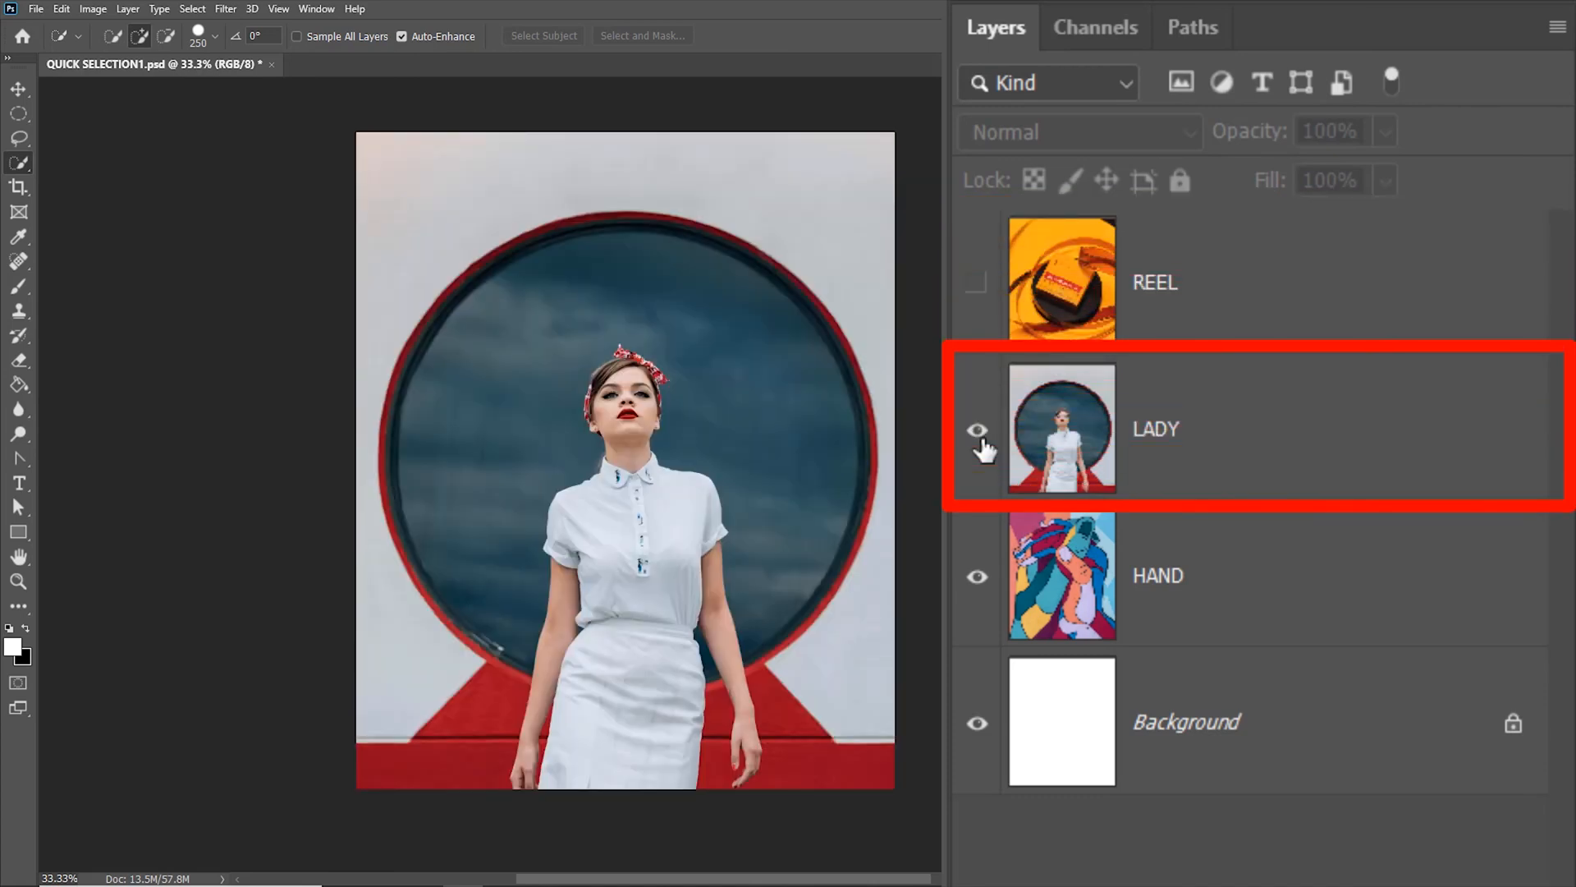
{"action": "left_click", "coordinate": [978, 427]}
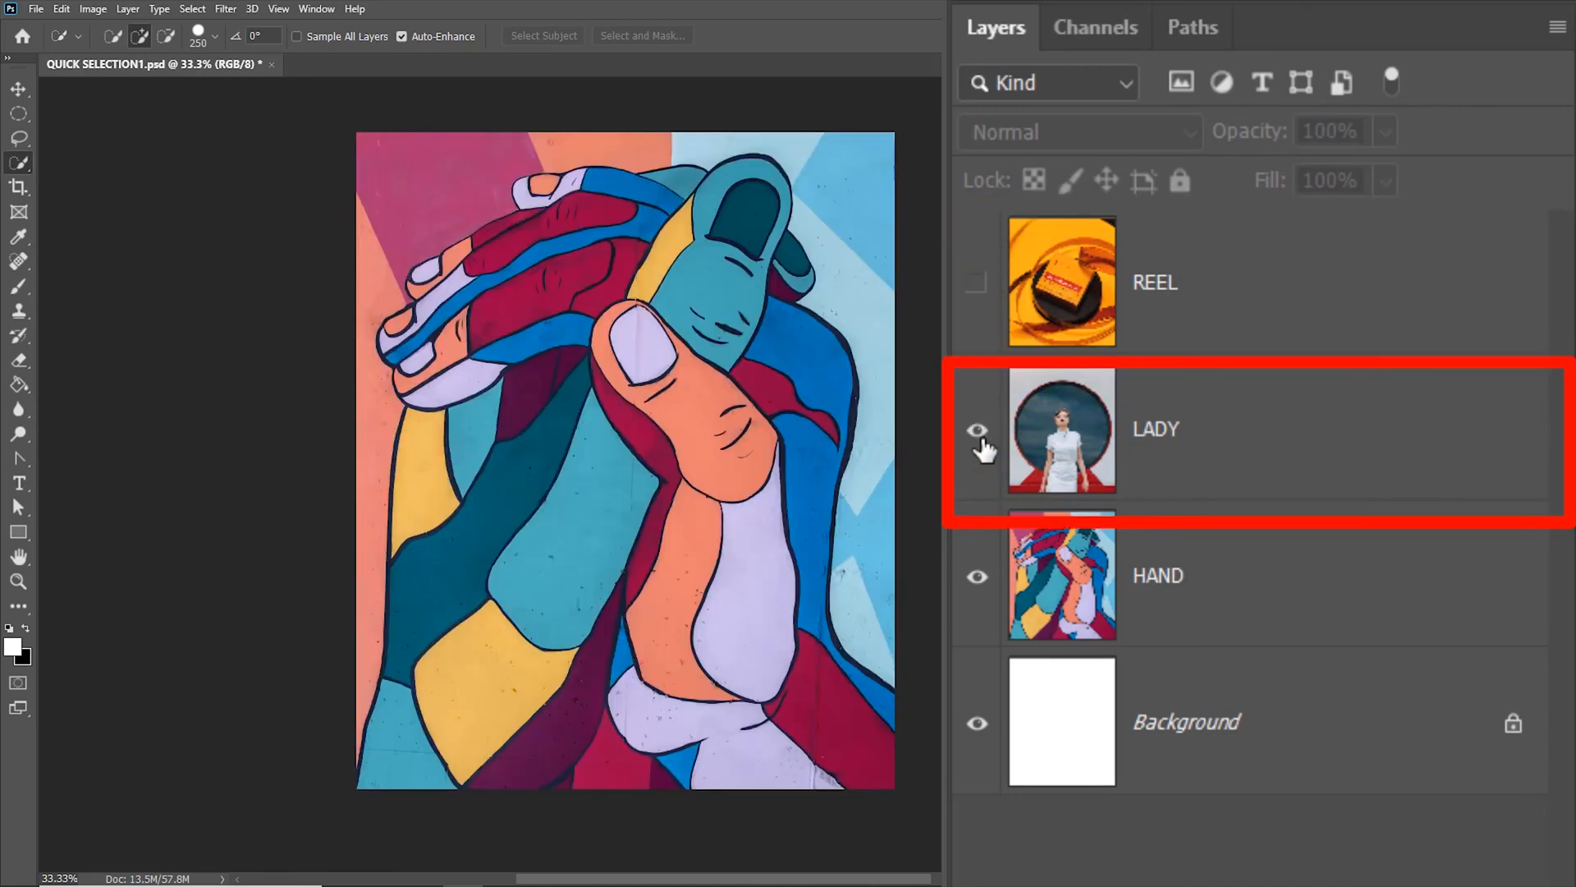
{"action": "left_click", "coordinate": [979, 429]}
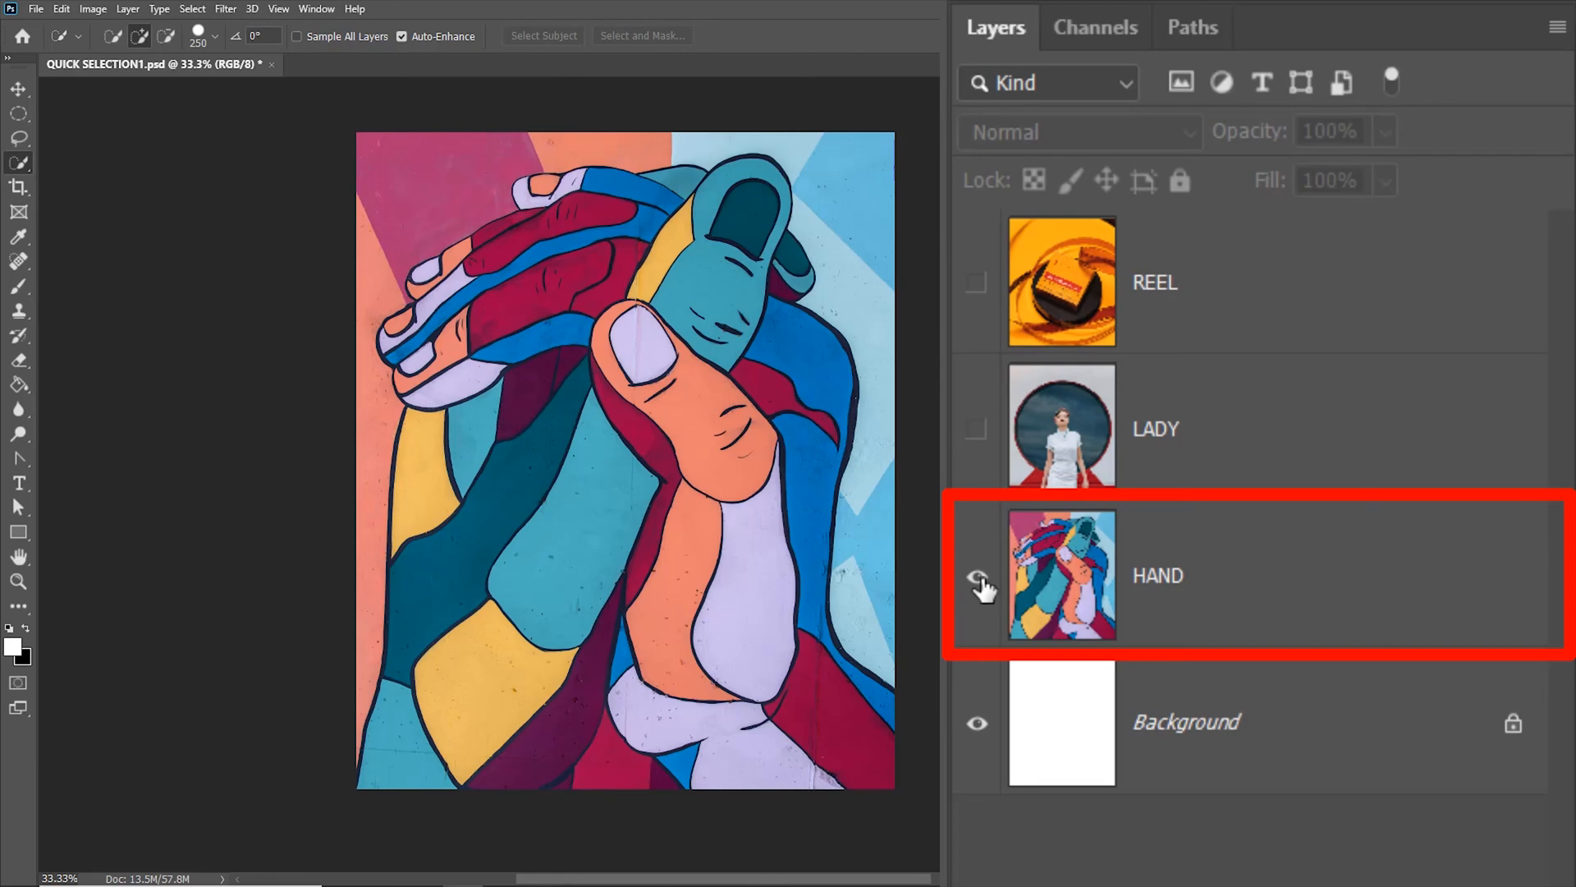
{"action": "left_click", "coordinate": [976, 577]}
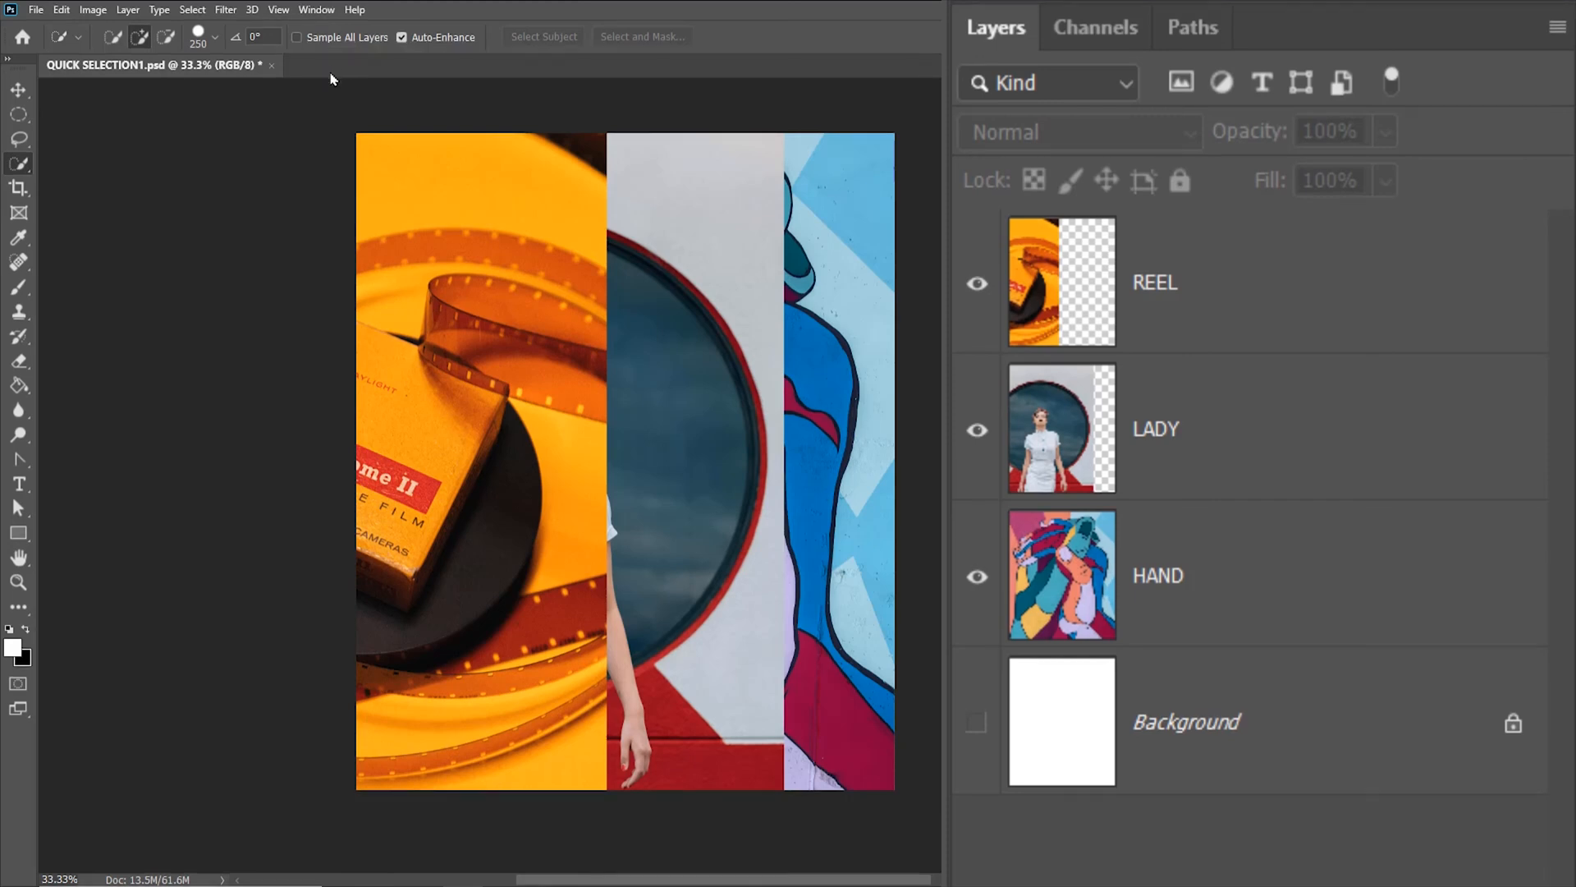
{"action": "mouse_move", "coordinate": [1255, 318]}
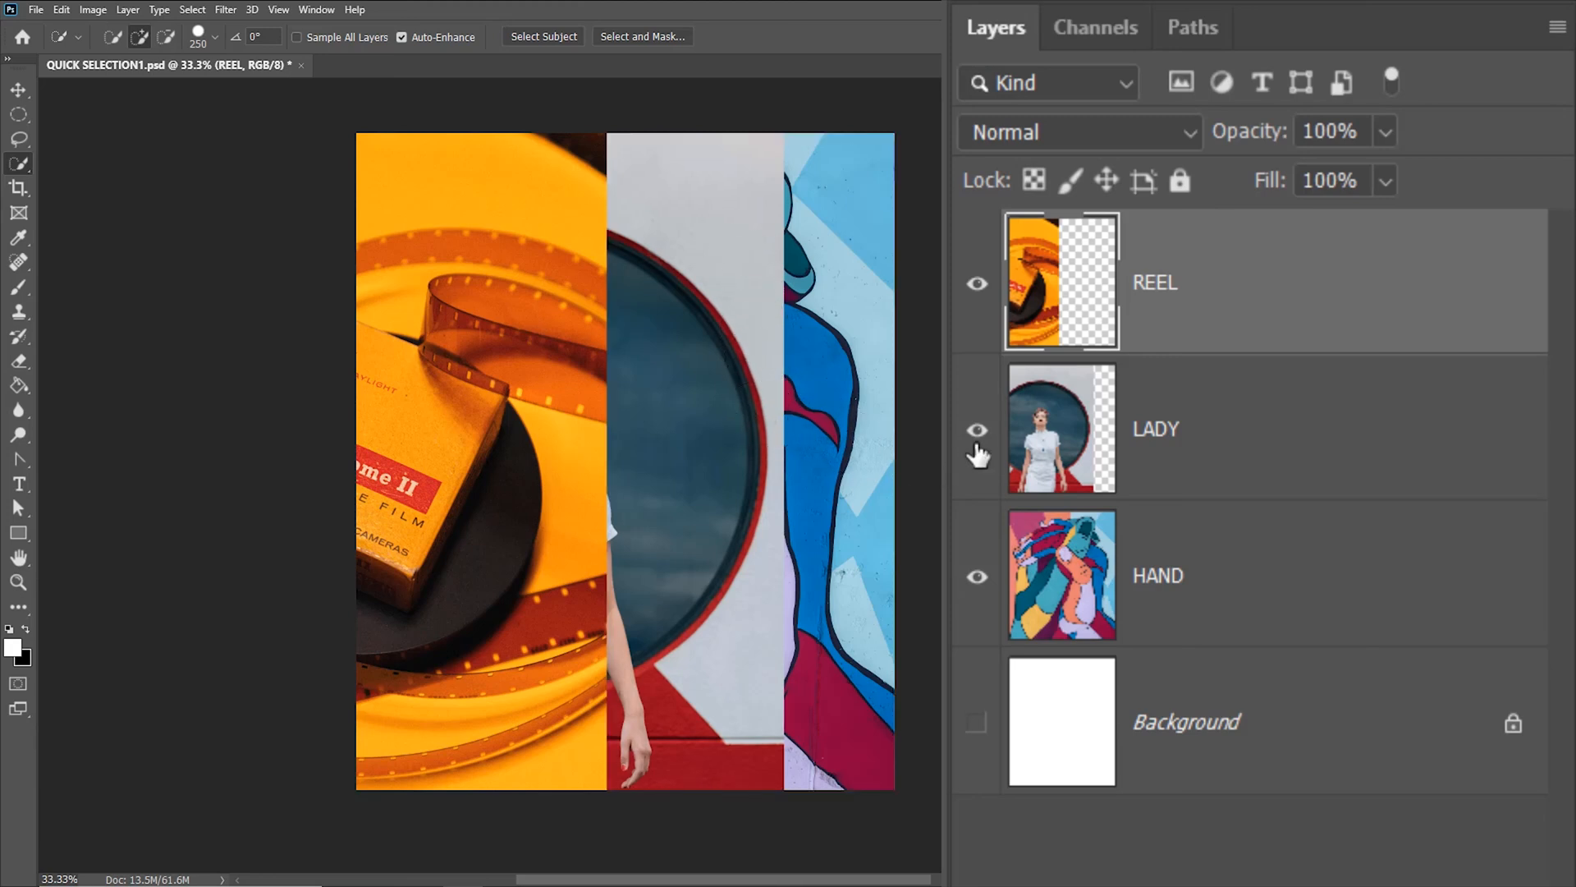
Enable Sample All Layers, brush over the lady and hand strips across layers, then deselect
{"action": "left_click", "coordinate": [975, 430]}
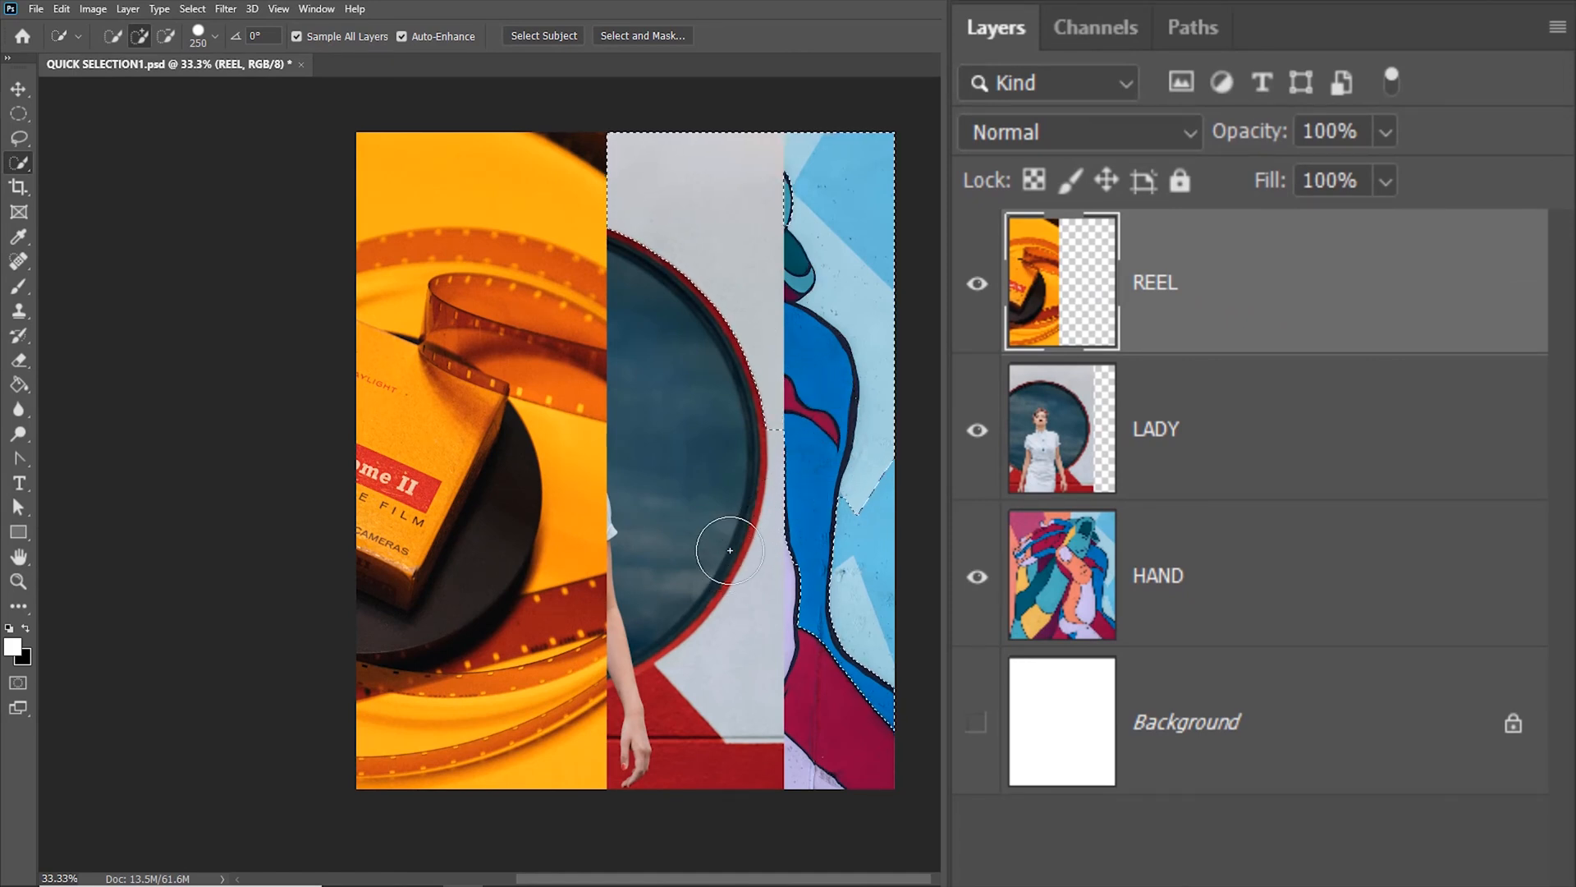
{"action": "left_click_drag", "start_coordinate": [729, 552], "coordinate": [562, 435]}
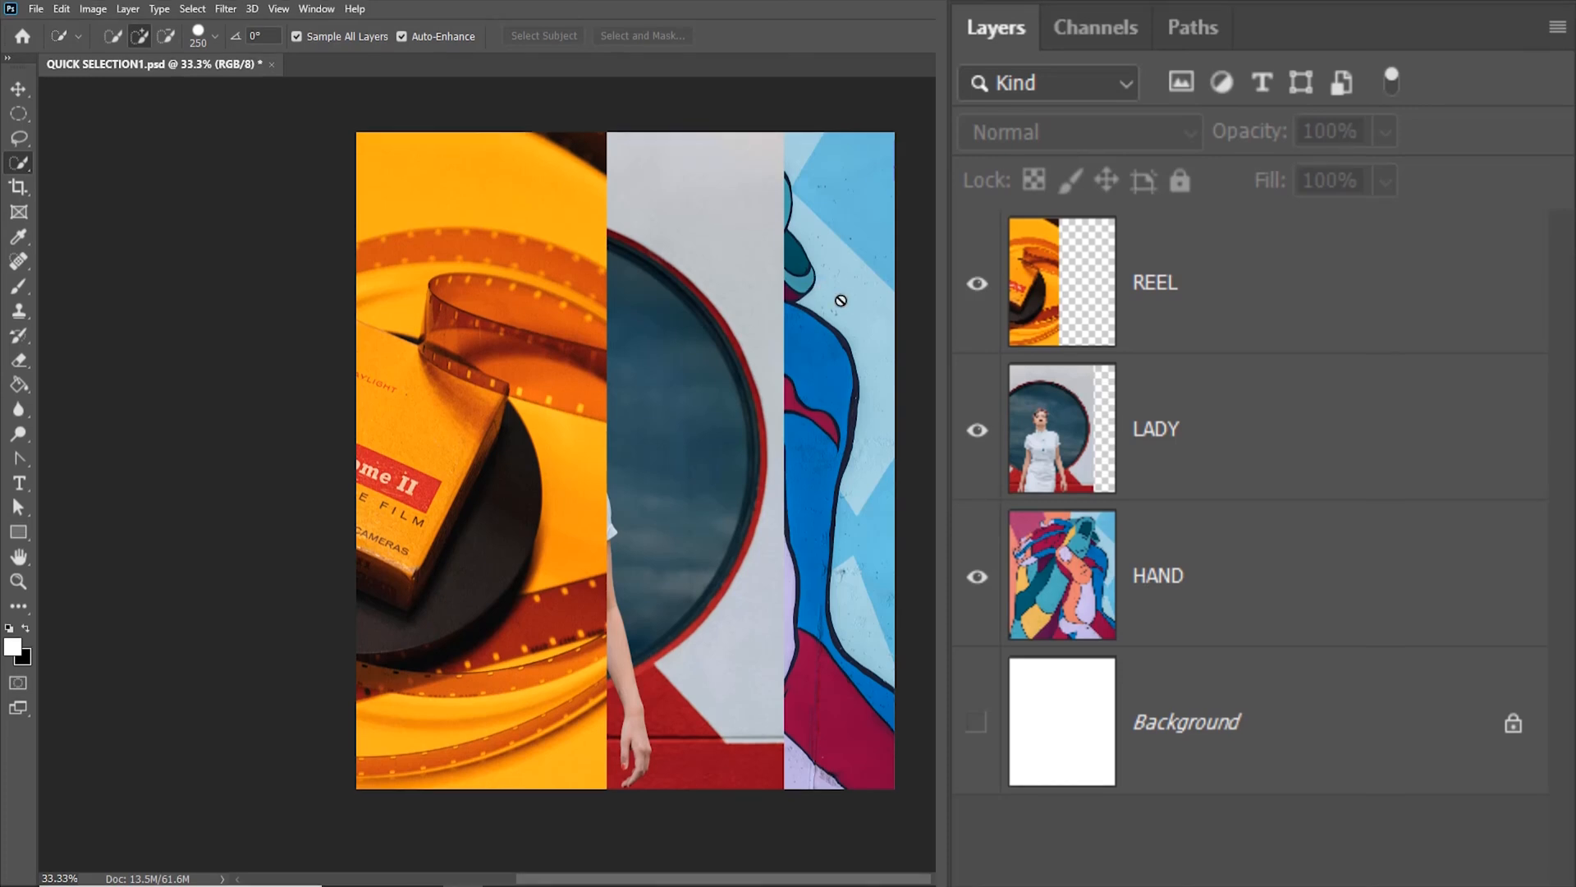
{"action": "left_click", "coordinate": [839, 299]}
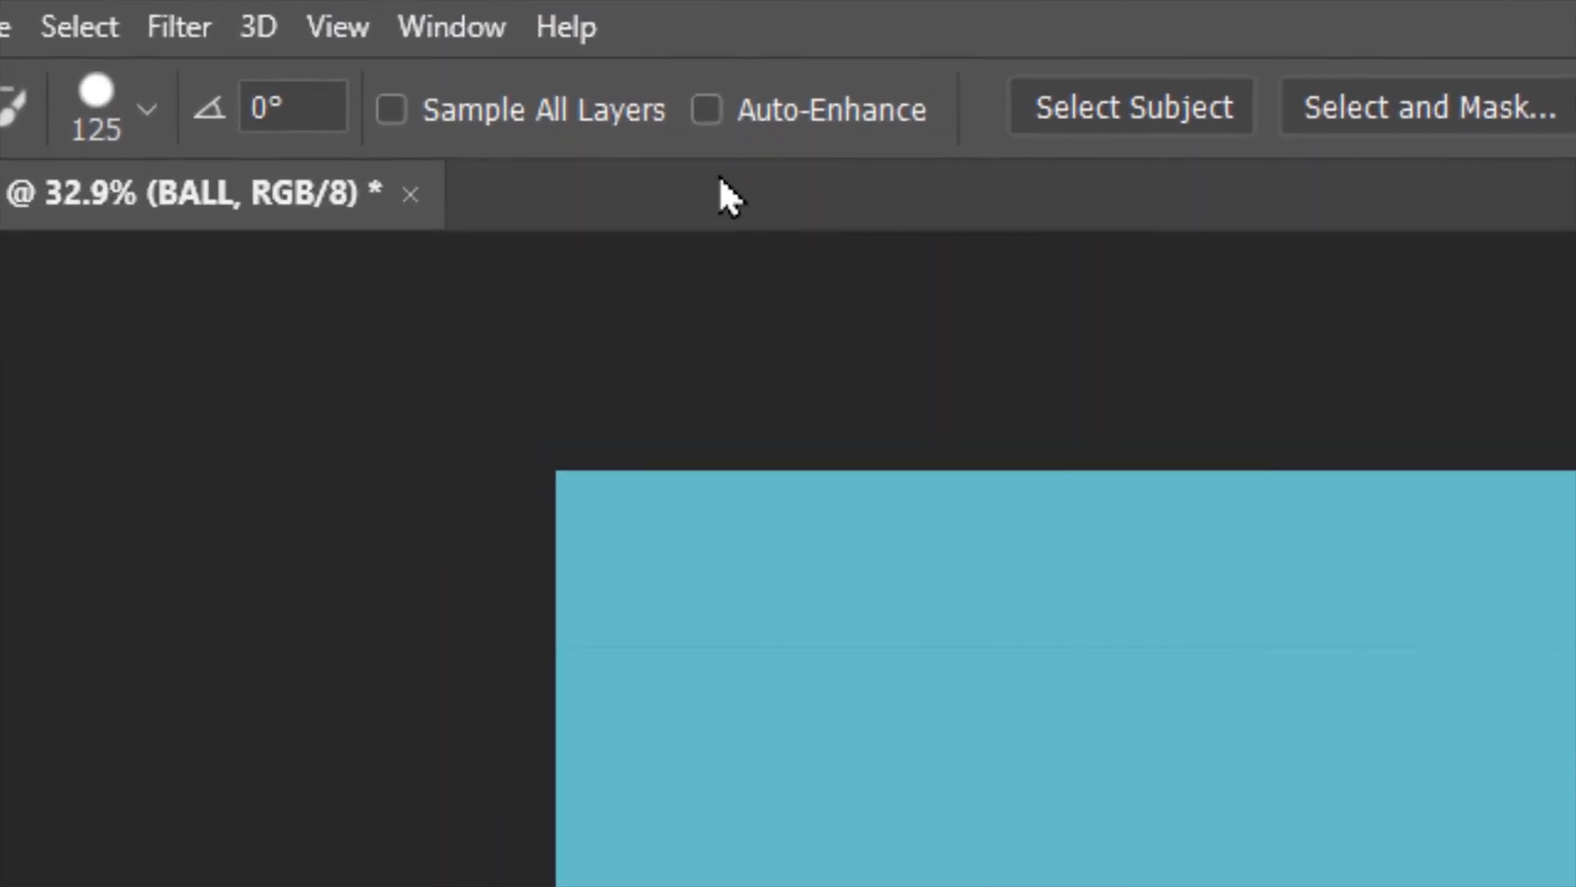
Turn off Auto-Enhance, create the NO AUTO background layer and hide it
{"action": "left_click", "coordinate": [708, 111]}
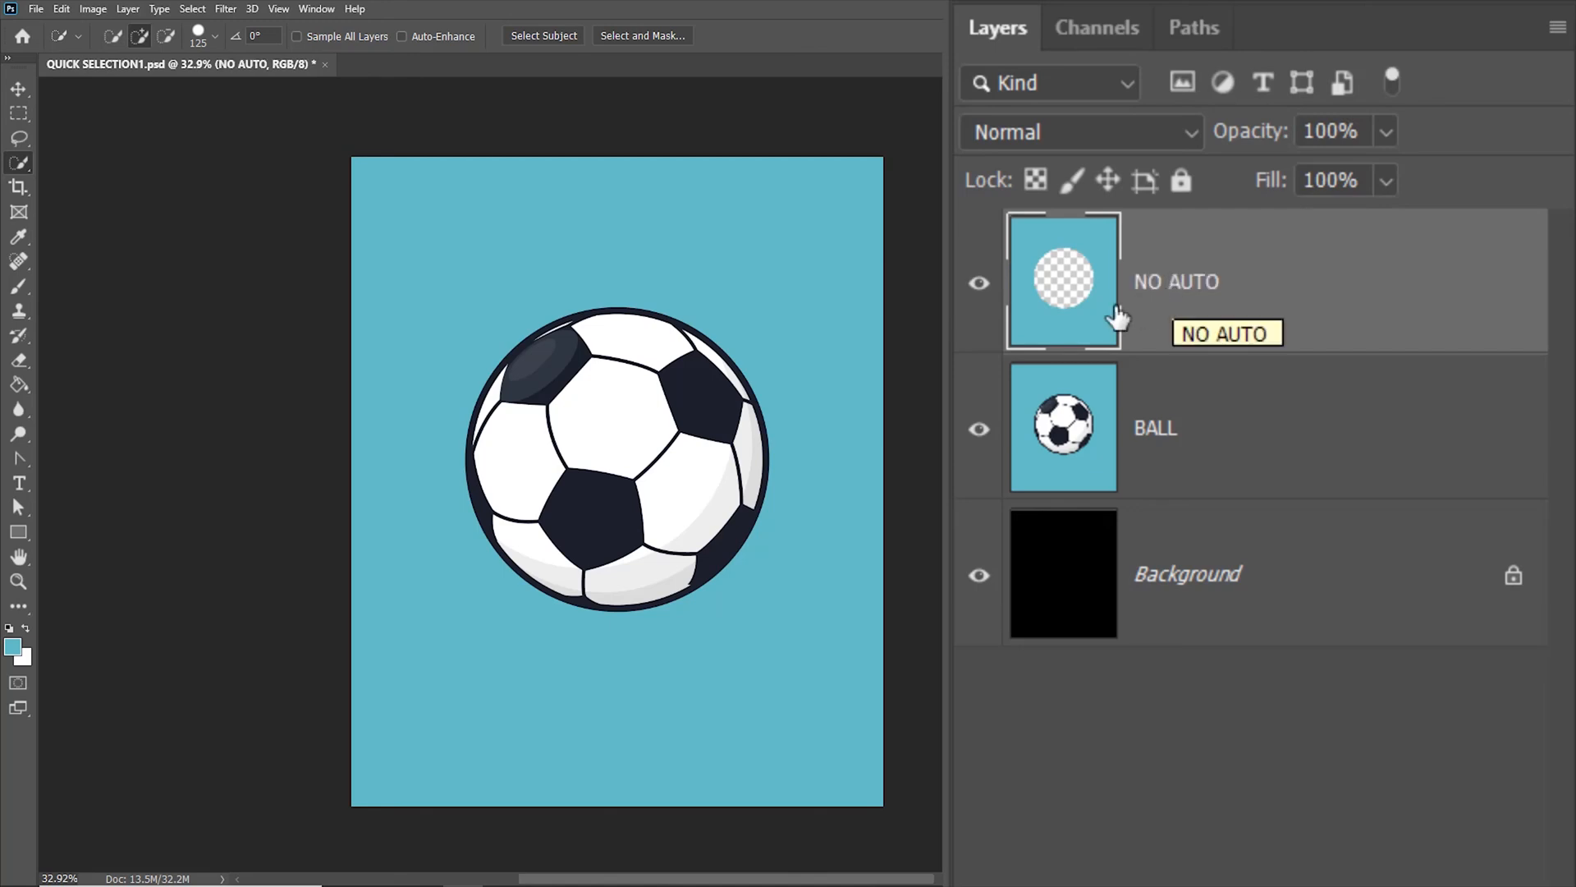
{"action": "left_click", "coordinate": [978, 282]}
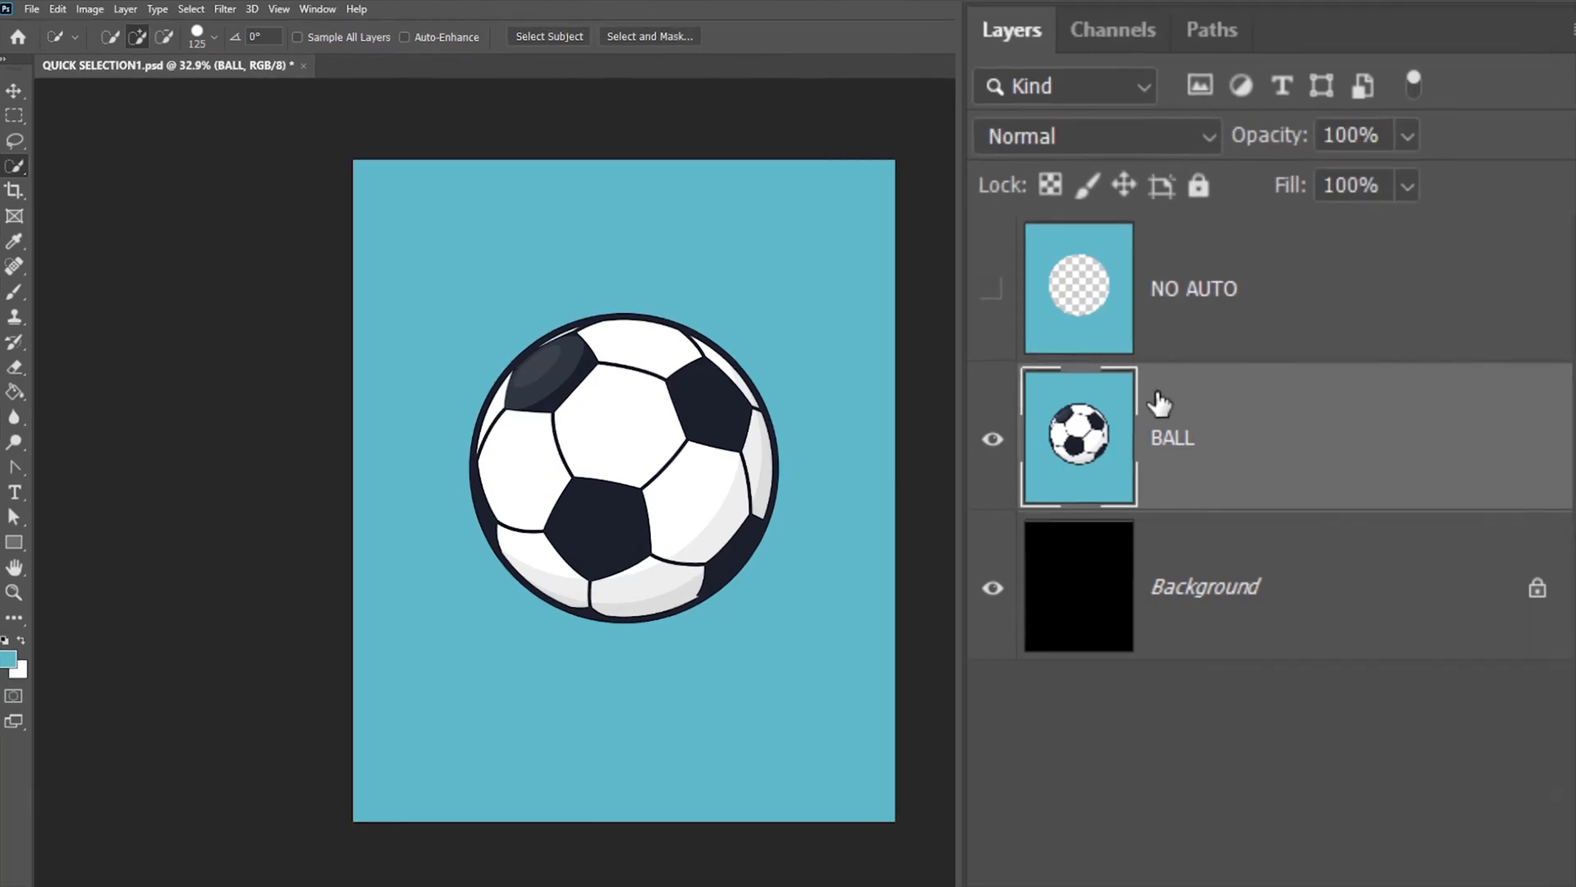
From the BALL layer, copy the enhanced background selection to a new layer named AUTO
{"action": "left_click", "coordinate": [403, 36]}
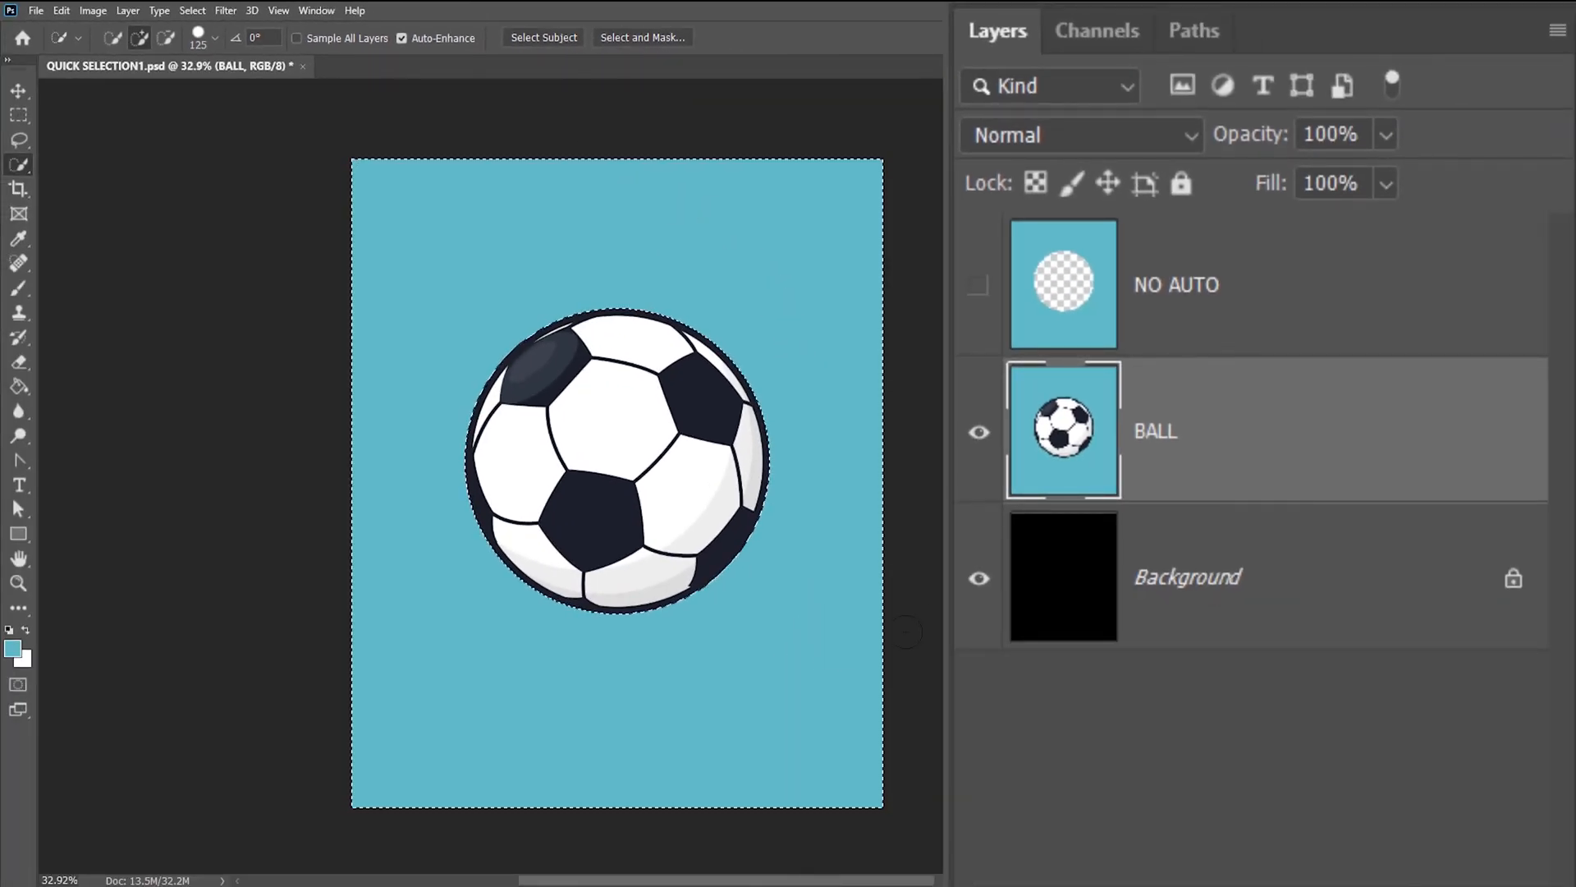
{"action": "key", "text": "Ctrl+J"}
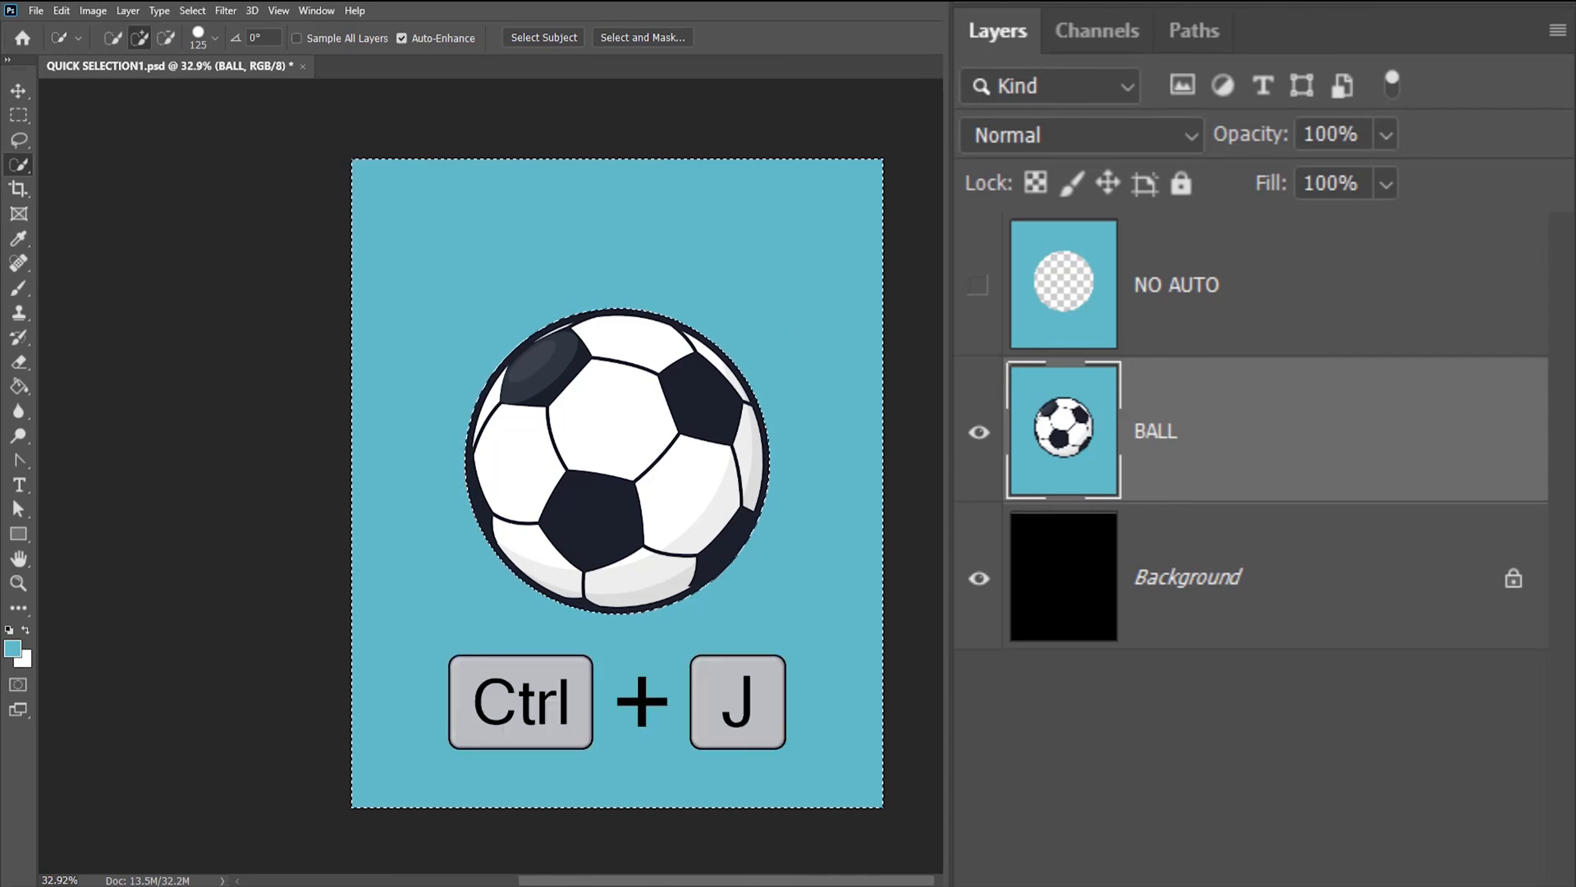
{"action": "key", "text": "Ctrl+J"}
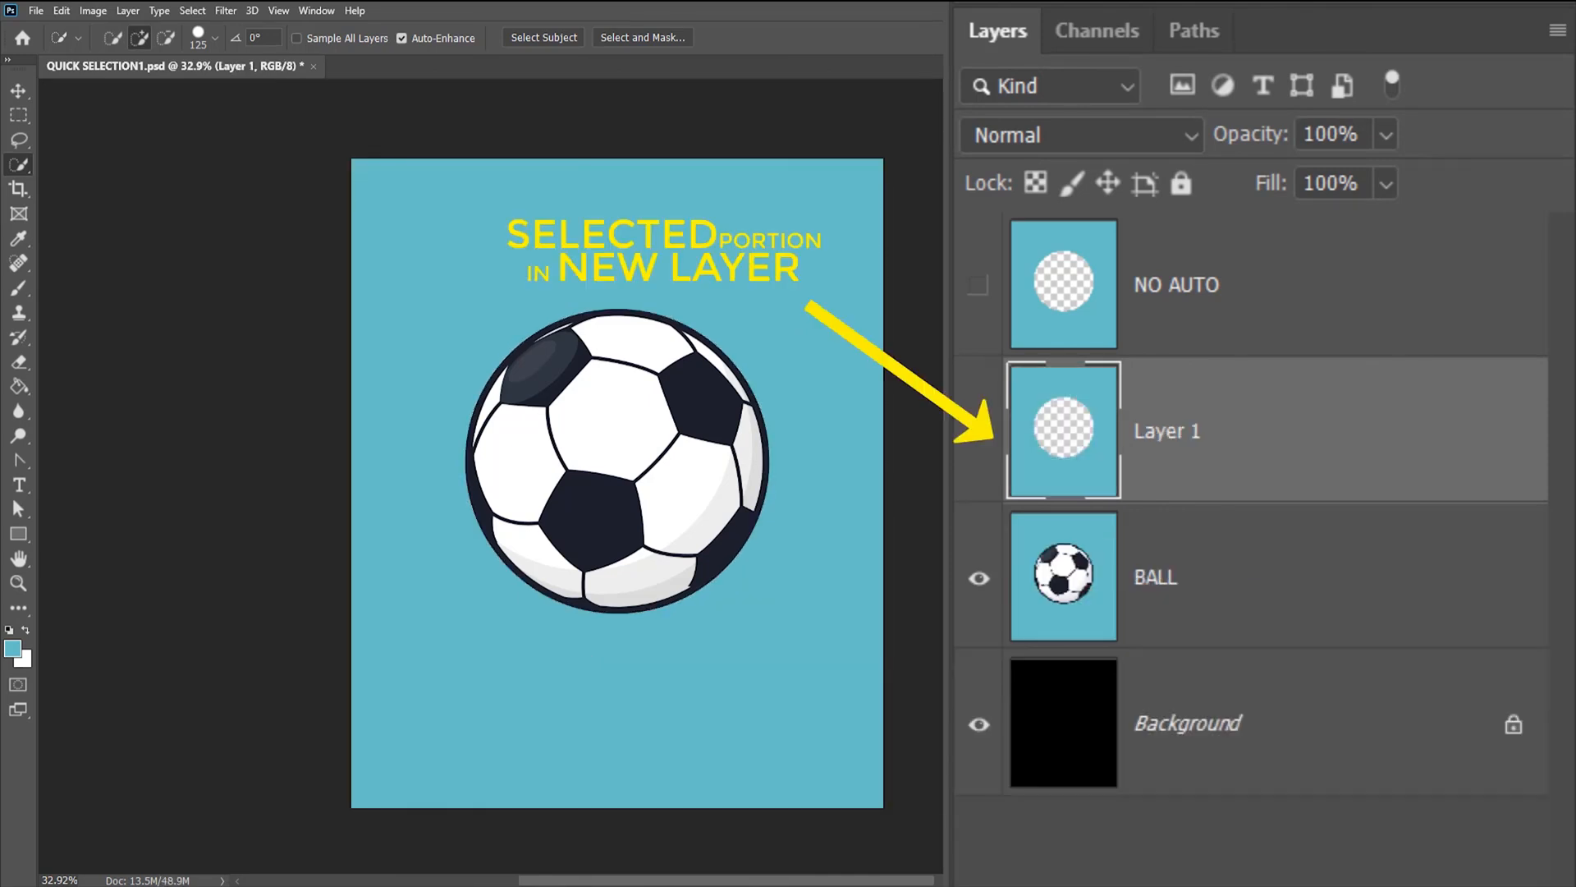
{"action": "double_click", "coordinate": [1166, 431]}
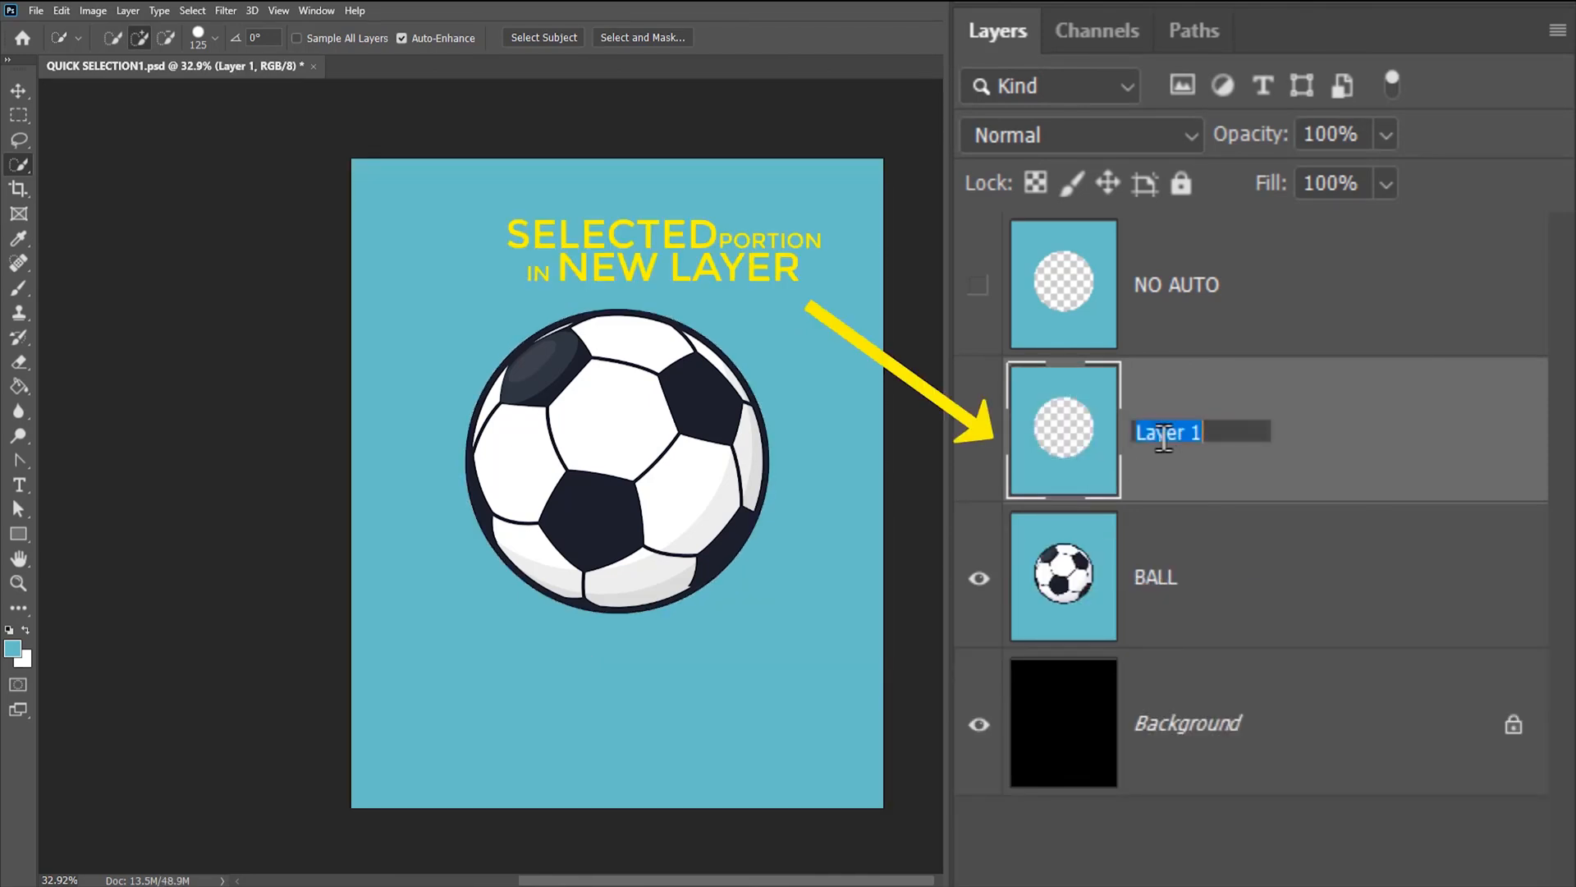
{"action": "type", "text": "AUTO"}
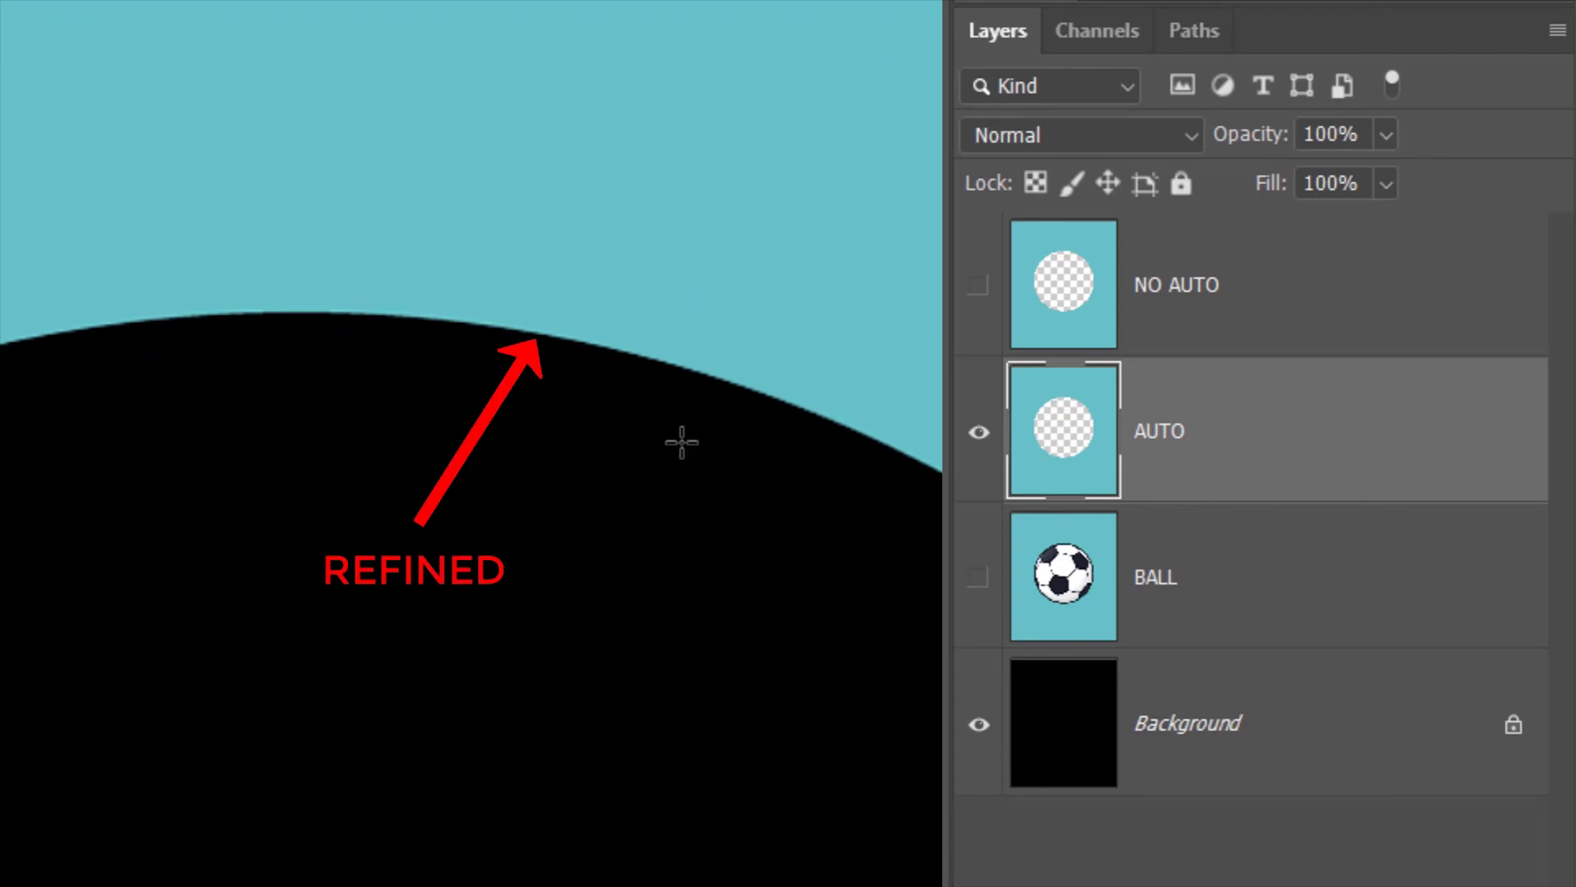
{"action": "mouse_move", "coordinate": [870, 670]}
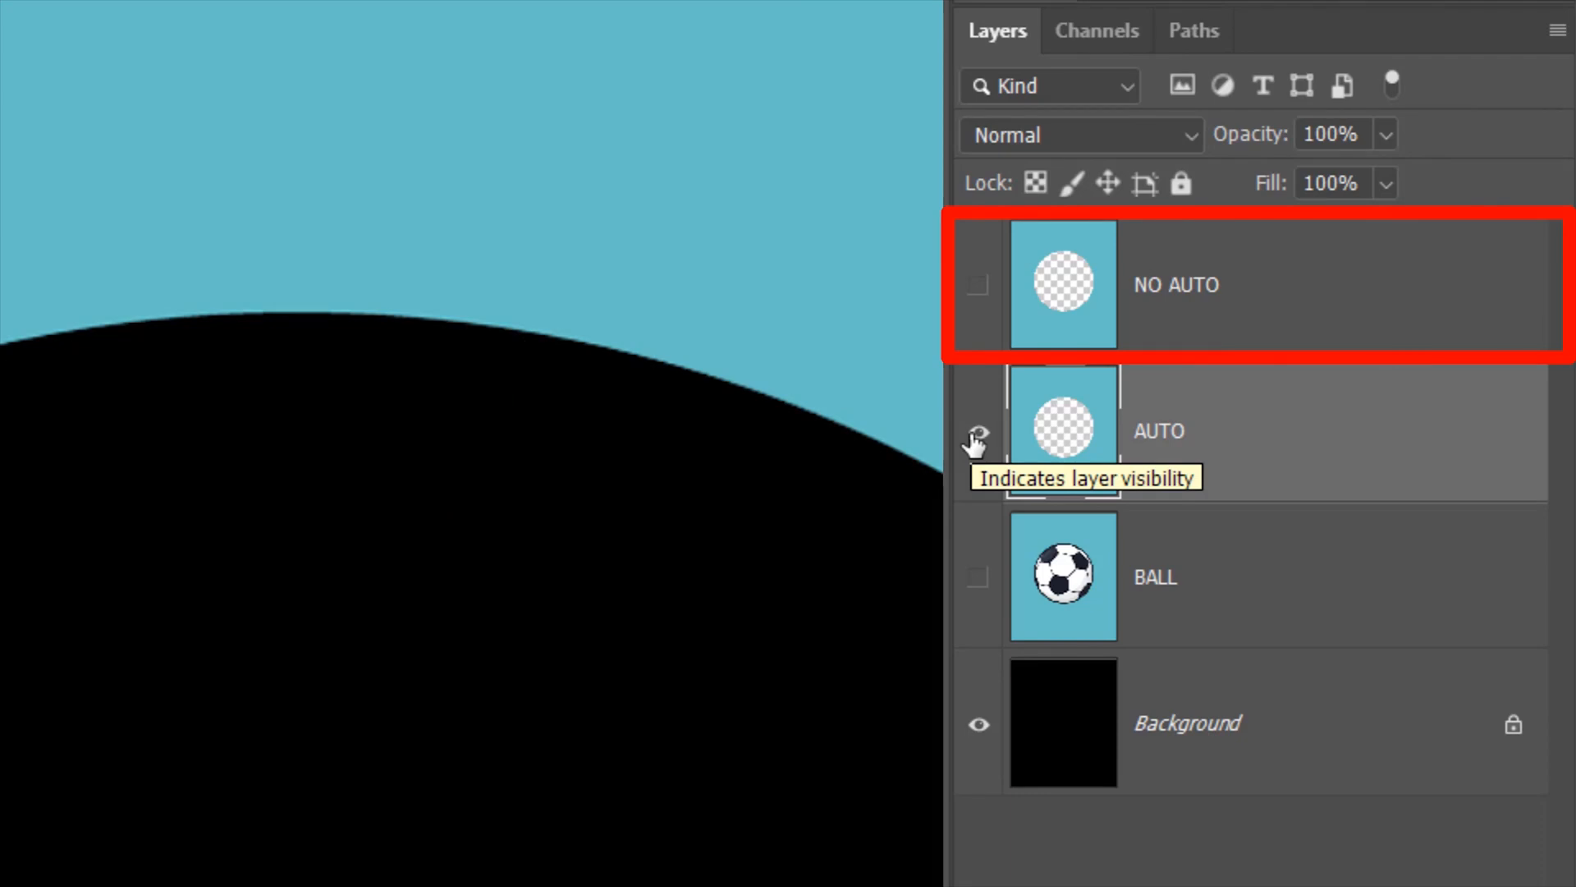
Toggle AUTO and NO AUTO visibility to compare their ball edges, ending with AUTO shown
{"action": "left_click", "coordinate": [978, 286]}
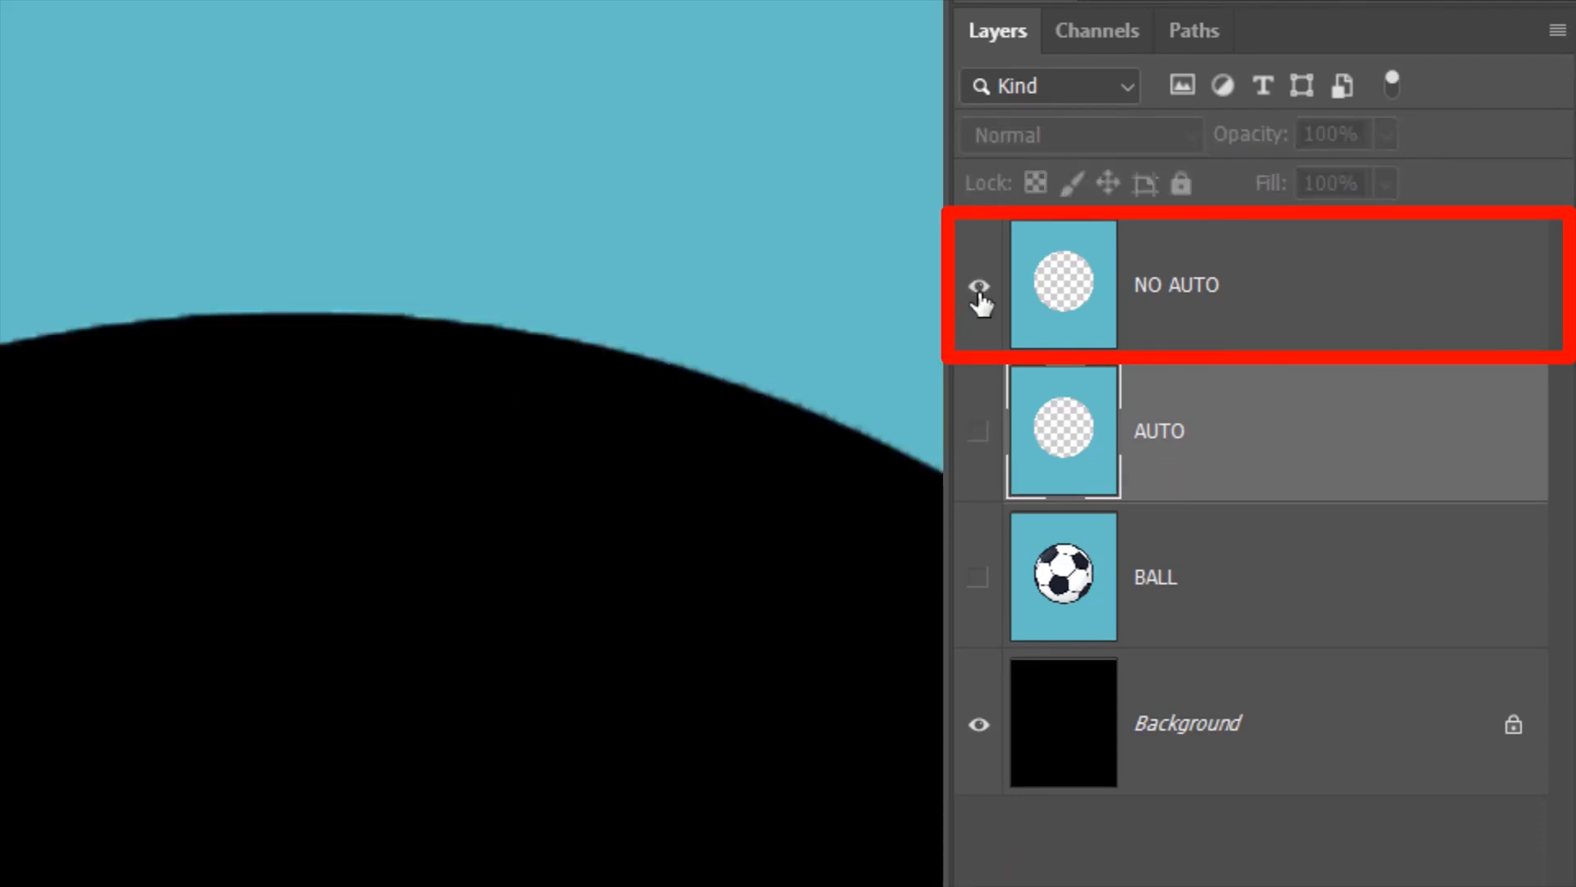
{"action": "mouse_move", "coordinate": [980, 287]}
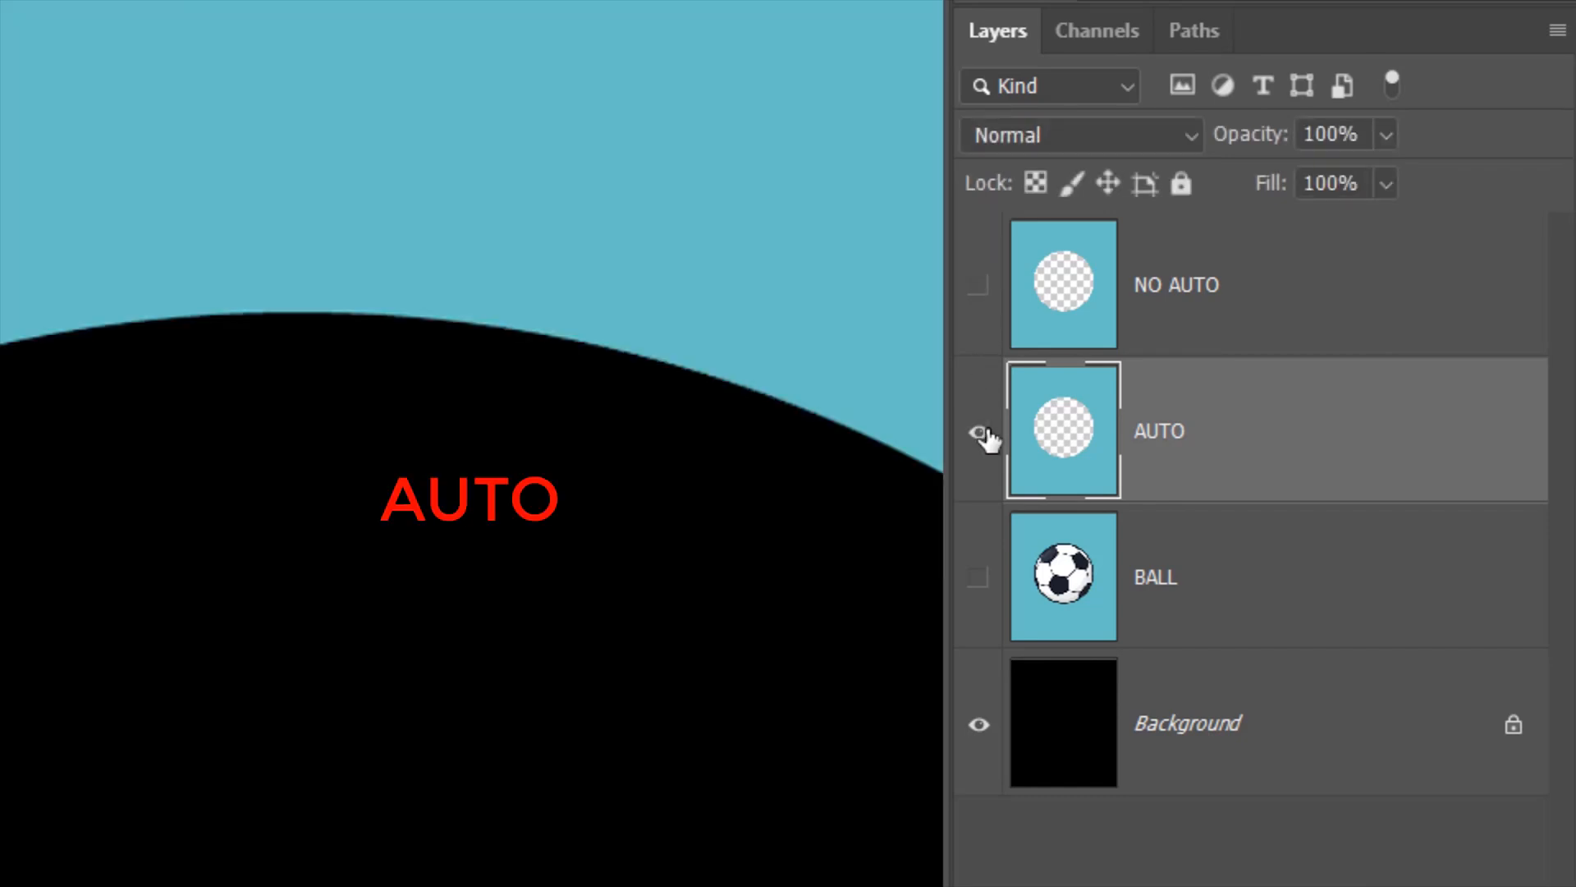
{"action": "left_click", "coordinate": [977, 430]}
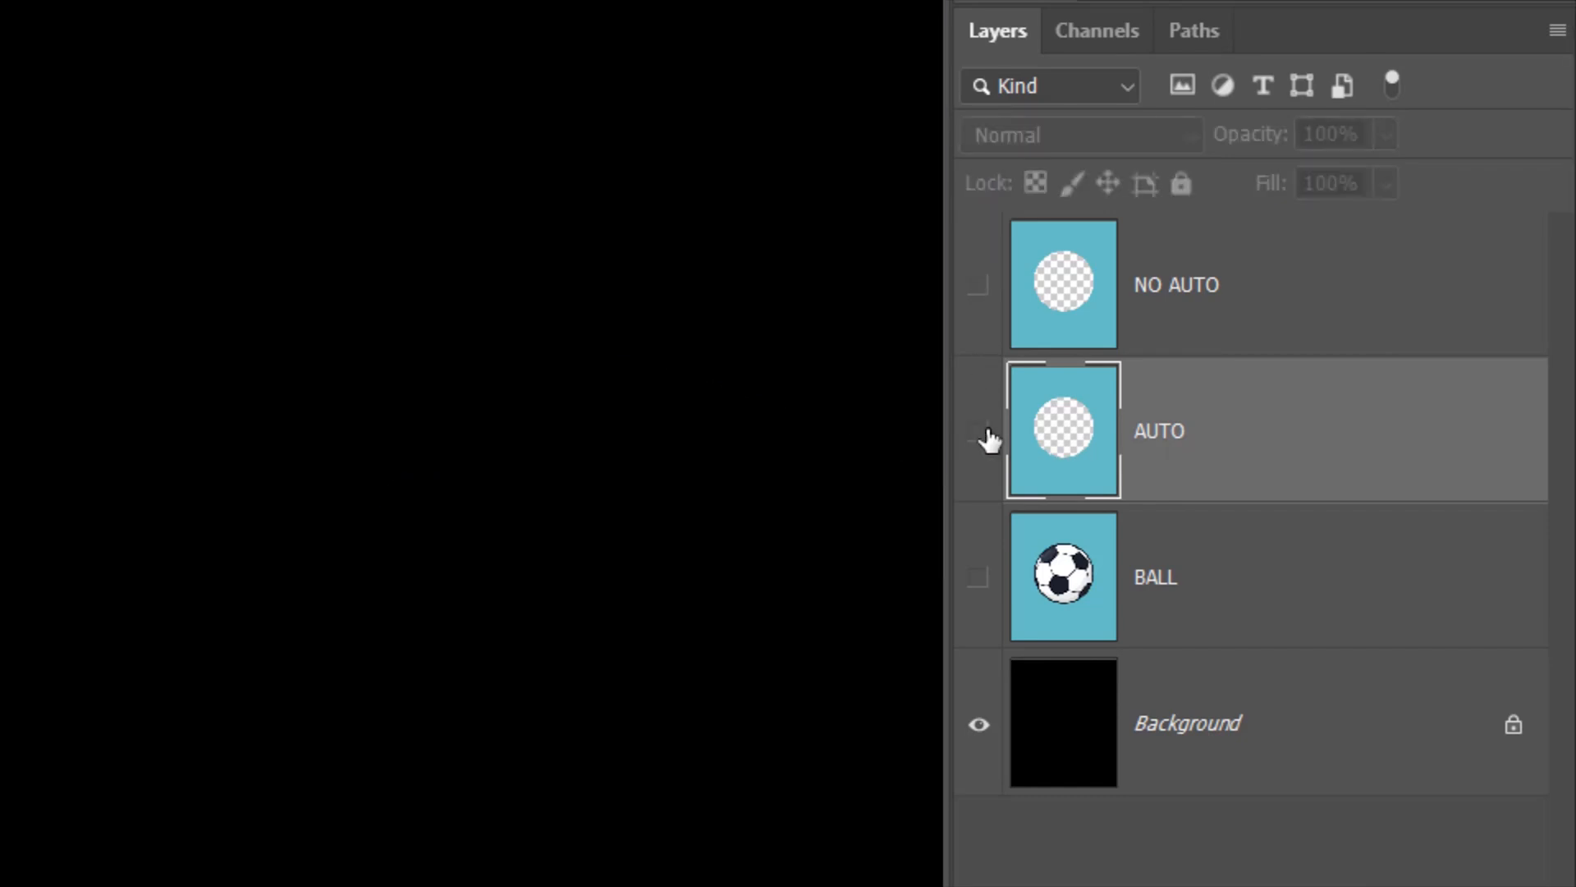
{"action": "left_click", "coordinate": [978, 286]}
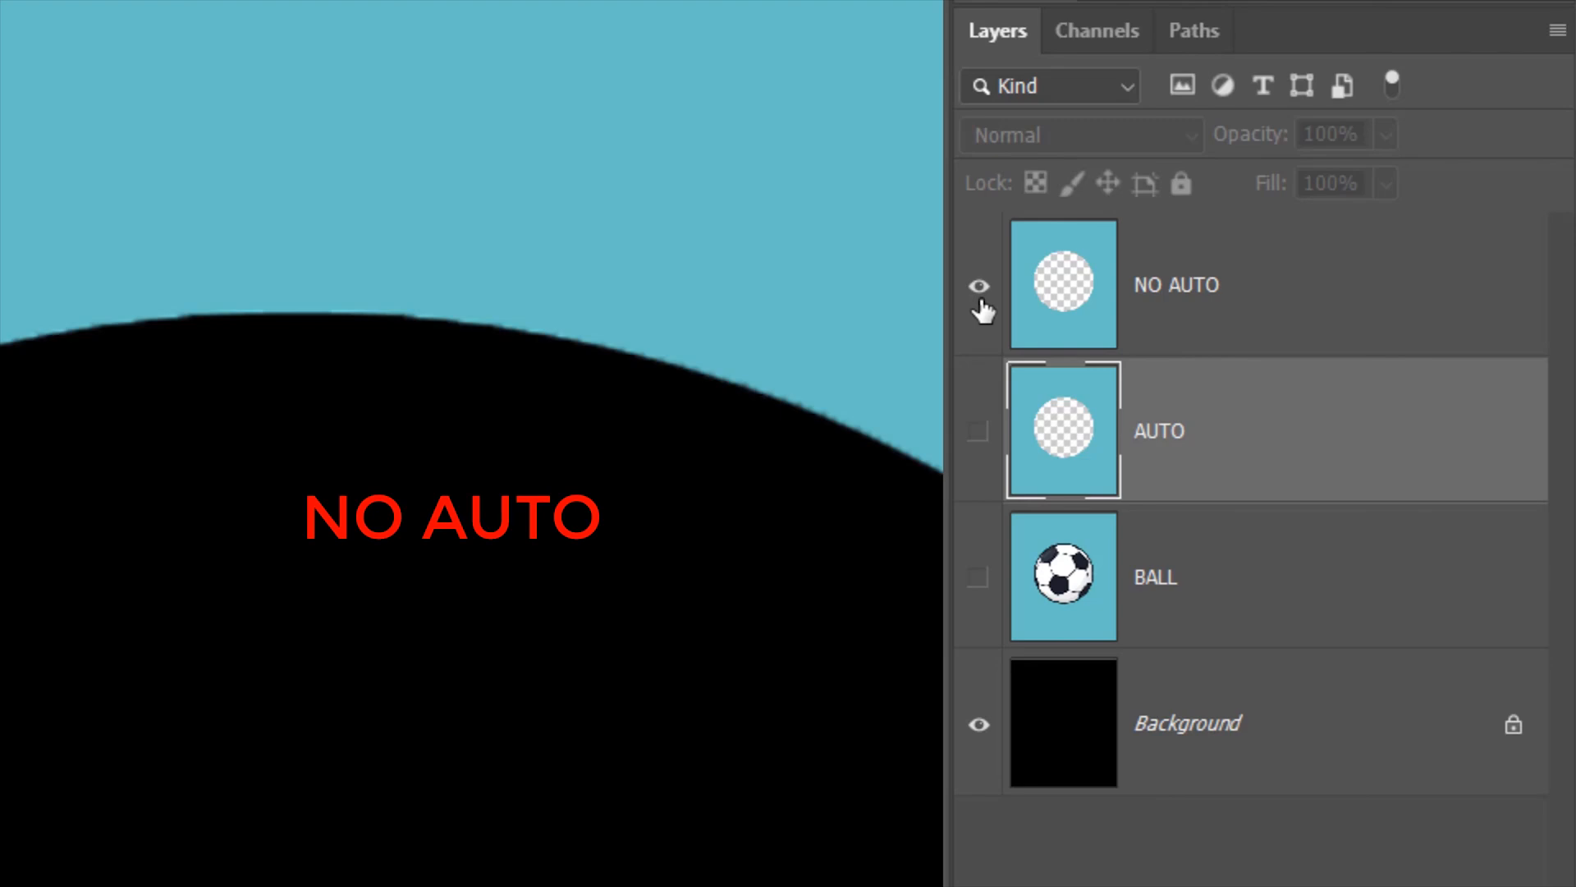
{"action": "left_click", "coordinate": [977, 430]}
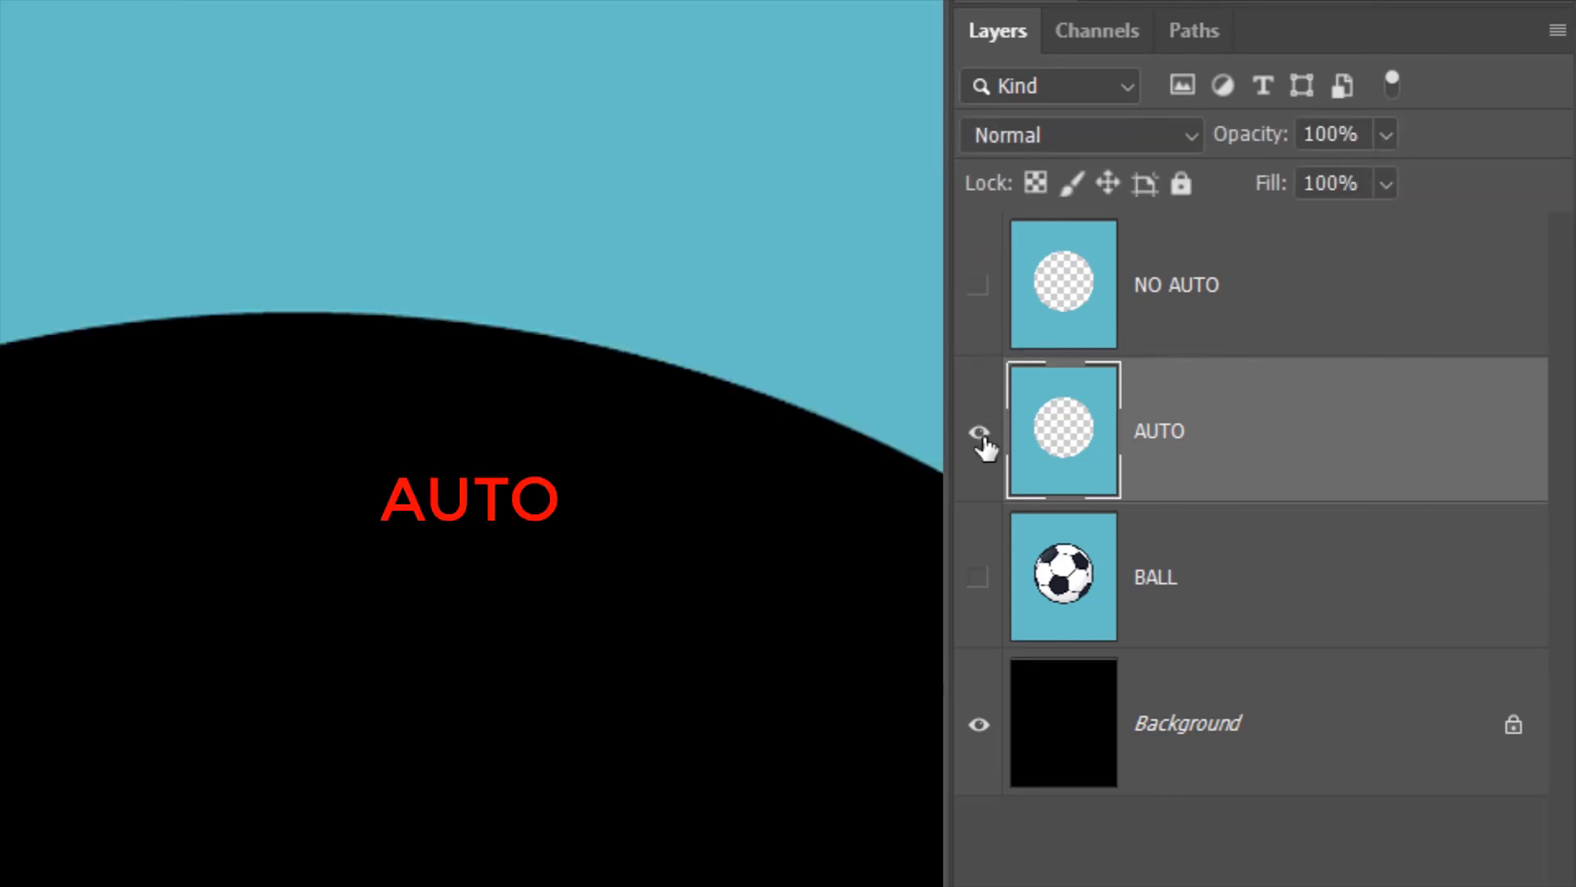